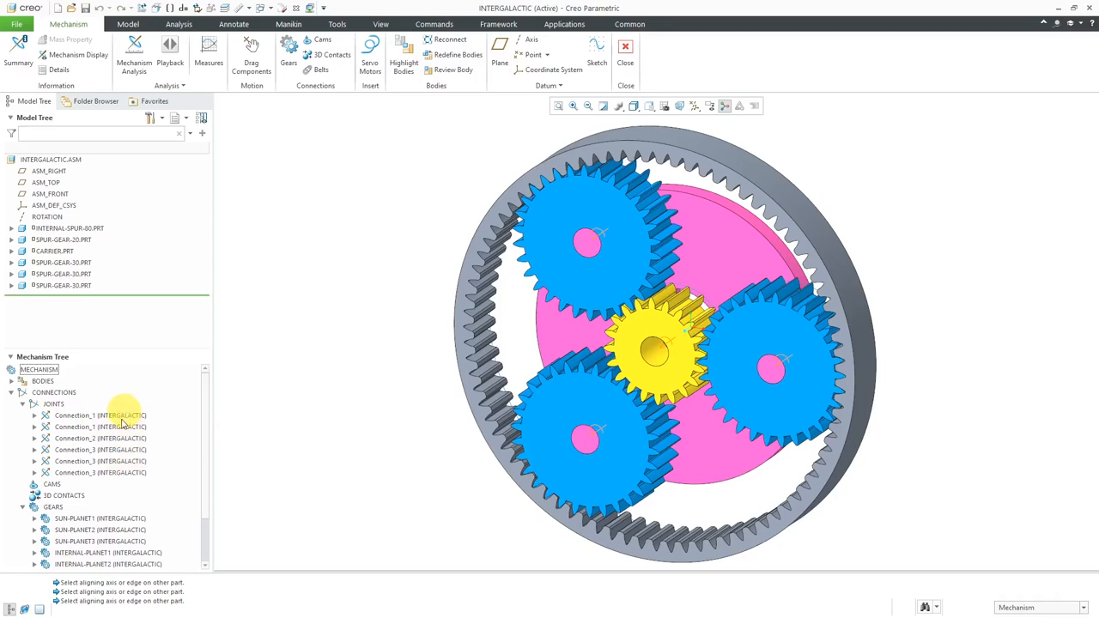
pyautogui.moveTo(256, 404)
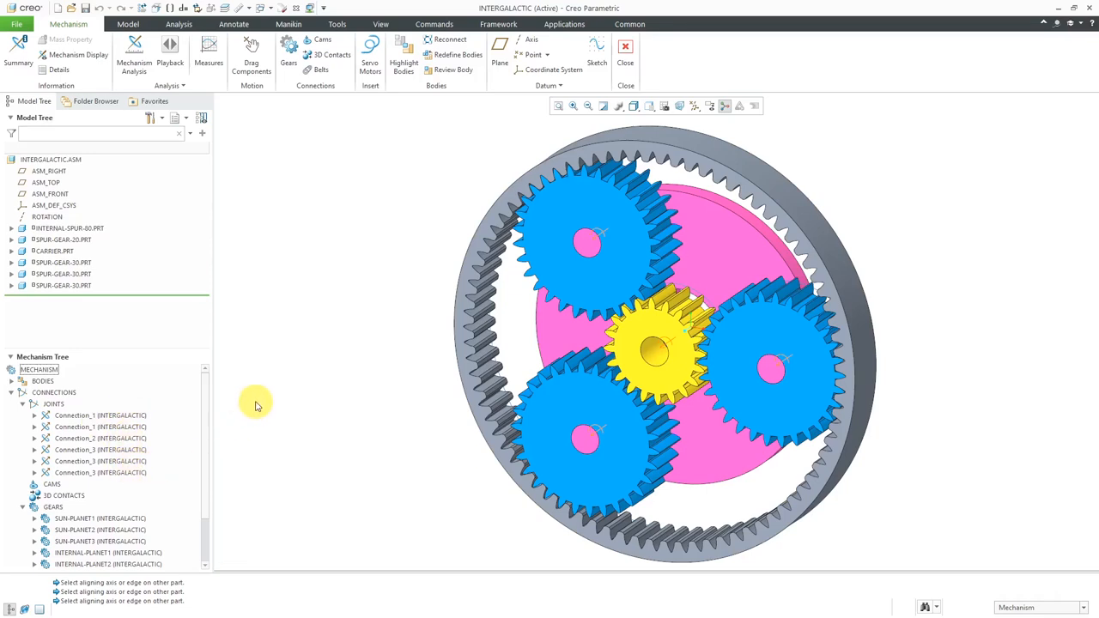
pyautogui.moveTo(625, 47)
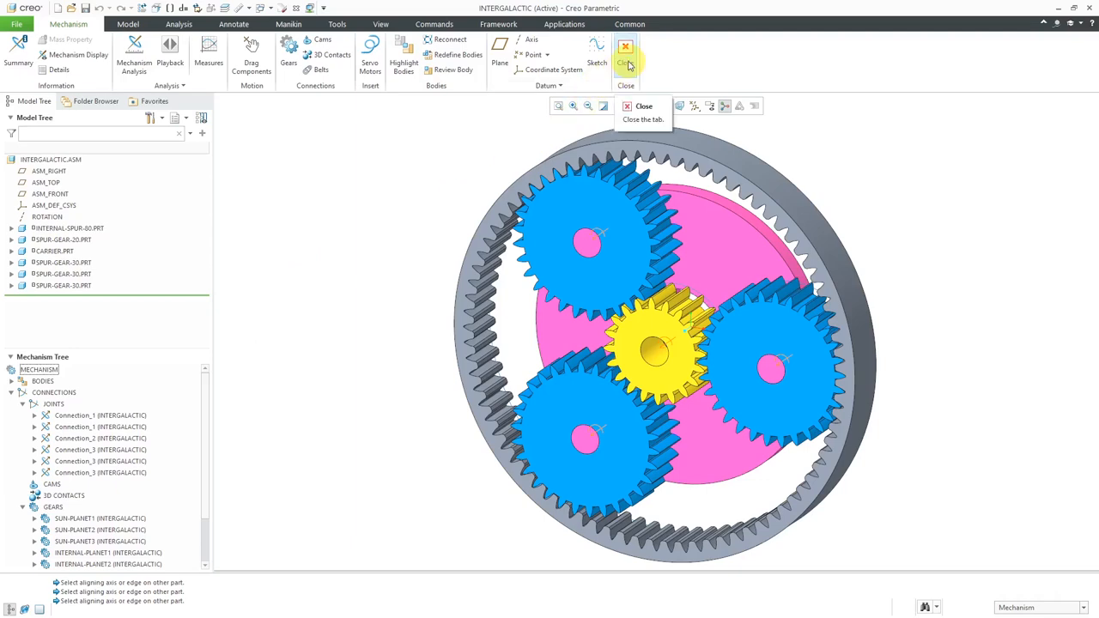
# Exit Mechanism mode and bring back the planetary gear assembly's model tree
pyautogui.click(95, 102)
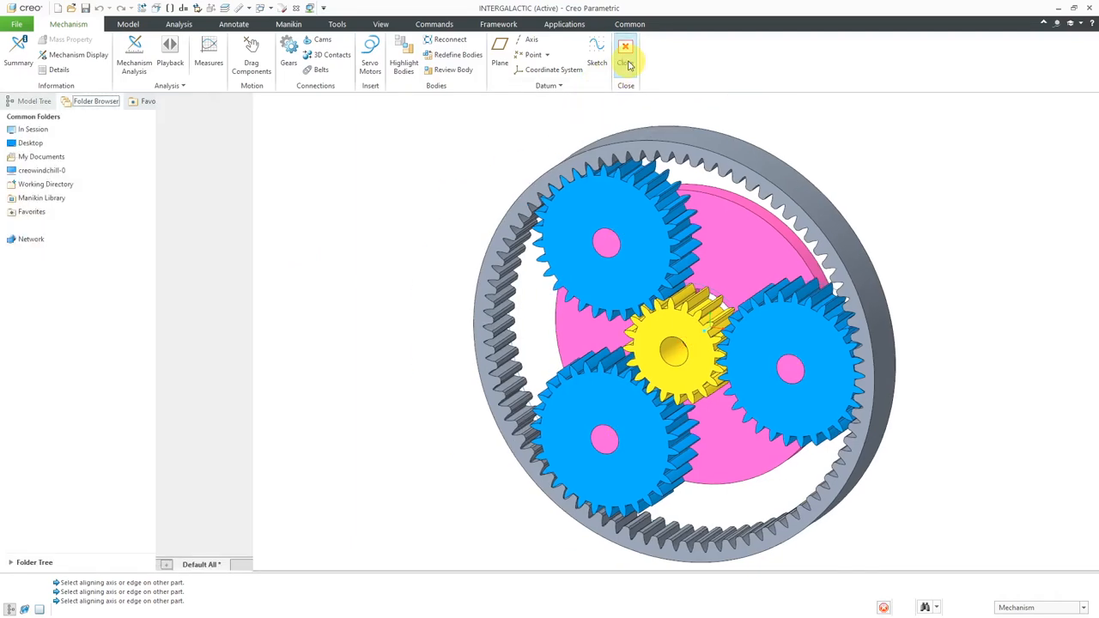
pyautogui.click(626, 52)
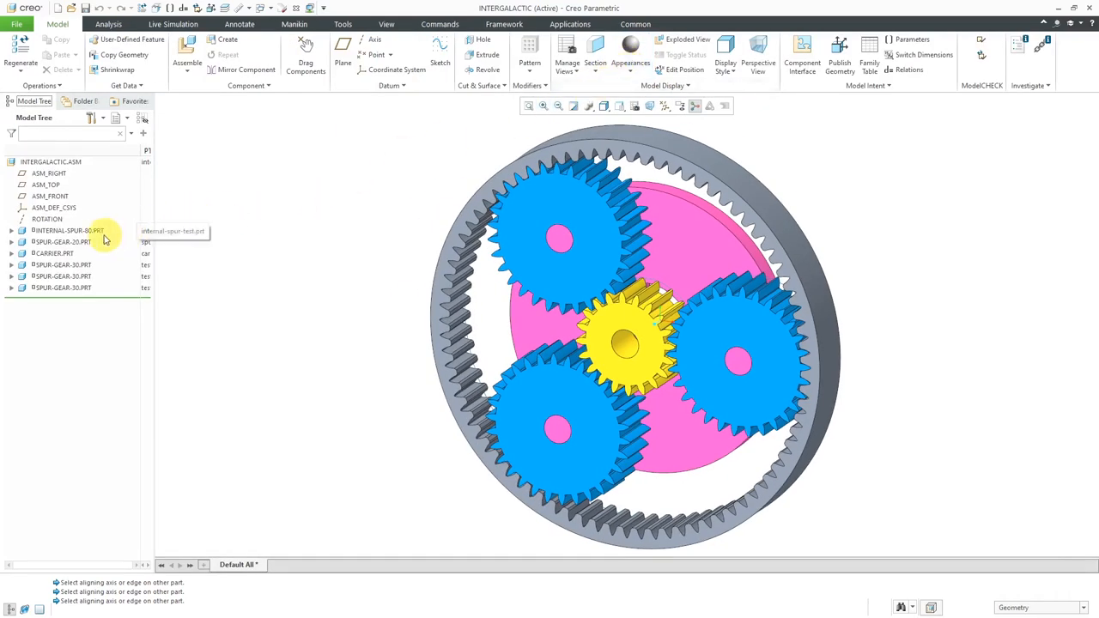
pyautogui.moveTo(81, 236)
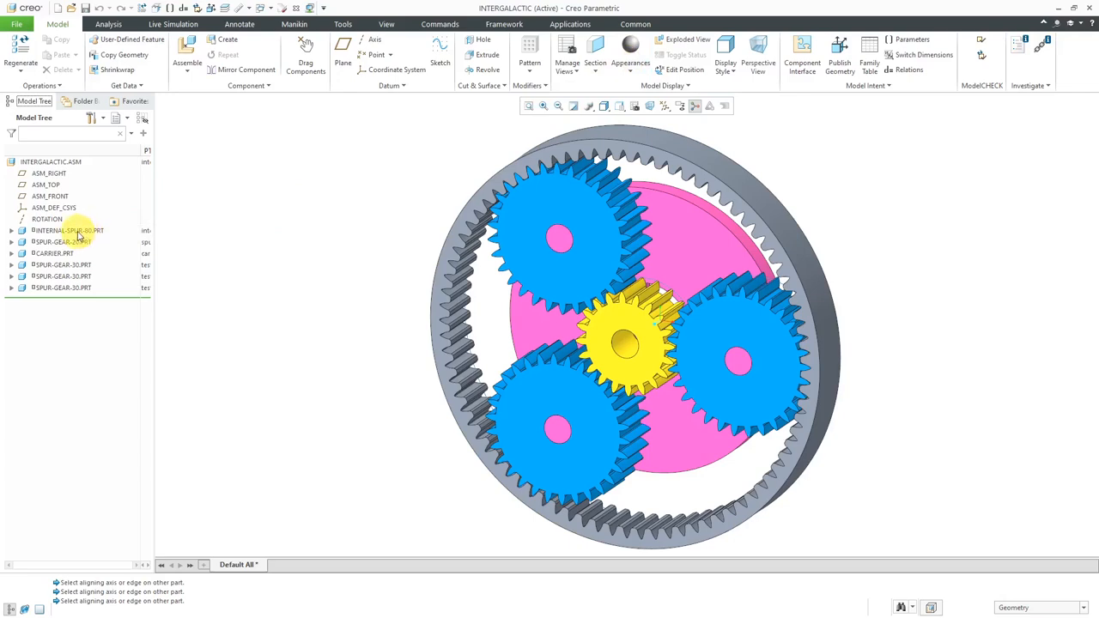
# Redefine INTERNAL-SPUR-80.PRT, renaming its pin connection Connection_1 to Conn_Ring
pyautogui.click(66, 230)
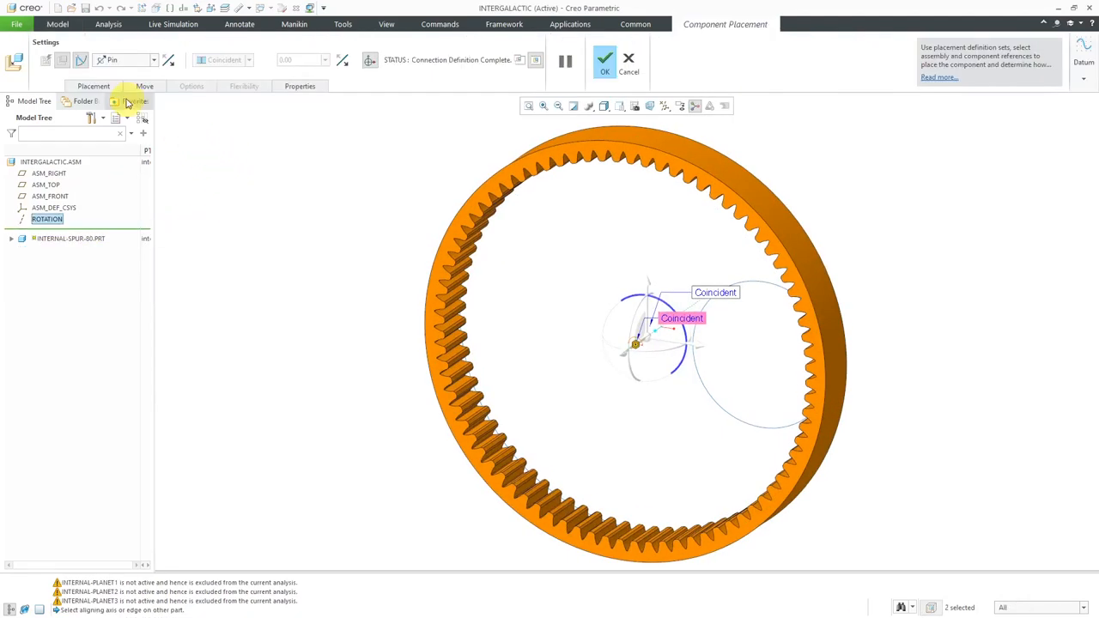
pyautogui.click(93, 86)
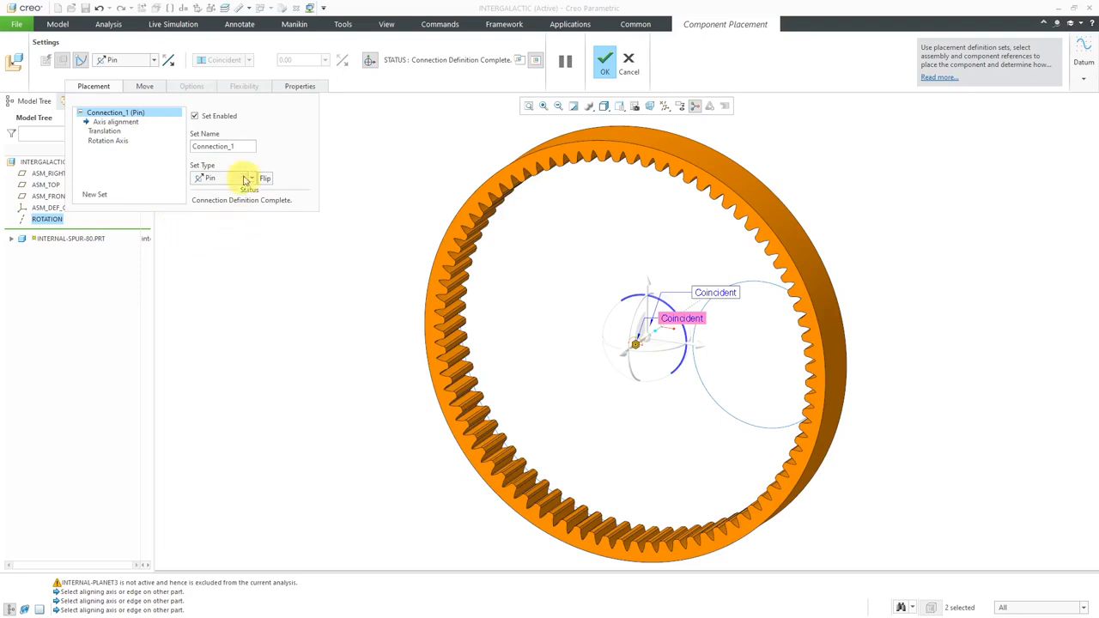
pyautogui.moveTo(271, 202)
pyautogui.write('Conn')
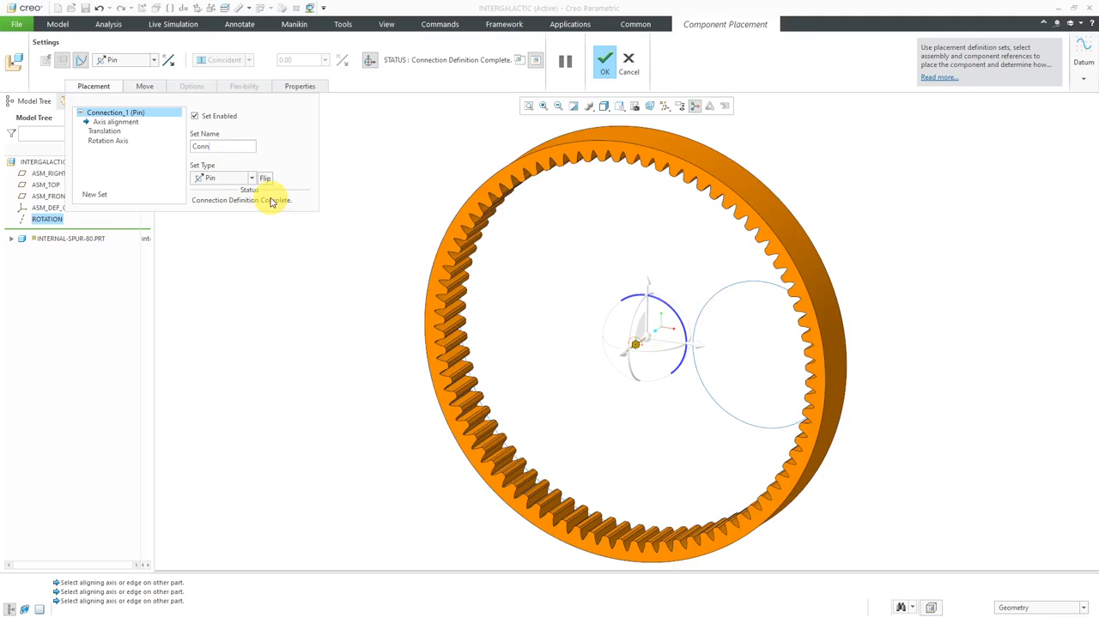
pyautogui.write('_Ring')
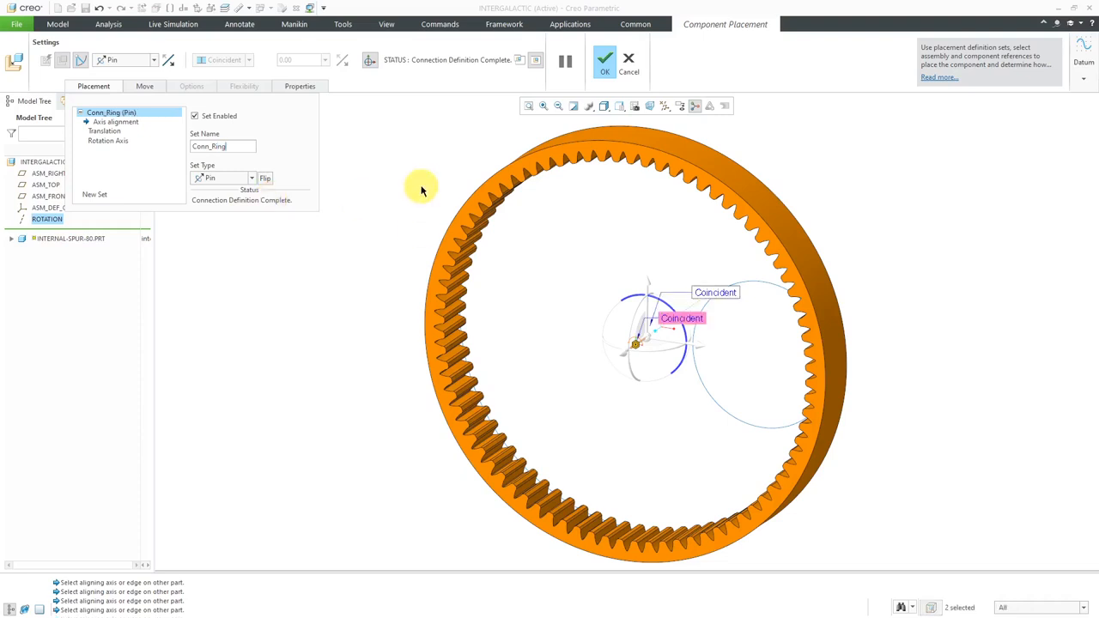
pyautogui.click(604, 60)
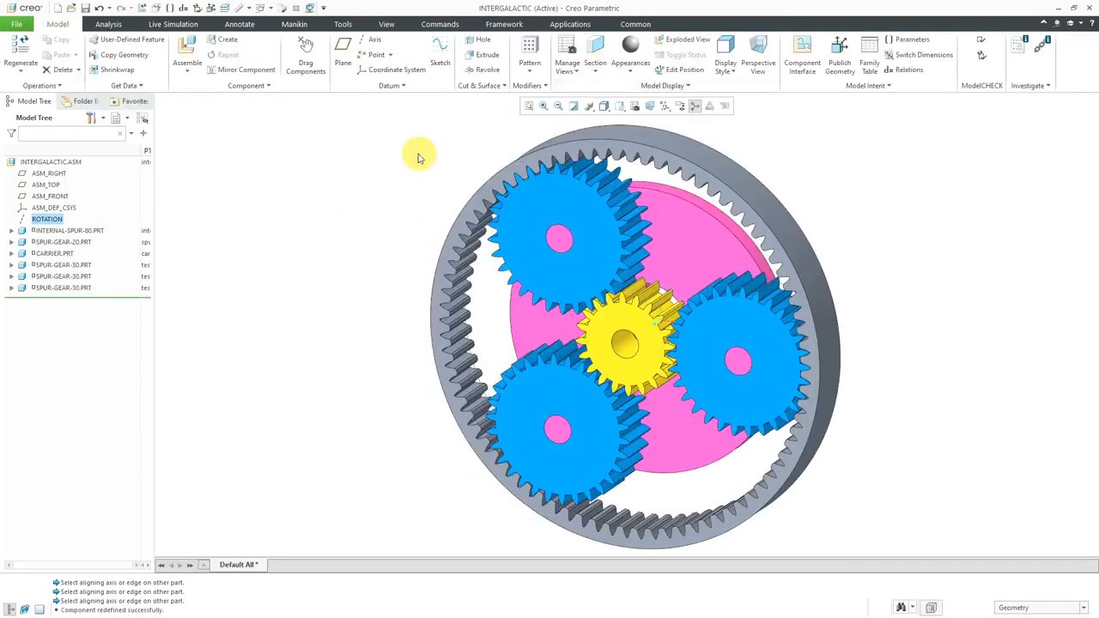
# Redefine SPUR-GEAR-20.PRT, renaming its pin connection to Conn_Sun_Gear
pyautogui.click(60, 241)
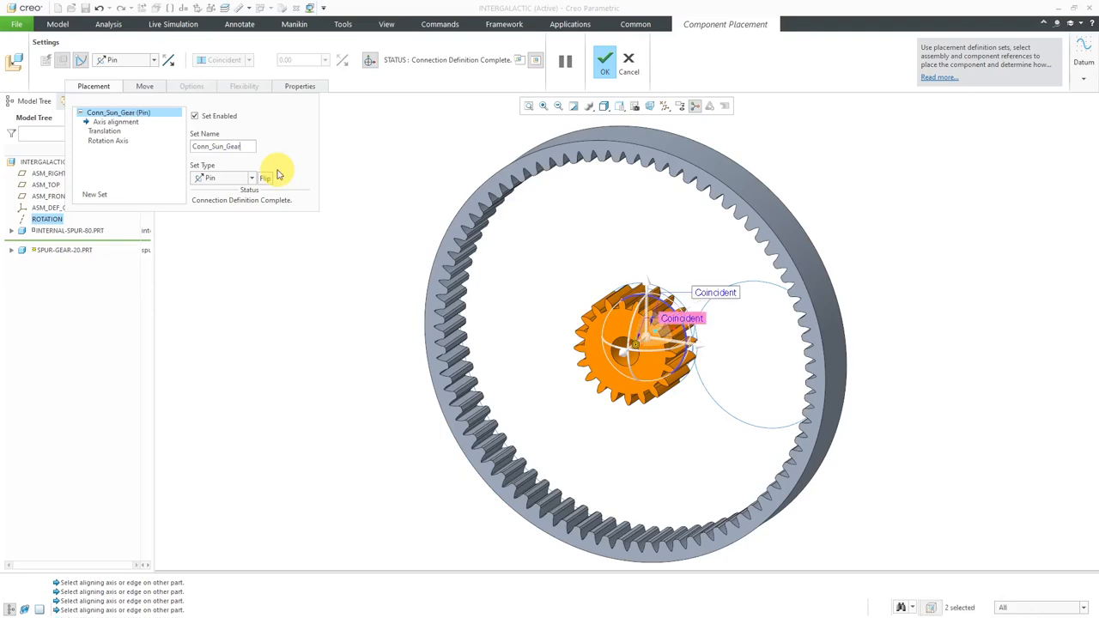
pyautogui.click(605, 58)
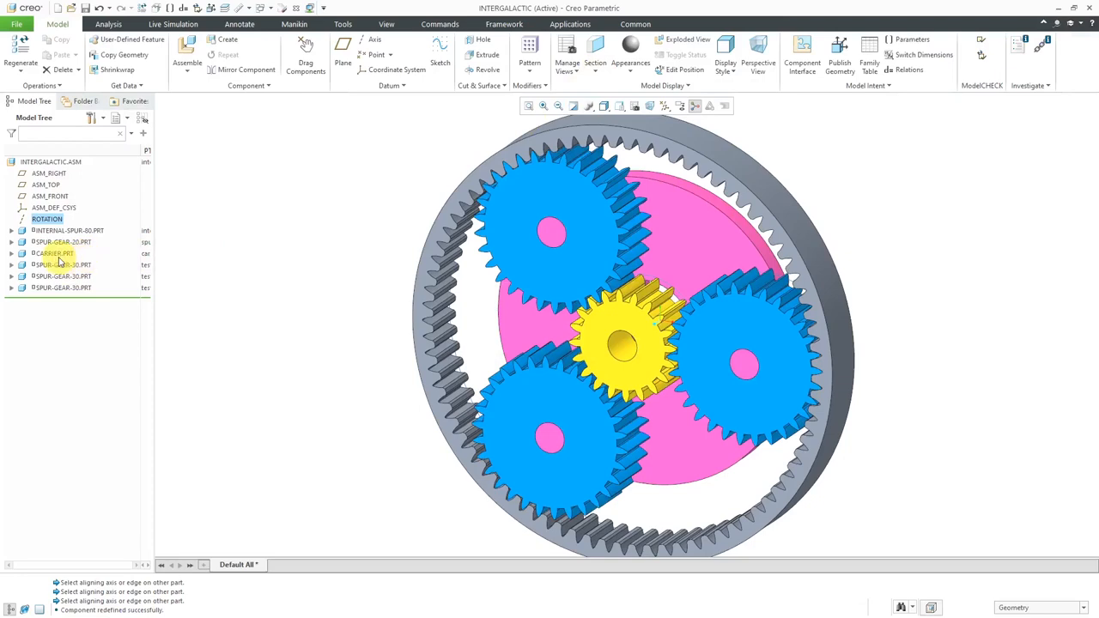
# Rename the carrier's pin connection Conn_Carrier and a planet gear's Conn_Planet3
pyautogui.click(54, 253)
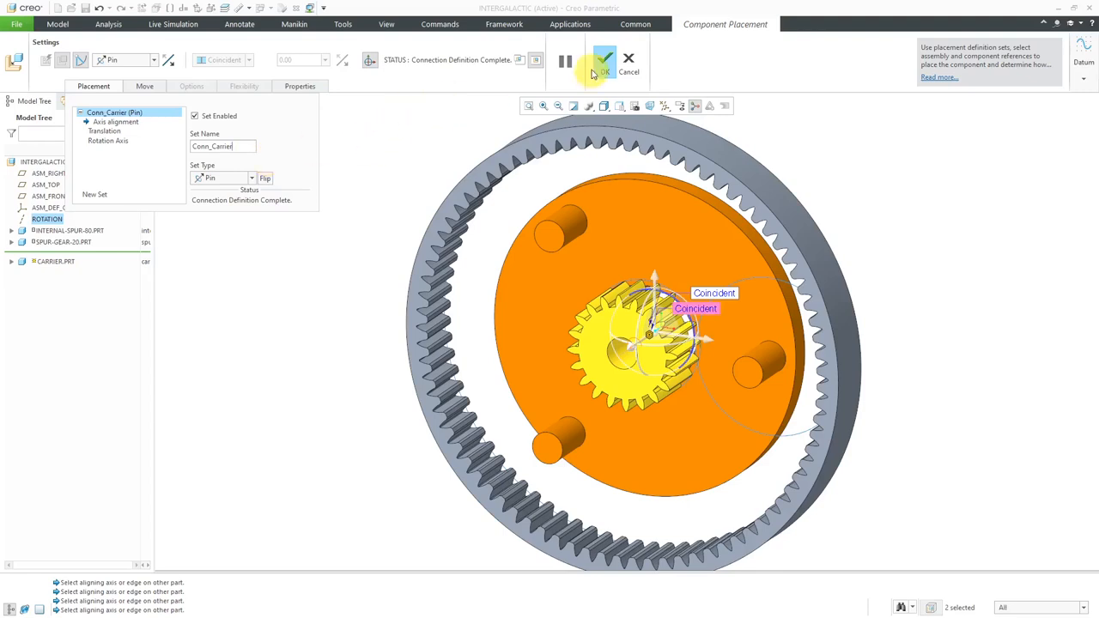
pyautogui.click(604, 60)
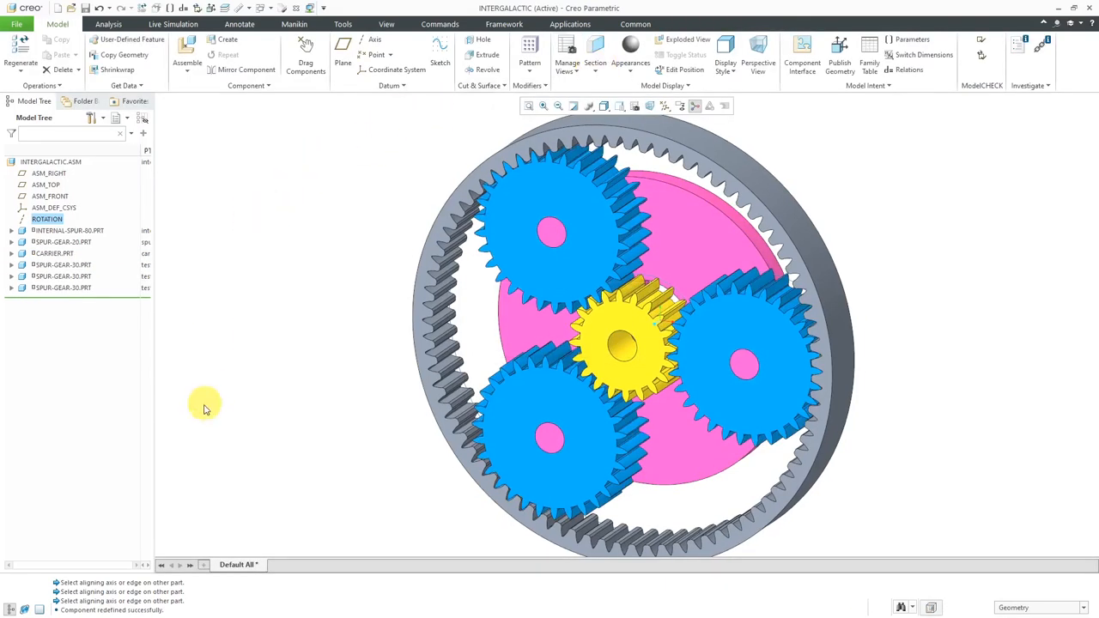
pyautogui.click(61, 264)
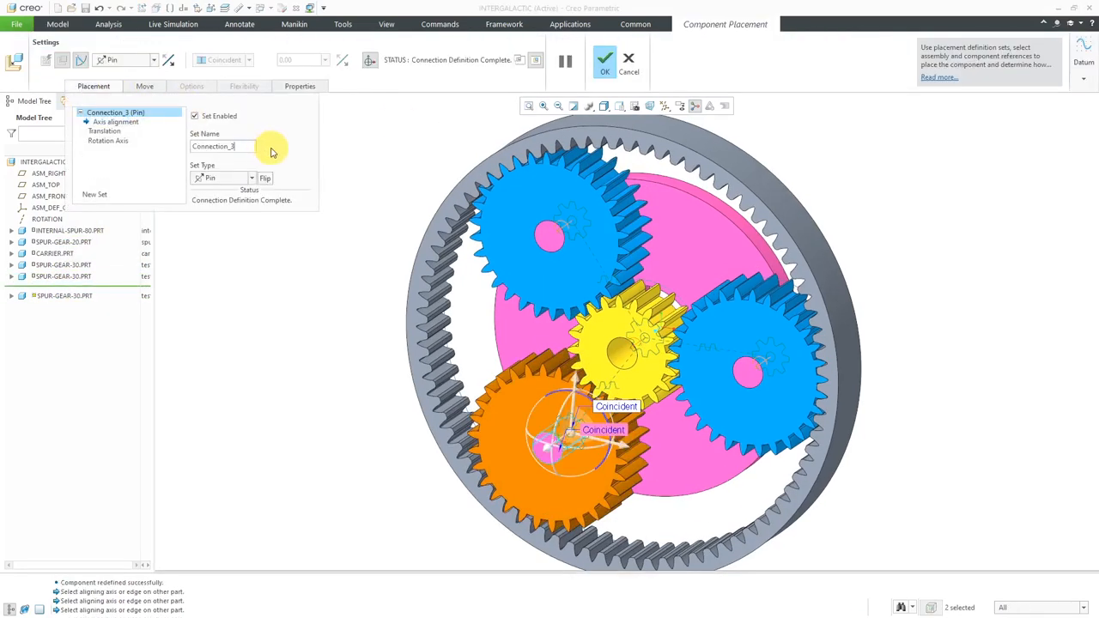
pyautogui.write('Conn_Planet3')
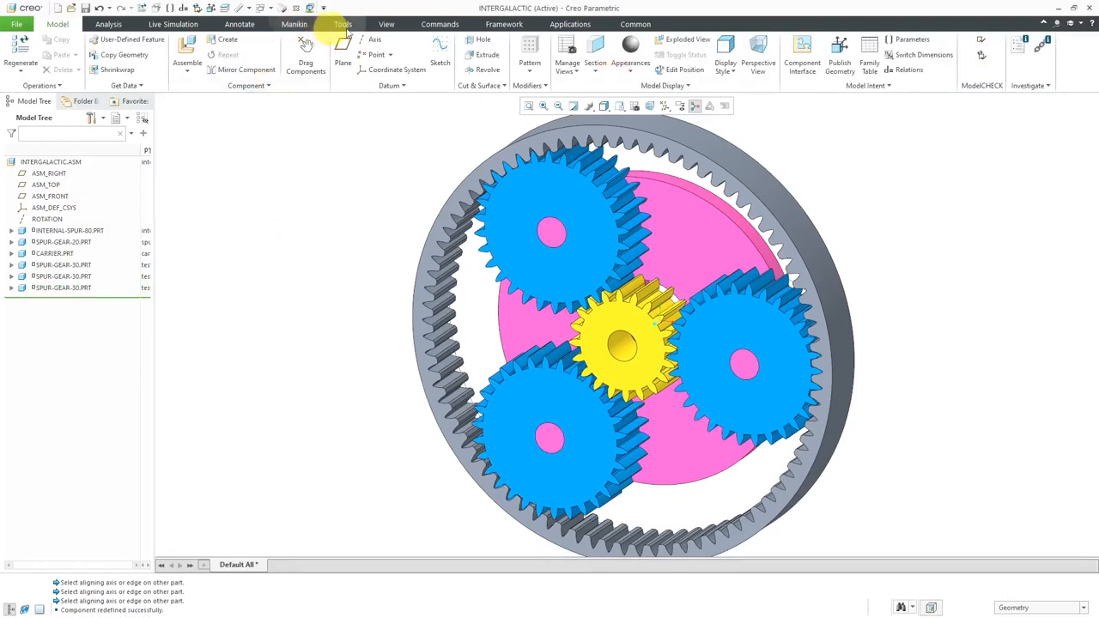
pyautogui.moveTo(569, 23)
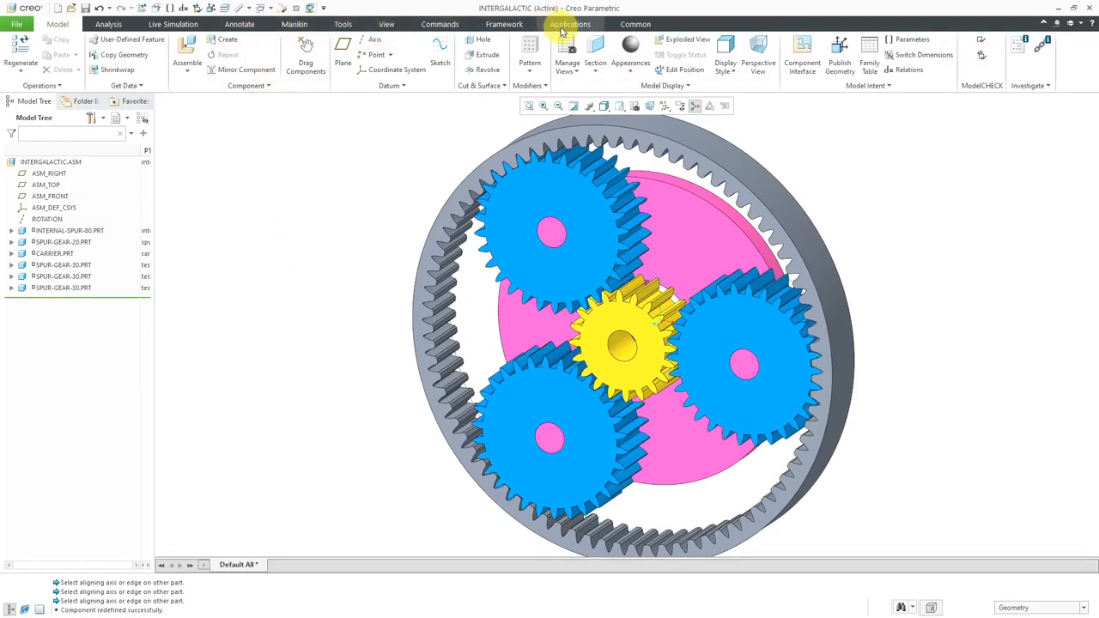
# Switch to Mechanism mode and expand Connections > Joints to list all six joints
pyautogui.click(569, 23)
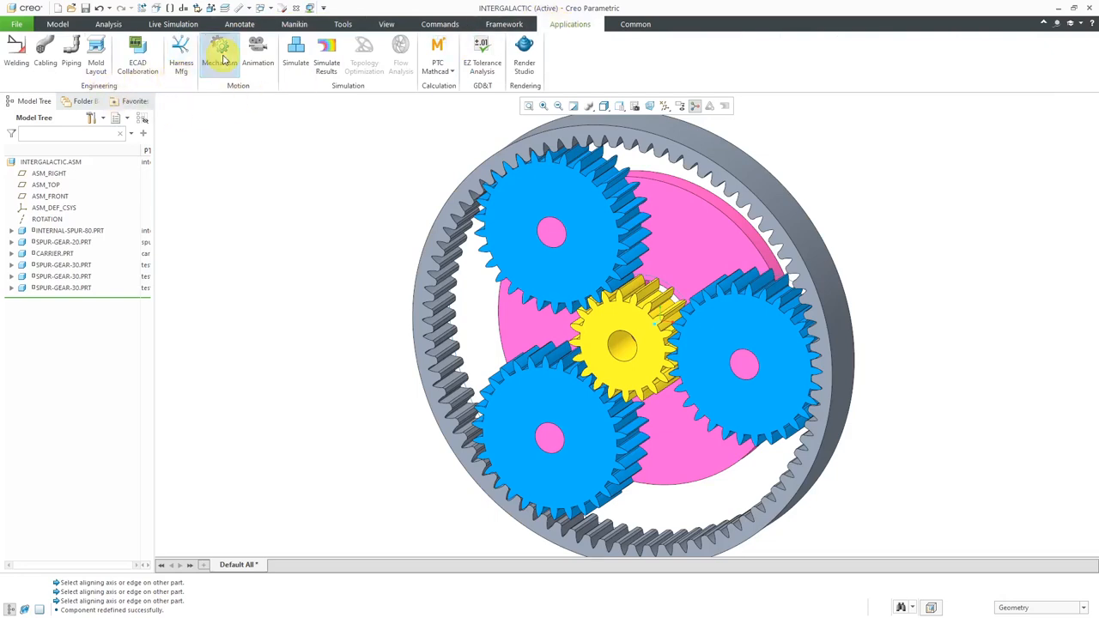
pyautogui.click(219, 52)
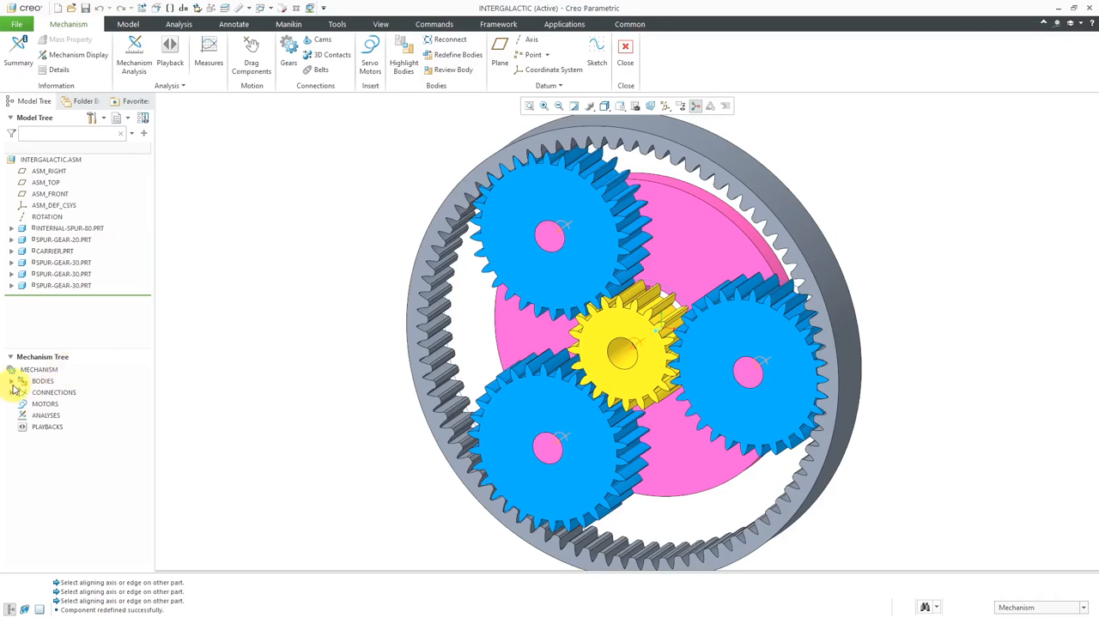
pyautogui.click(23, 393)
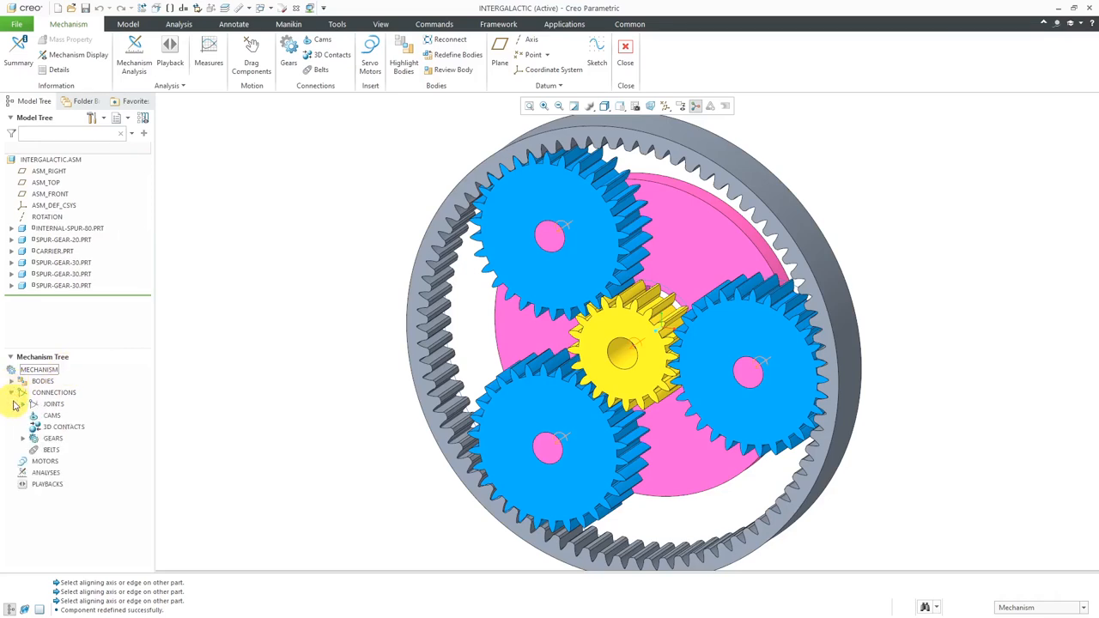
pyautogui.click(21, 403)
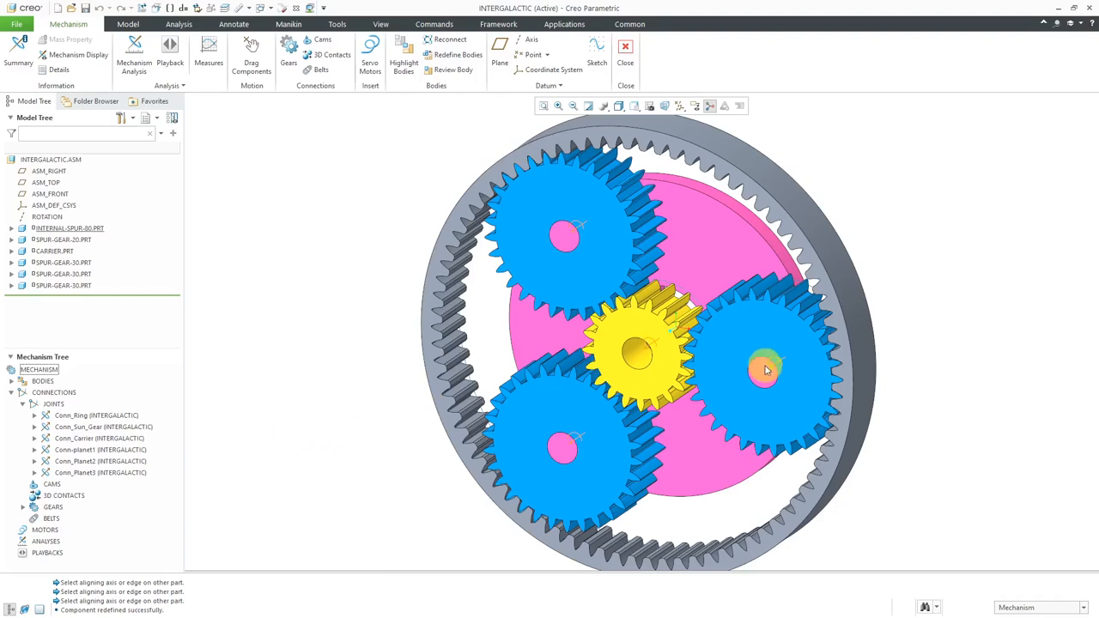
pyautogui.moveTo(652, 350)
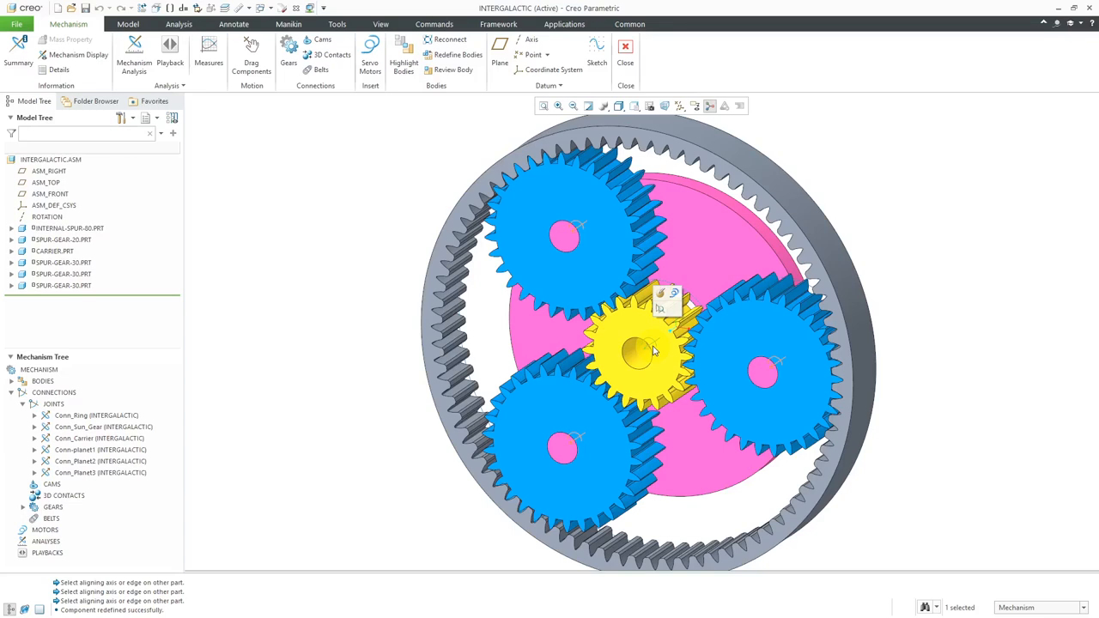
# Create servo motor SUN_MOTOR driving the Conn_Sun_Gear axis at constant angular velocity
pyautogui.click(370, 54)
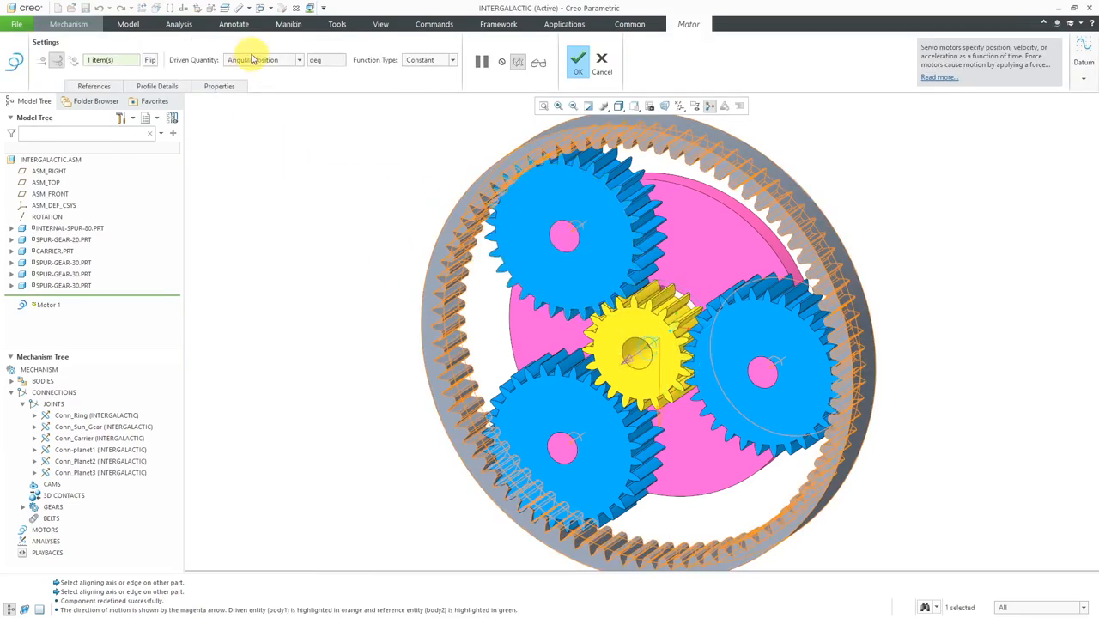
pyautogui.click(258, 59)
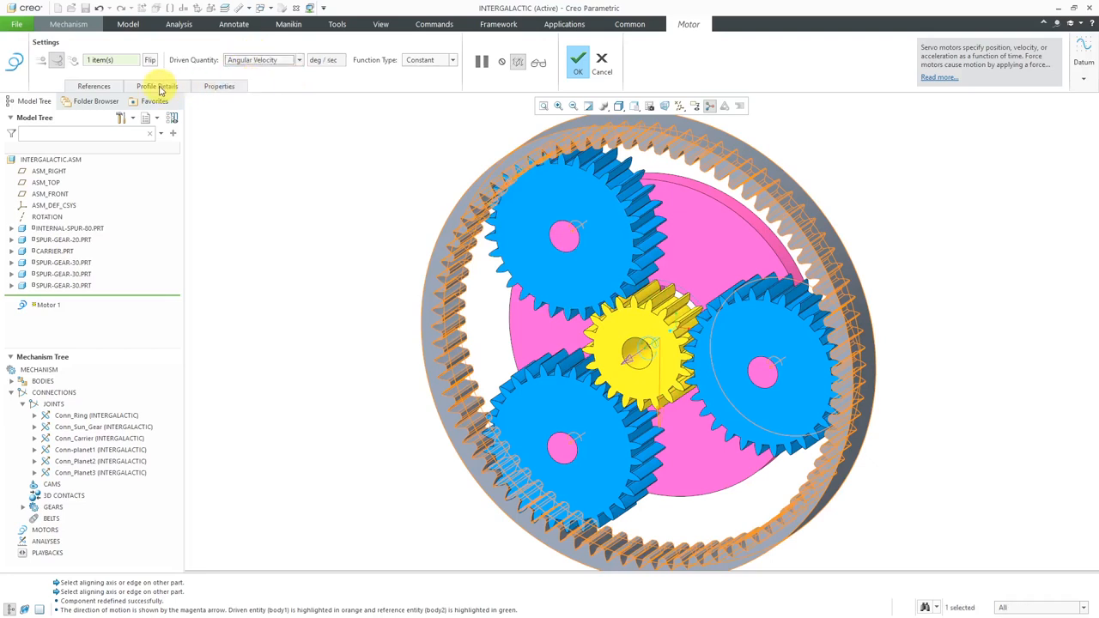
pyautogui.click(157, 86)
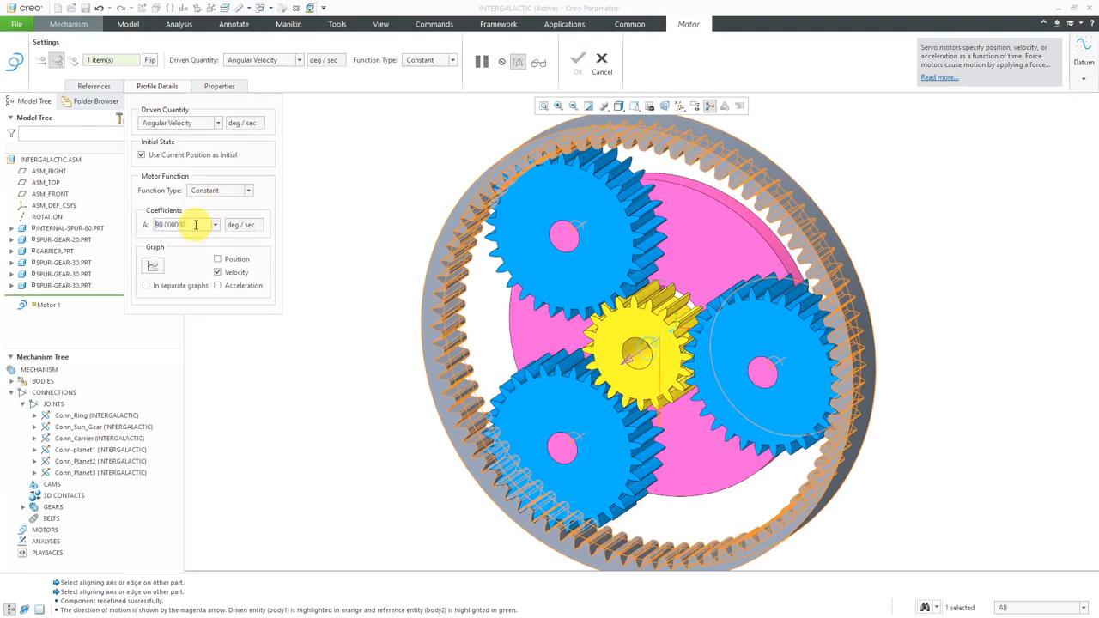
pyautogui.click(219, 86)
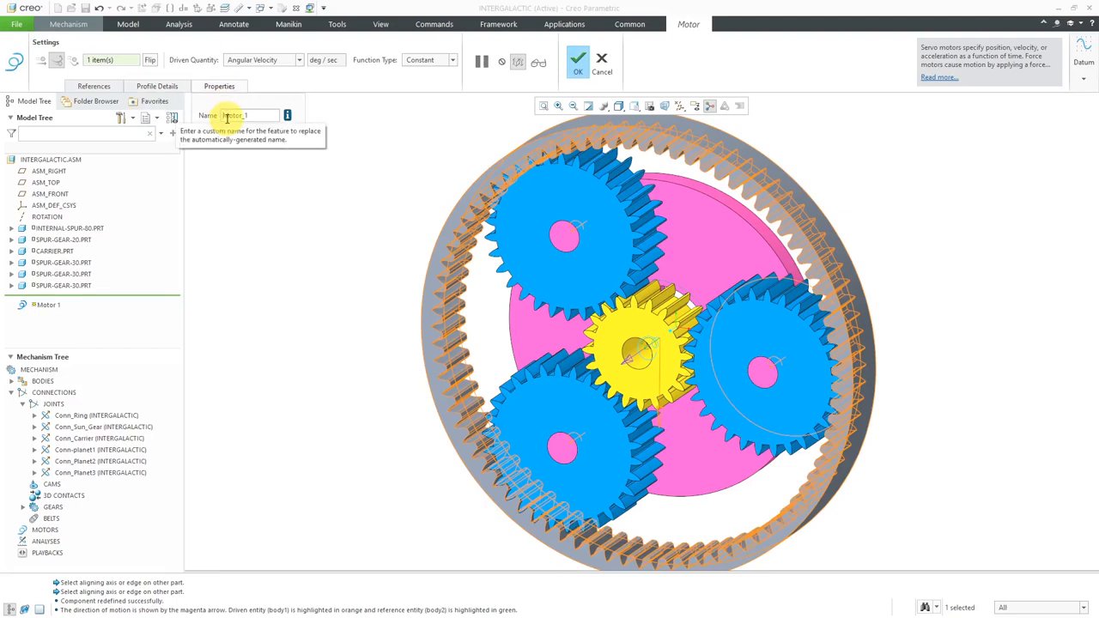
pyautogui.click(94, 86)
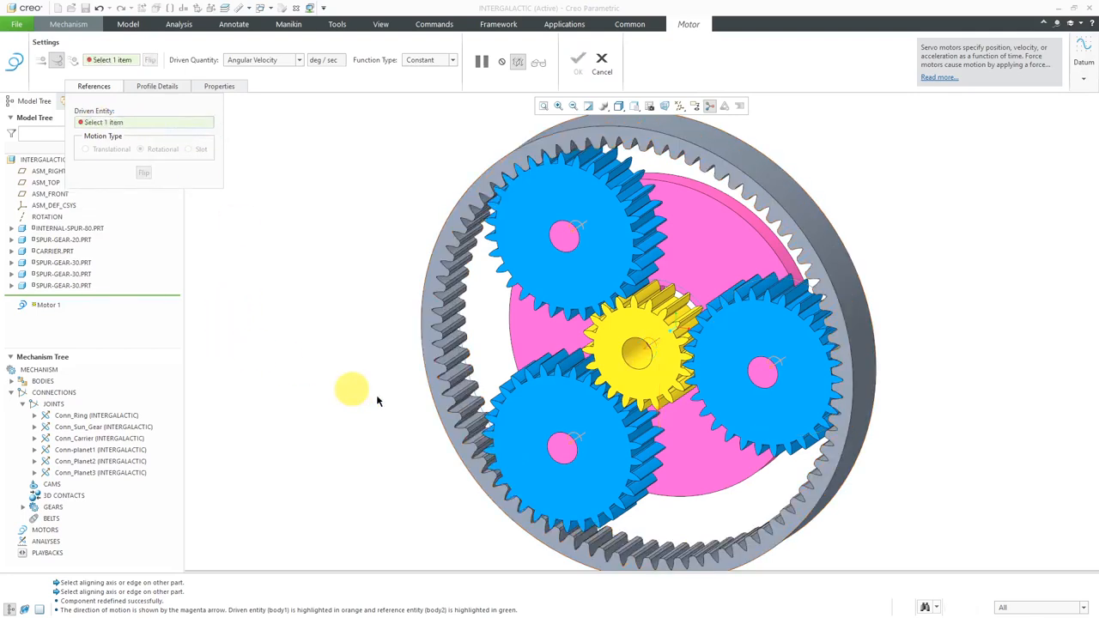
pyautogui.moveTo(640, 352)
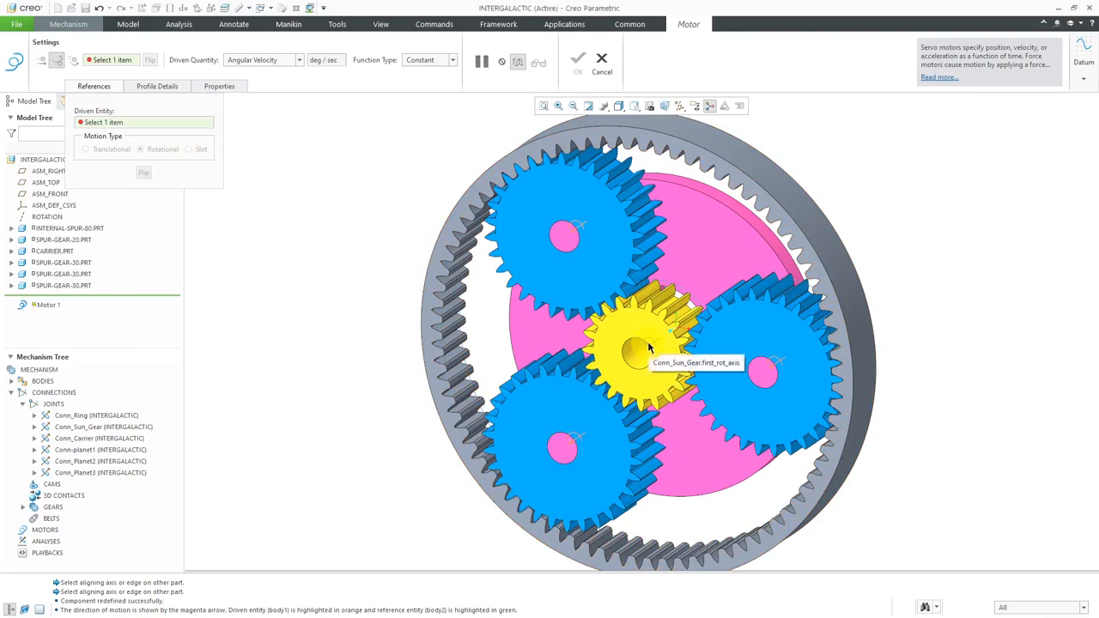
pyautogui.click(648, 348)
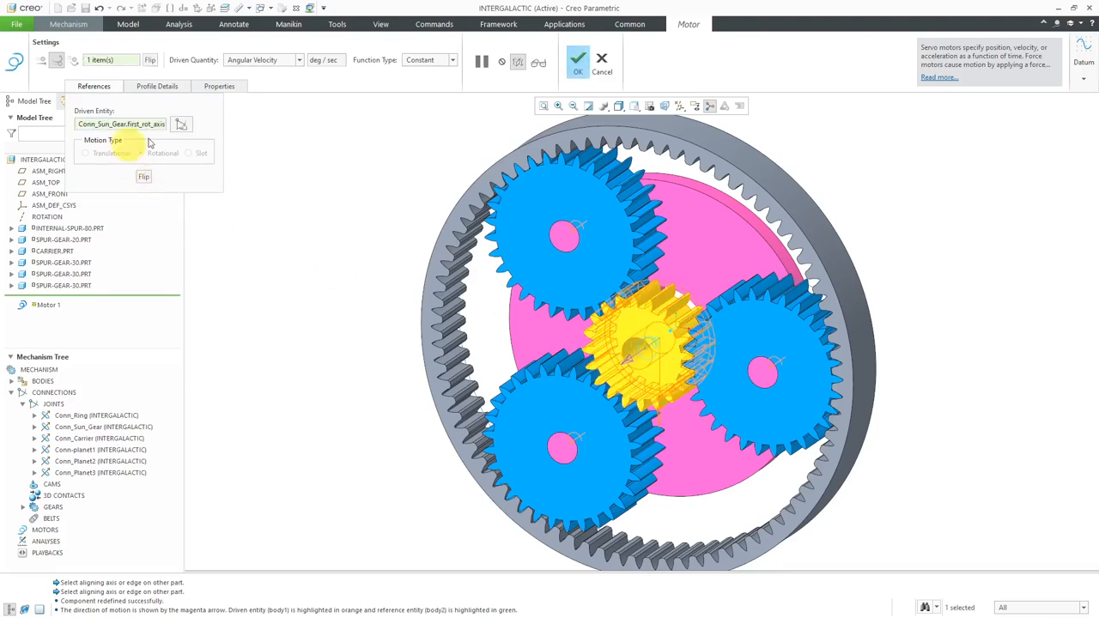
pyautogui.click(219, 86)
pyautogui.write('SUN_MOTOR')
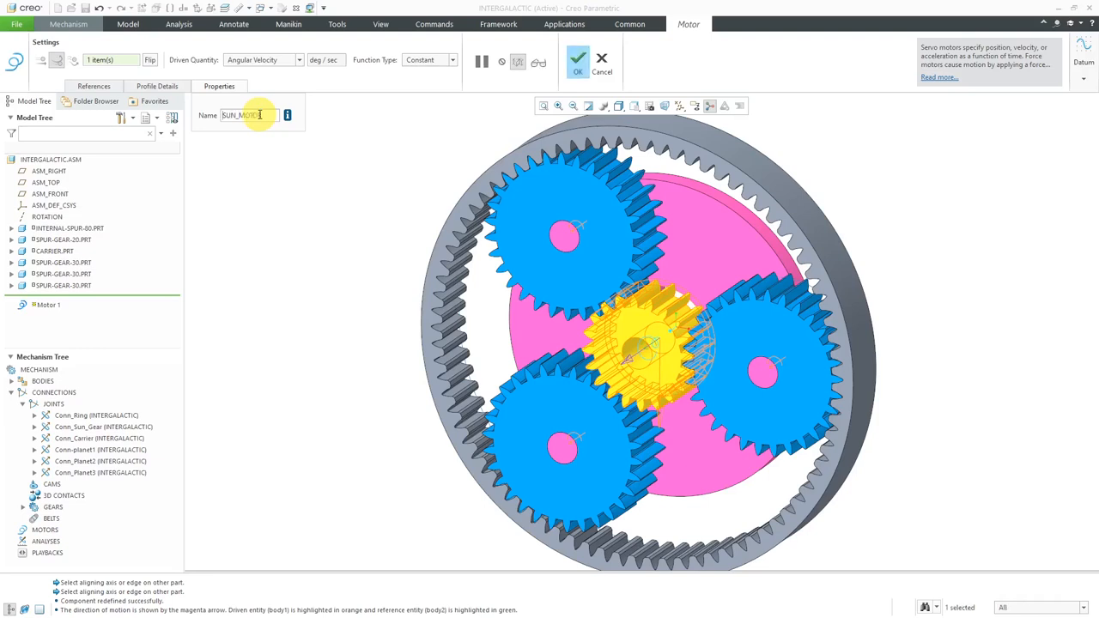
pyautogui.click(578, 58)
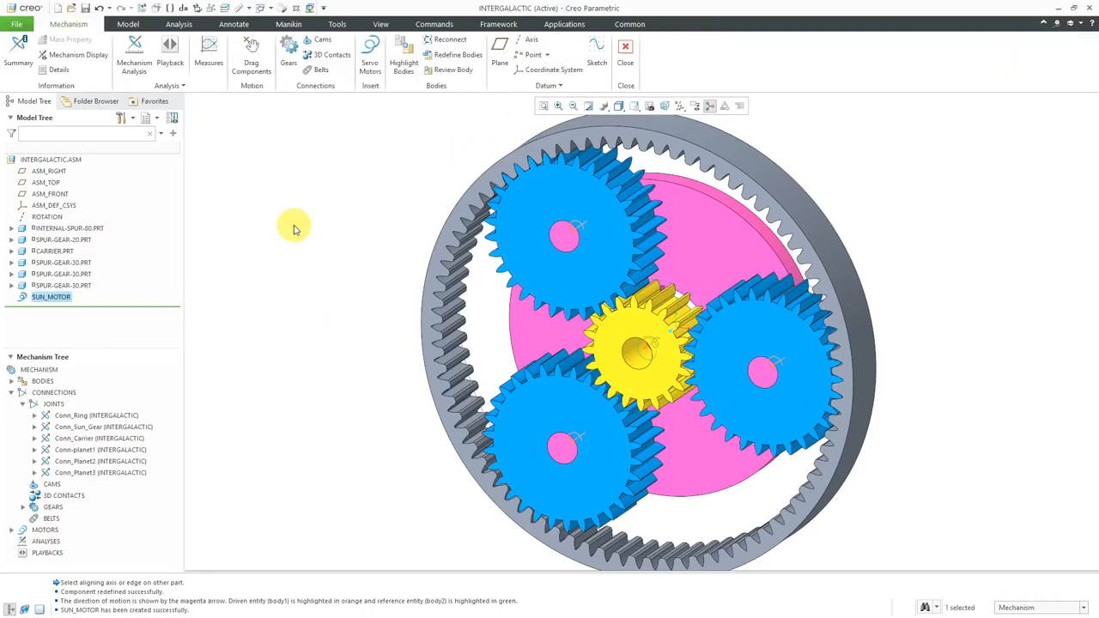
pyautogui.moveTo(289, 212)
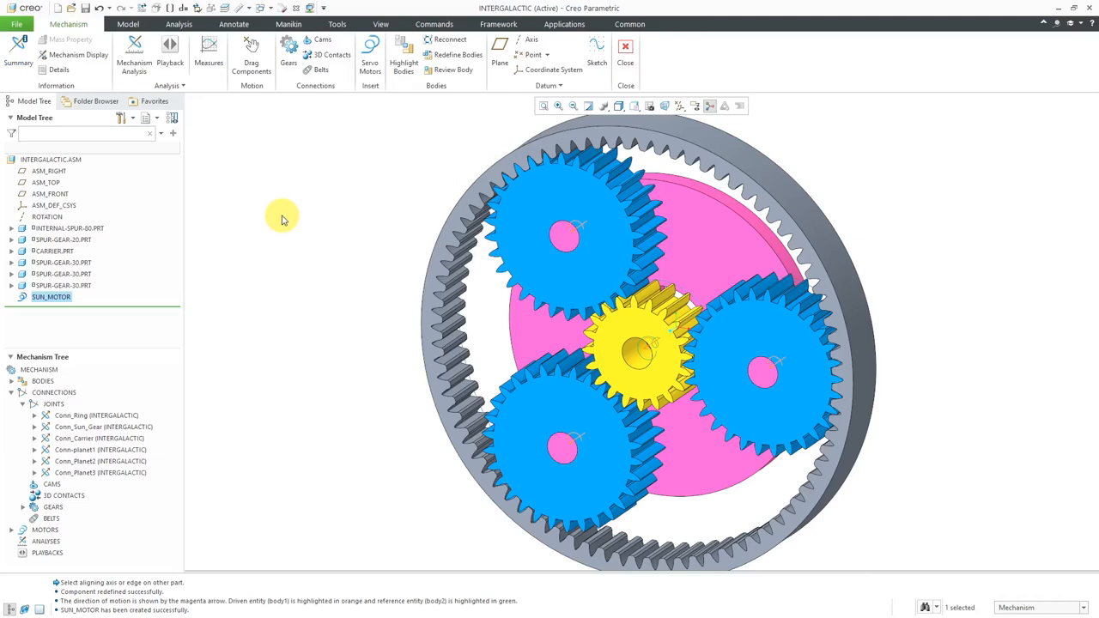
pyautogui.moveTo(361, 262)
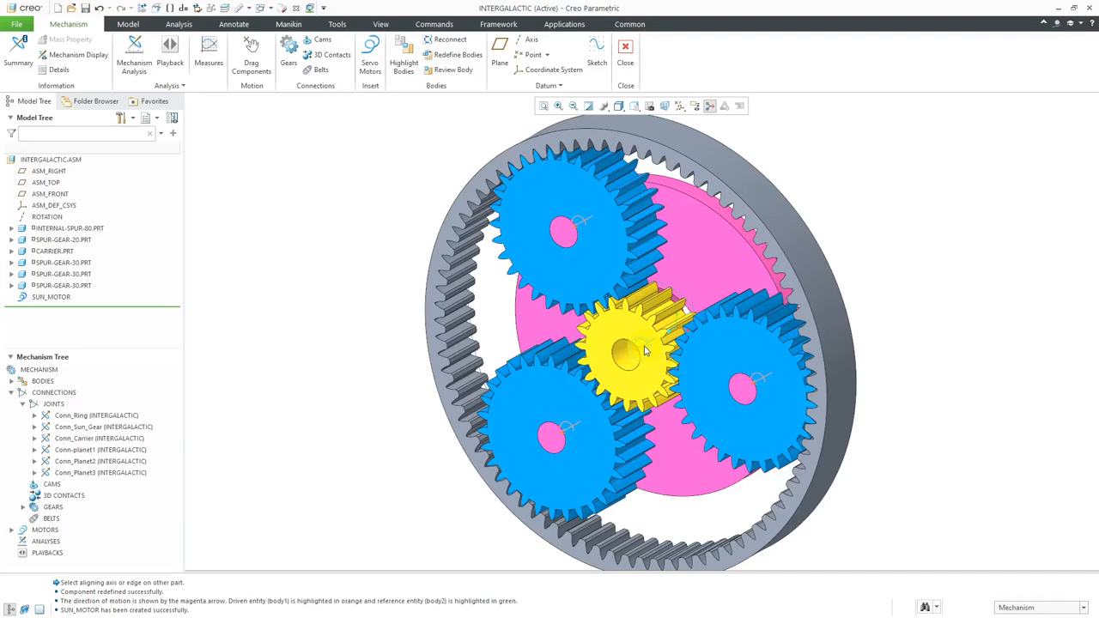
pyautogui.moveTo(644, 351)
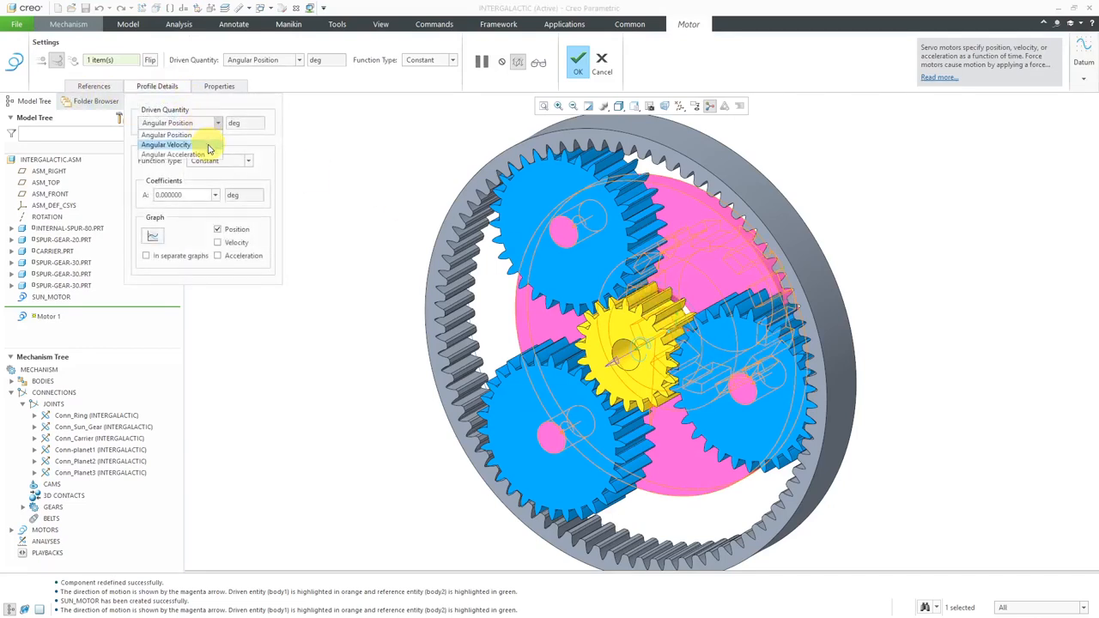
# Set the second servo motor to constant angular velocity and edit its velocity value
pyautogui.click(166, 143)
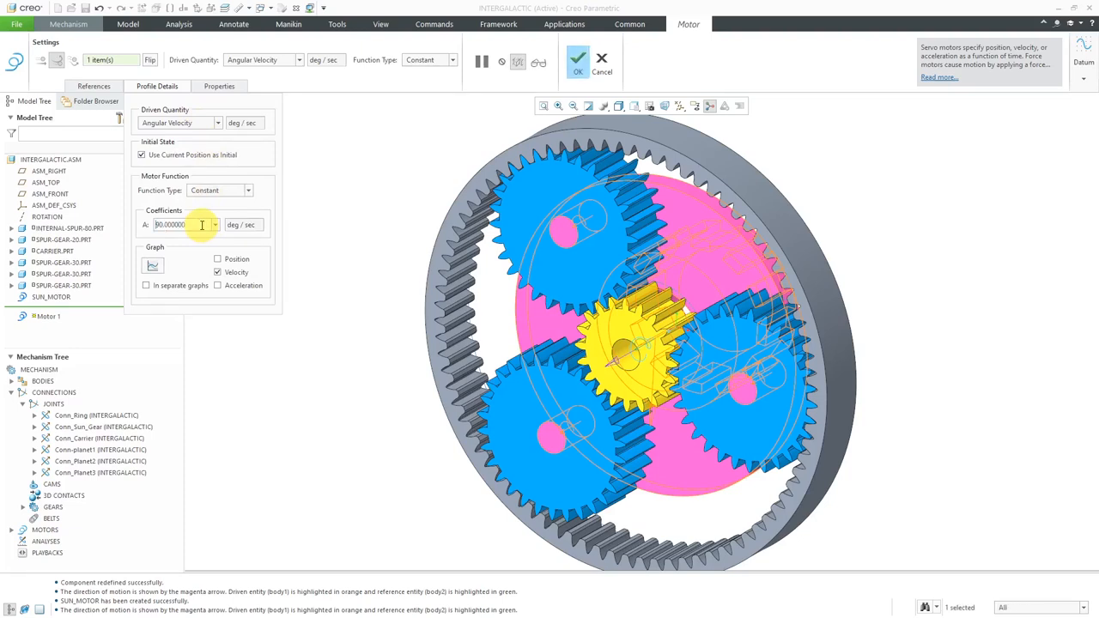
pyautogui.click(219, 86)
pyautogui.write('CARRIER_MOTOR')
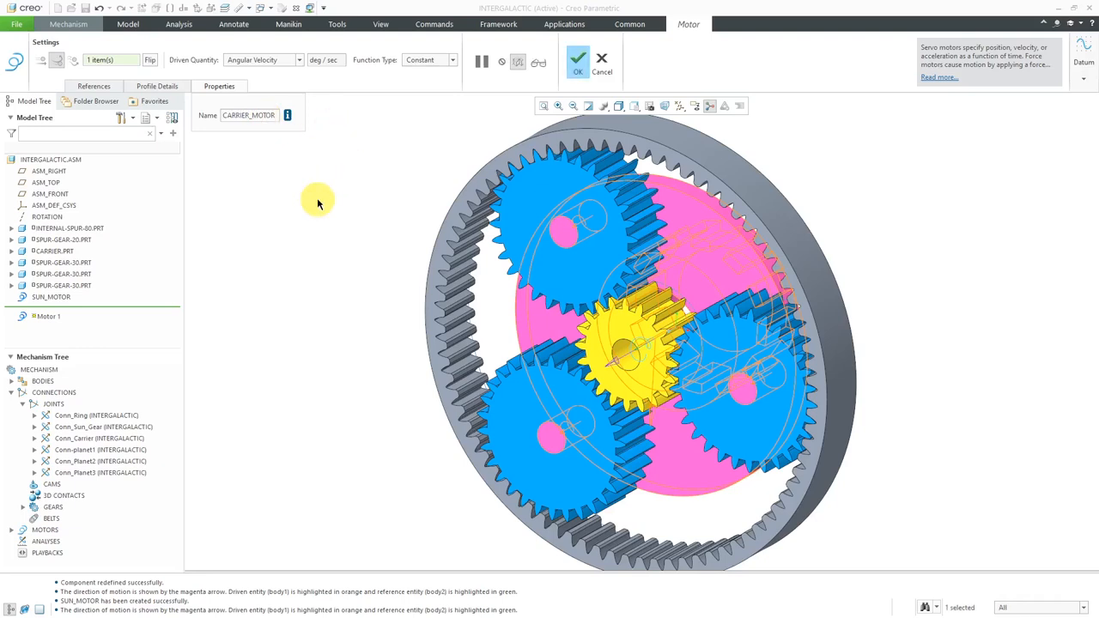
# Confirm CARRIER_MOTOR so it joins SUN_MOTOR under Motors
pyautogui.click(578, 59)
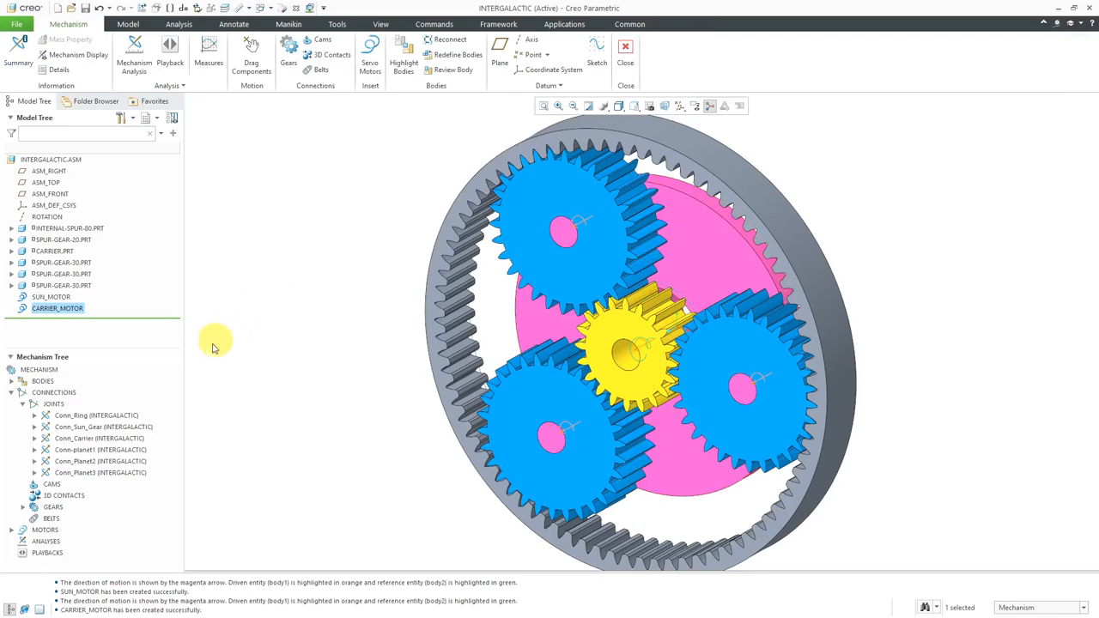
pyautogui.moveTo(60, 522)
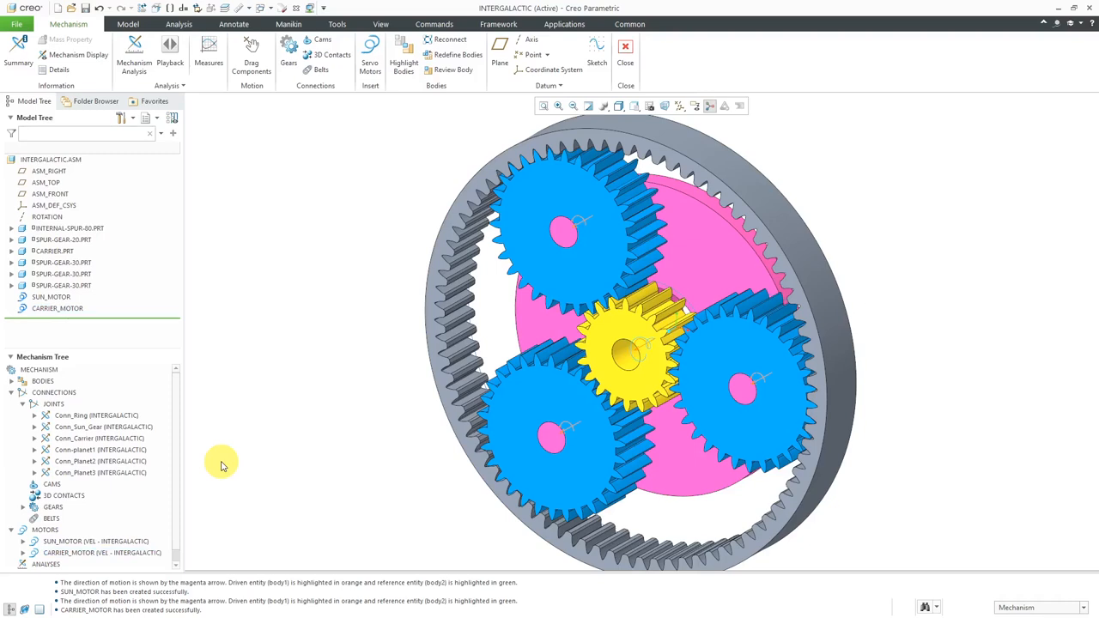
pyautogui.moveTo(189, 322)
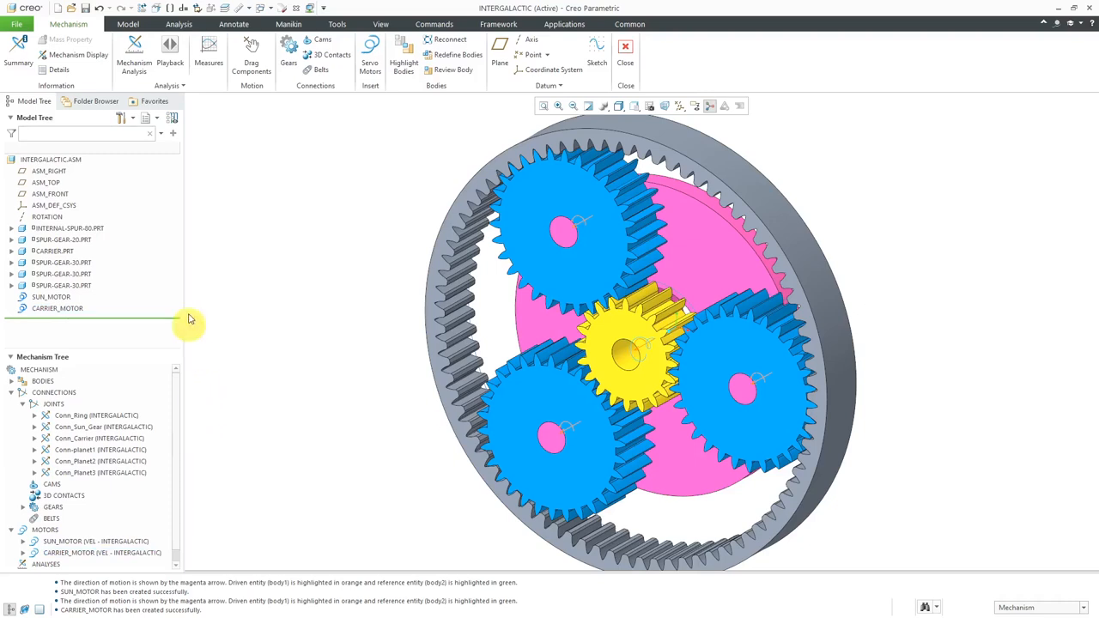
# Define a Kinematic analysis named Reduction starting from the START snapshot
pyautogui.click(134, 51)
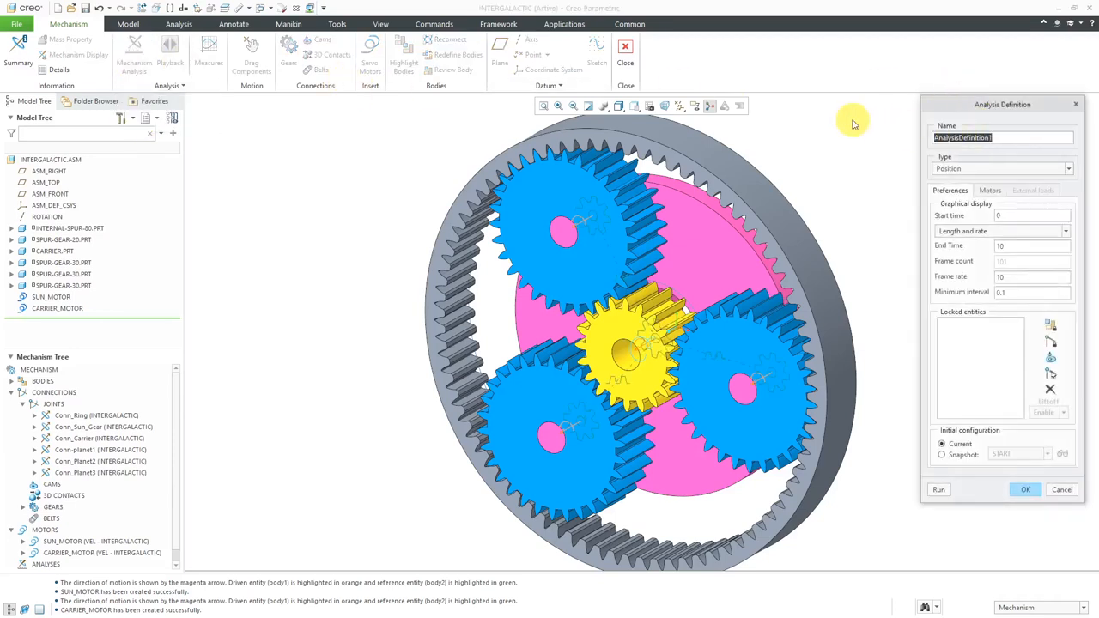
pyautogui.write('Reduction')
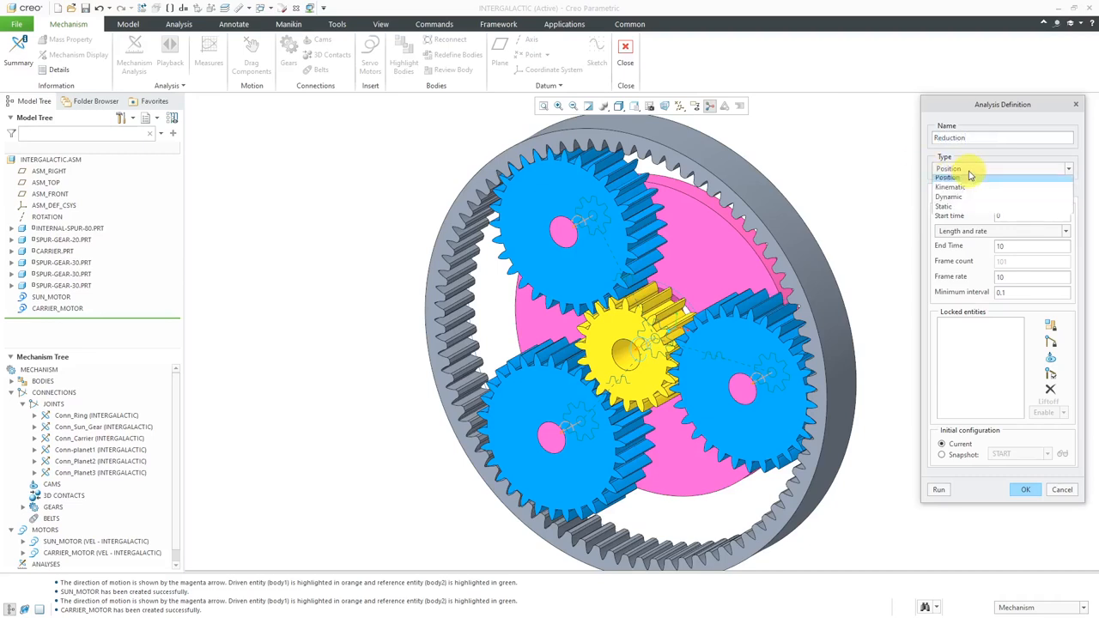
pyautogui.click(950, 186)
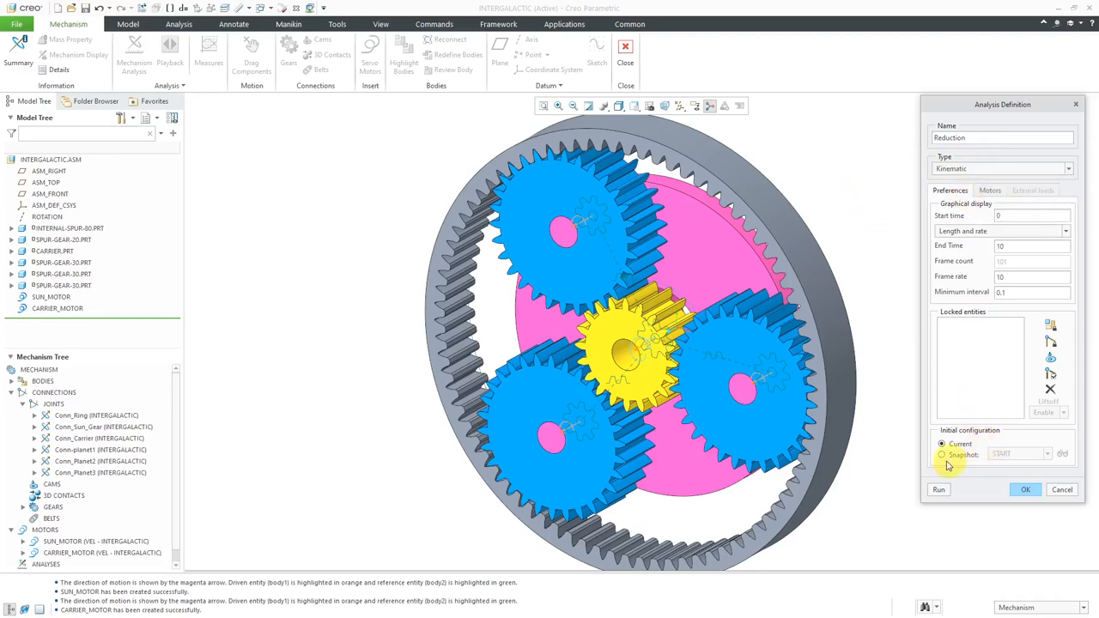
pyautogui.click(942, 454)
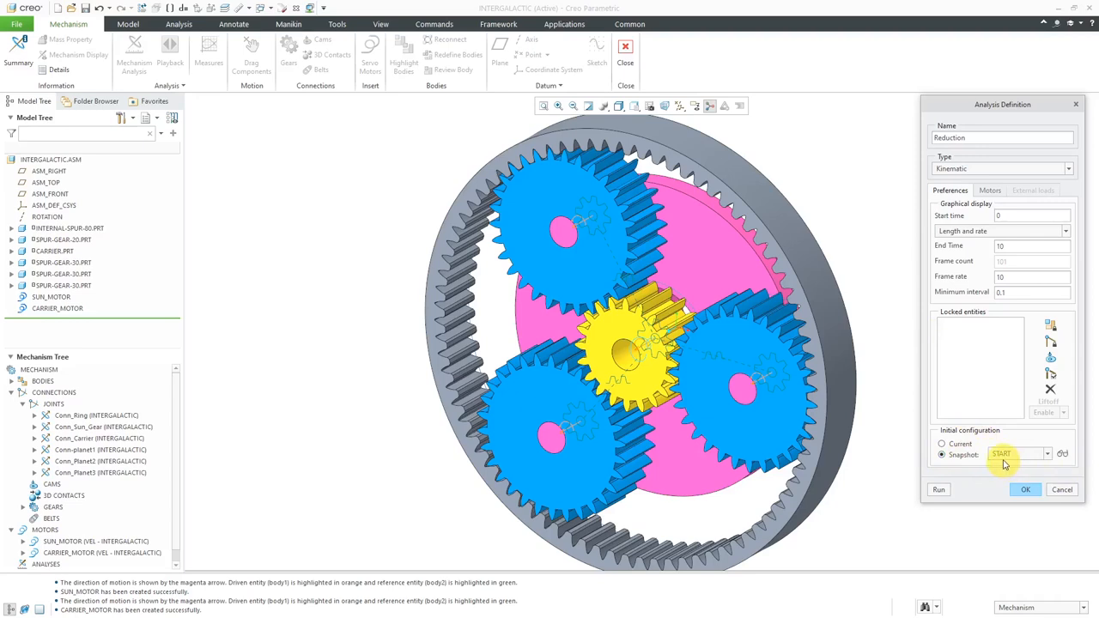
pyautogui.moveTo(989, 366)
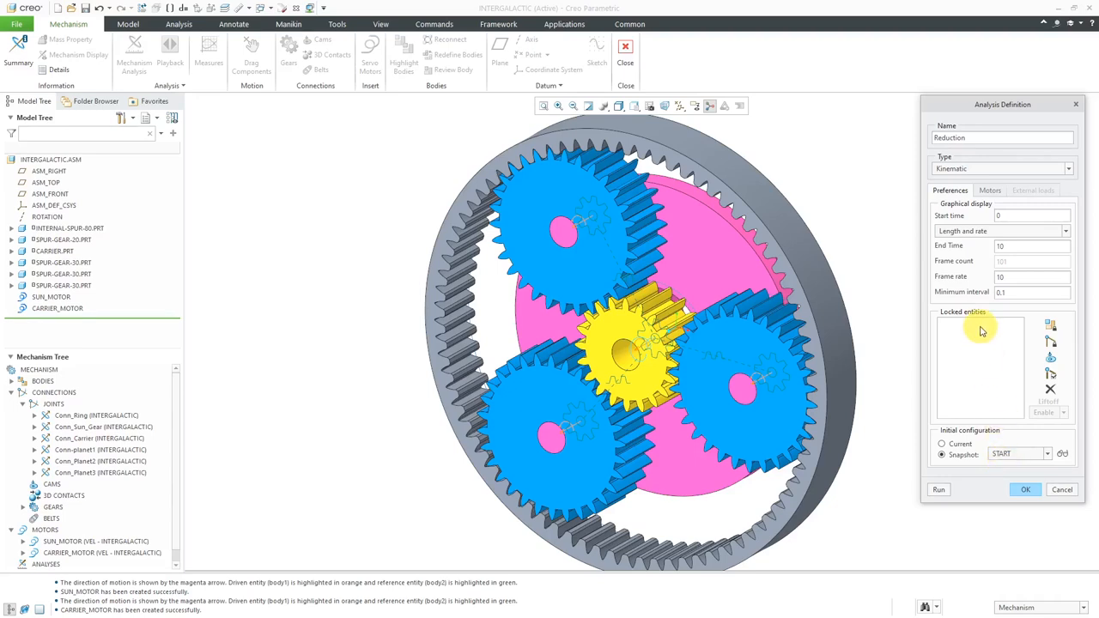
pyautogui.moveTo(1061, 389)
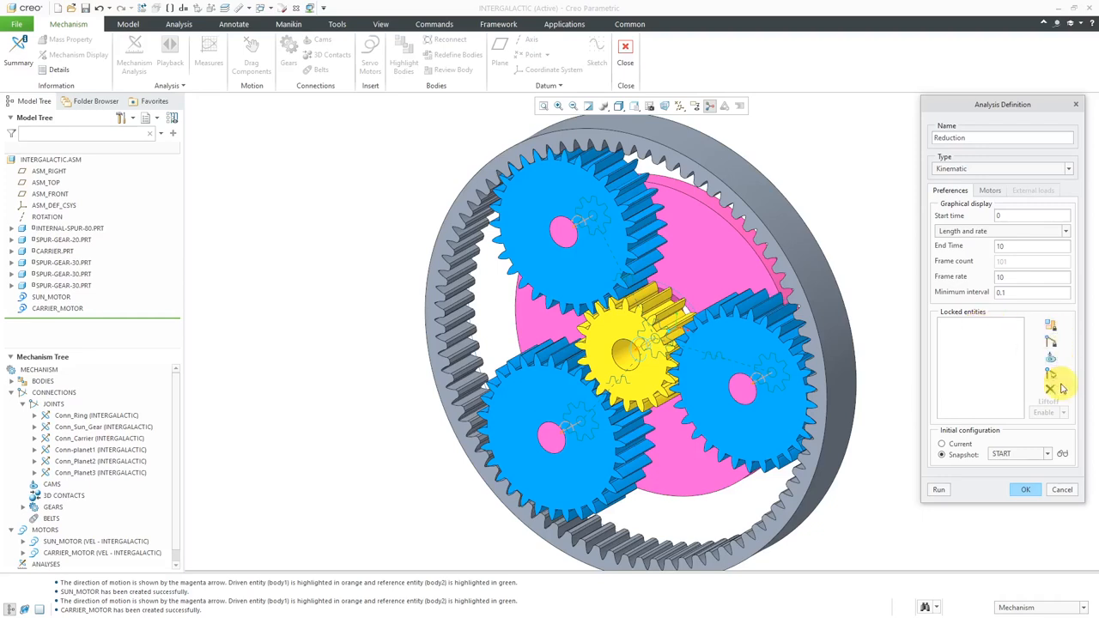
# Begin locking Conn_Ring as a connection in the Reduction analysis
pyautogui.click(1050, 358)
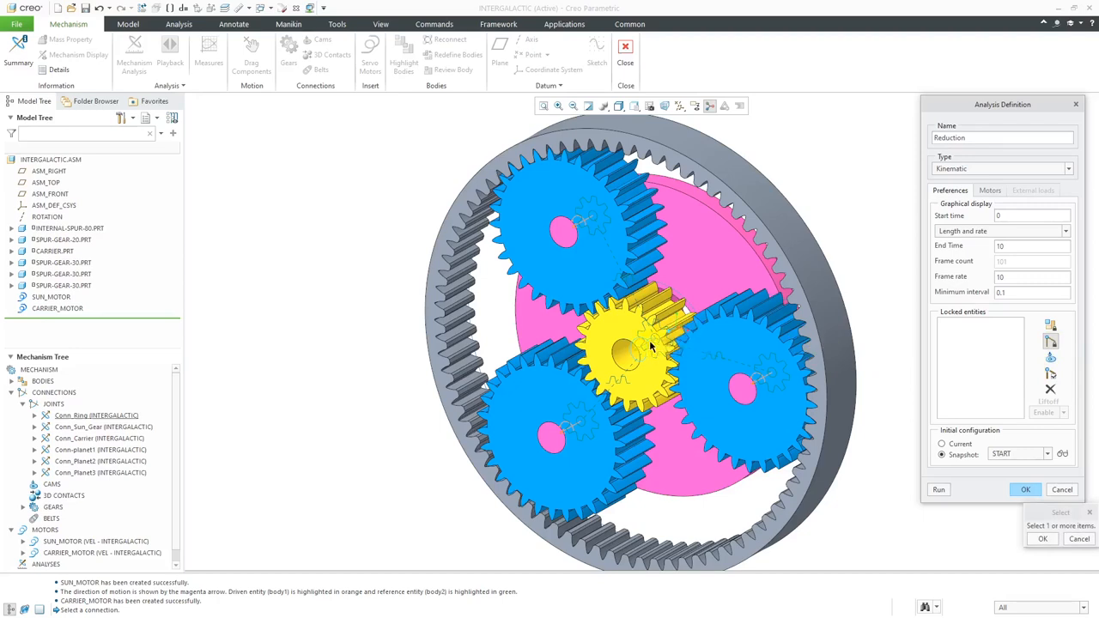
pyautogui.moveTo(651, 345)
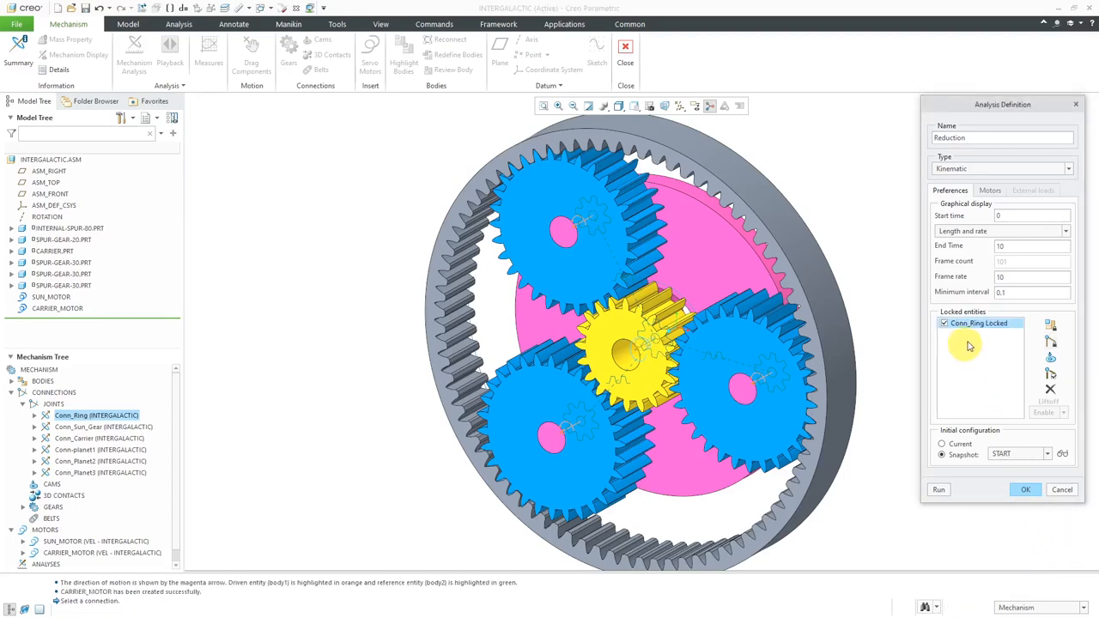
pyautogui.moveTo(995, 344)
pyautogui.write('25')
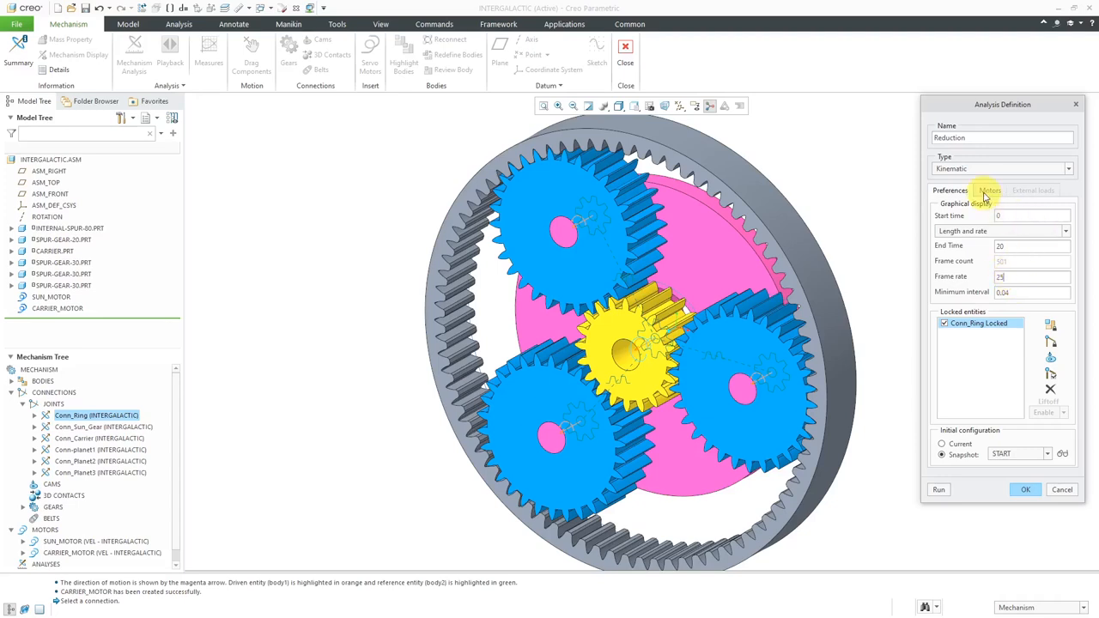
# Delete CARRIER_MOTOR from the Reduction analysis motors, keeping only SUN_MOTOR
pyautogui.click(990, 190)
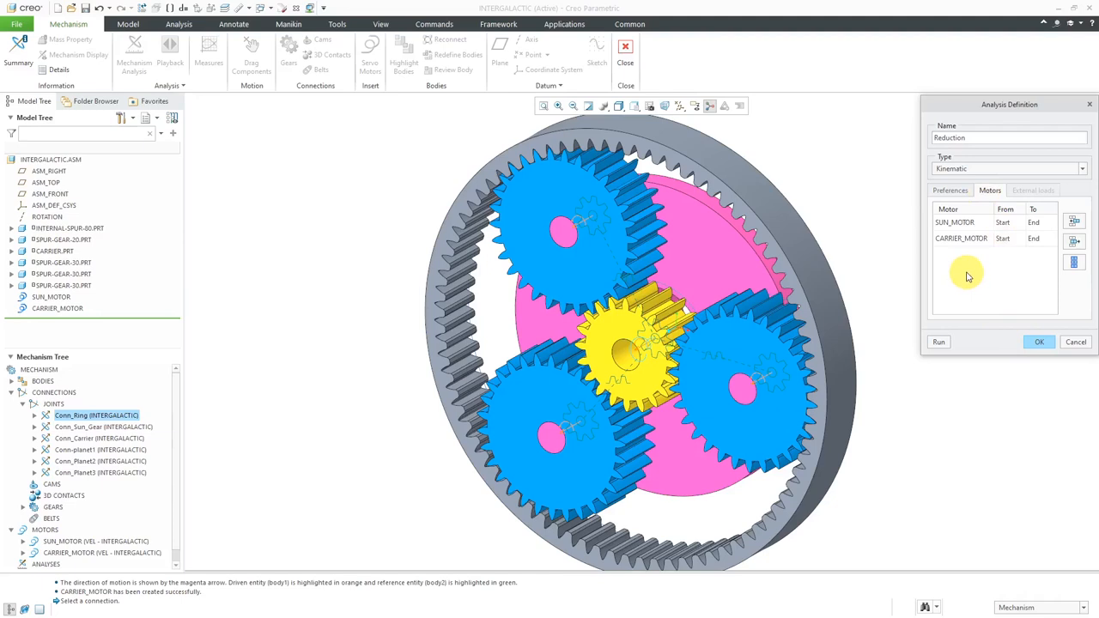
pyautogui.click(960, 237)
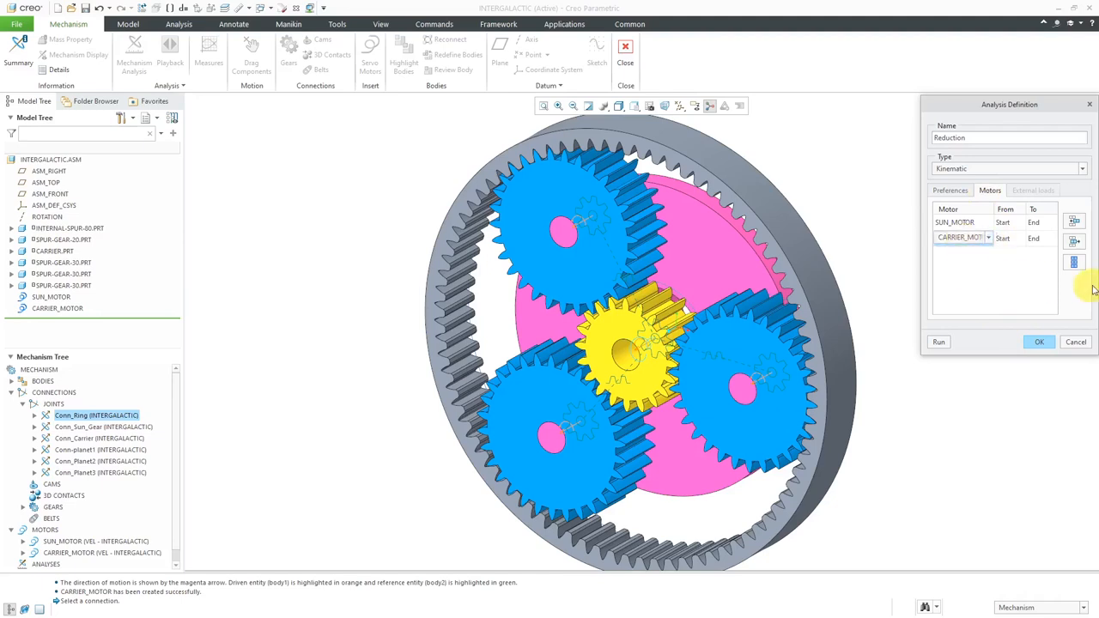
pyautogui.moveTo(1074, 242)
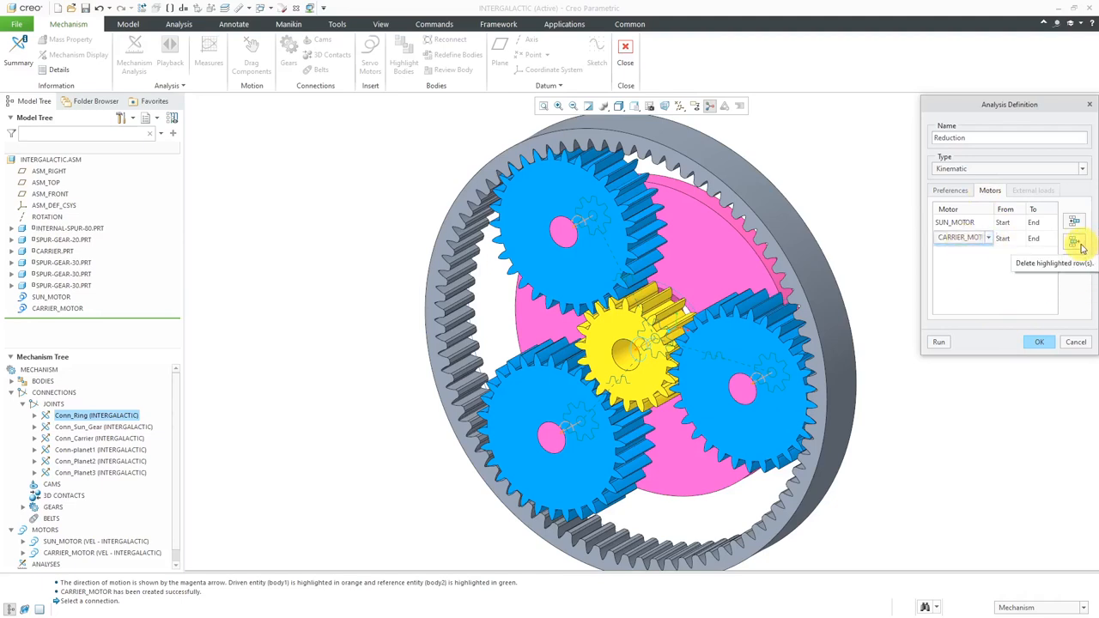
pyautogui.click(1074, 243)
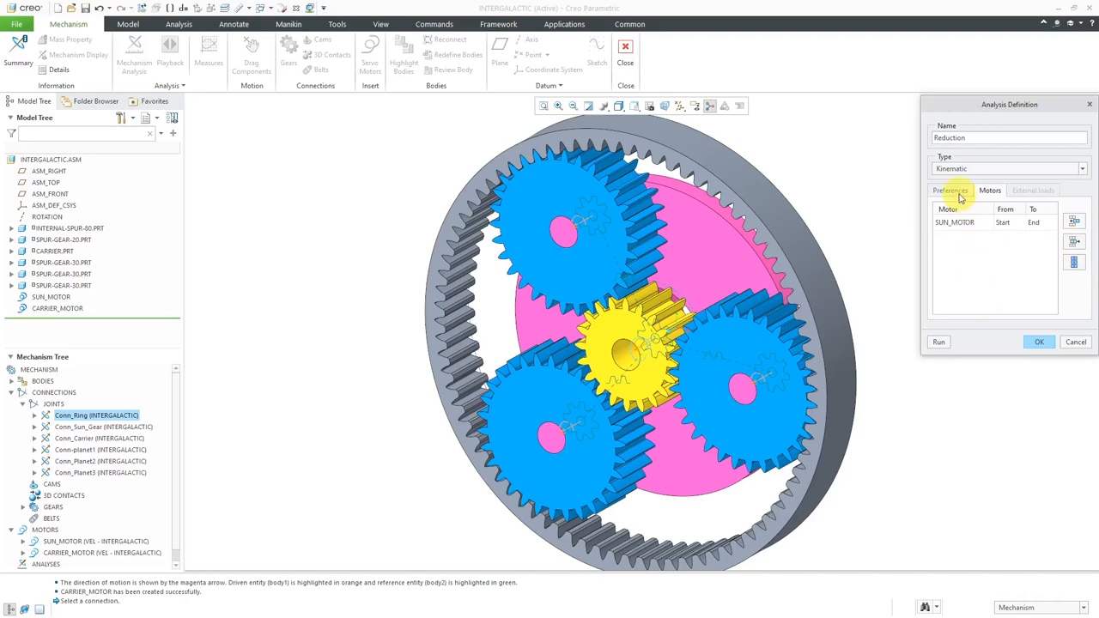
pyautogui.click(950, 190)
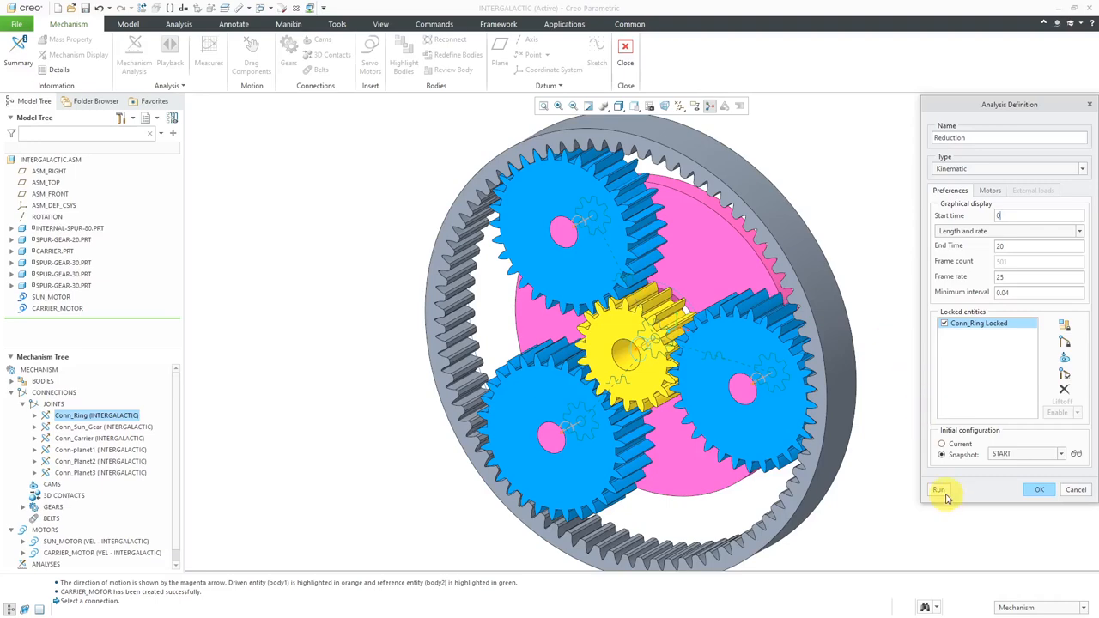
# Run the Reduction kinematic analysis and accept it with OK
pyautogui.click(939, 490)
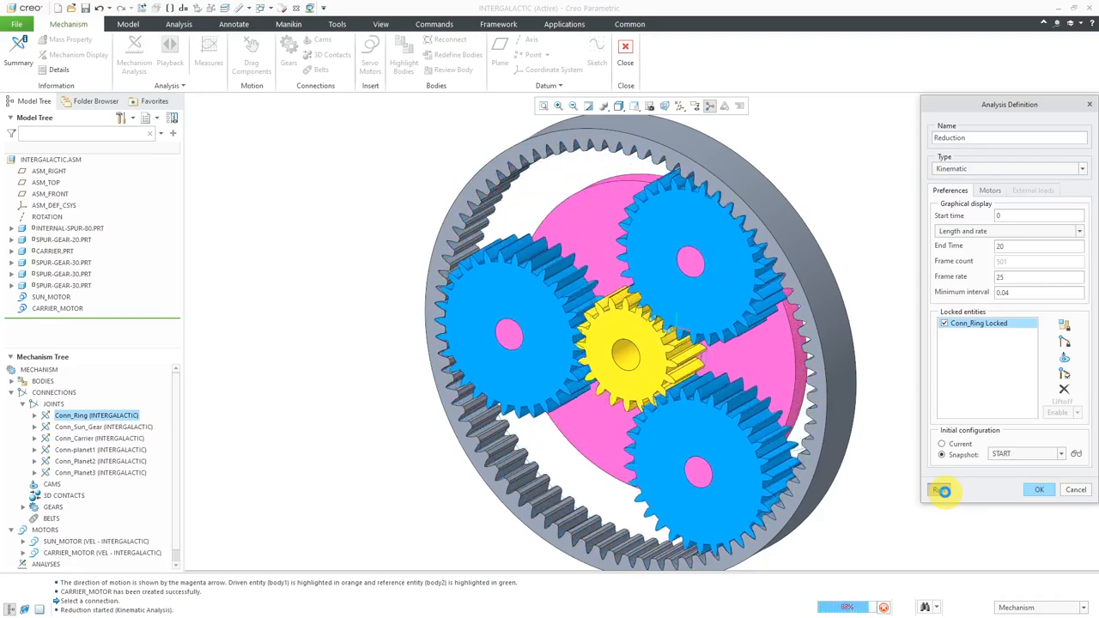
pyautogui.click(939, 489)
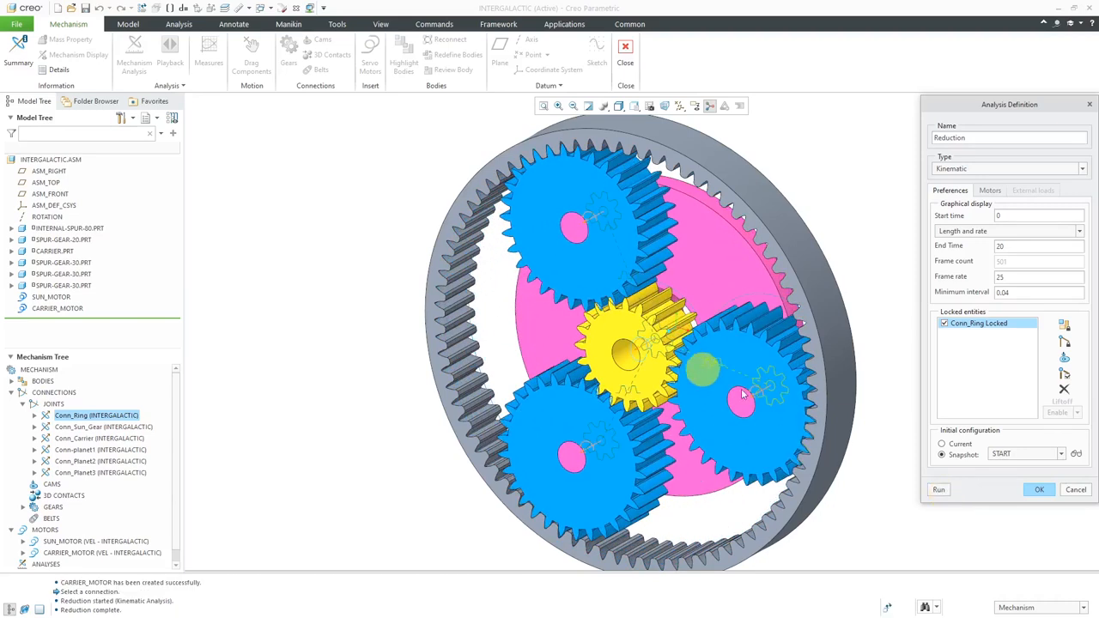
pyautogui.click(1038, 489)
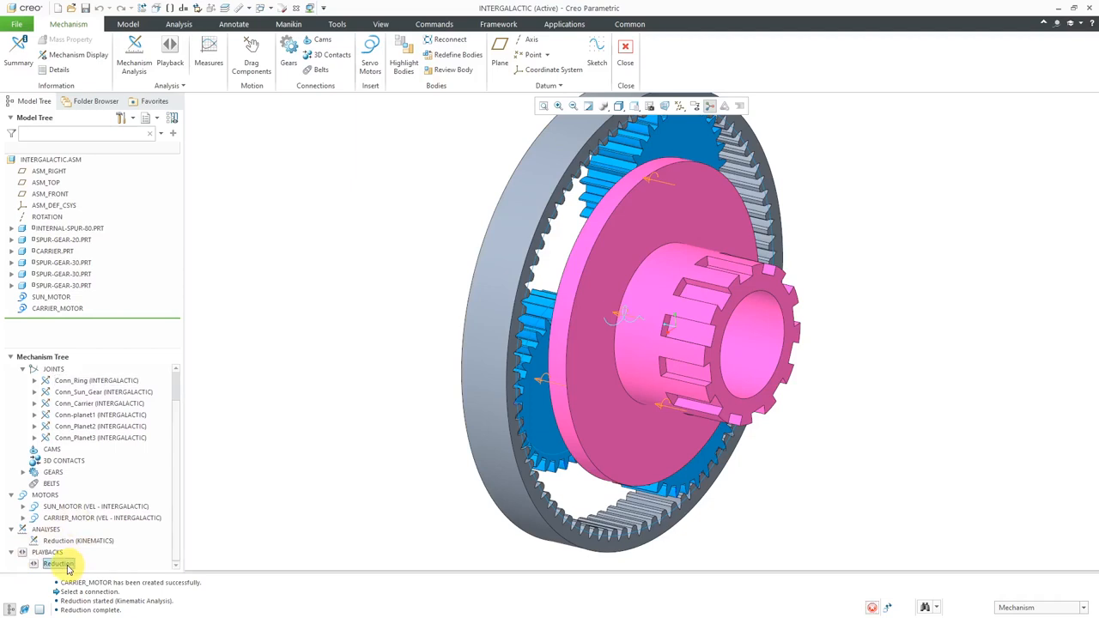
pyautogui.click(57, 563)
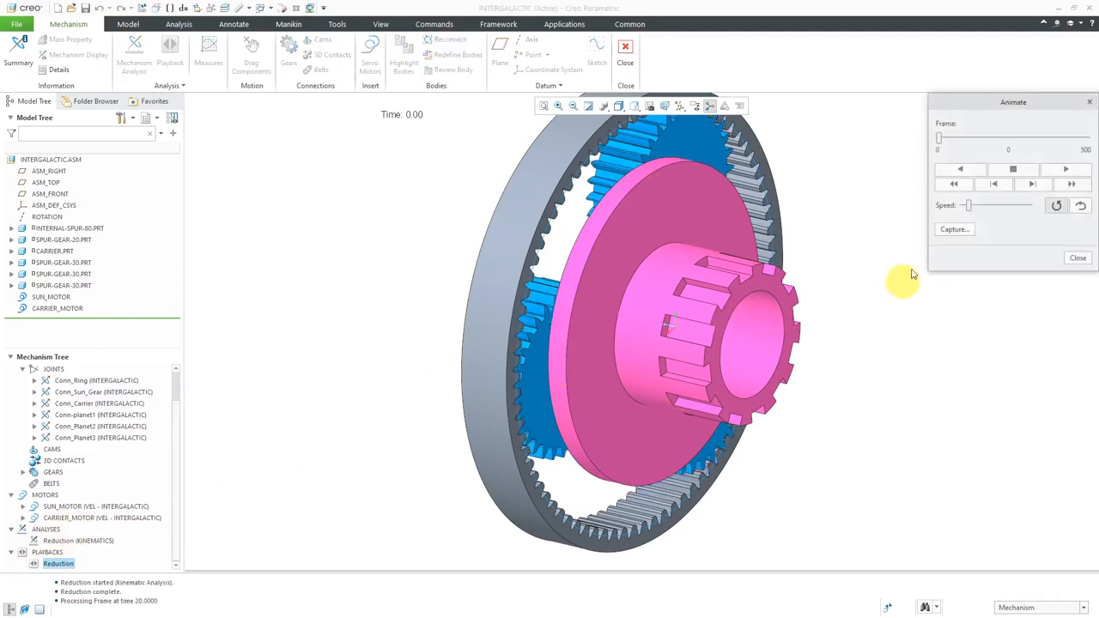
pyautogui.click(1065, 169)
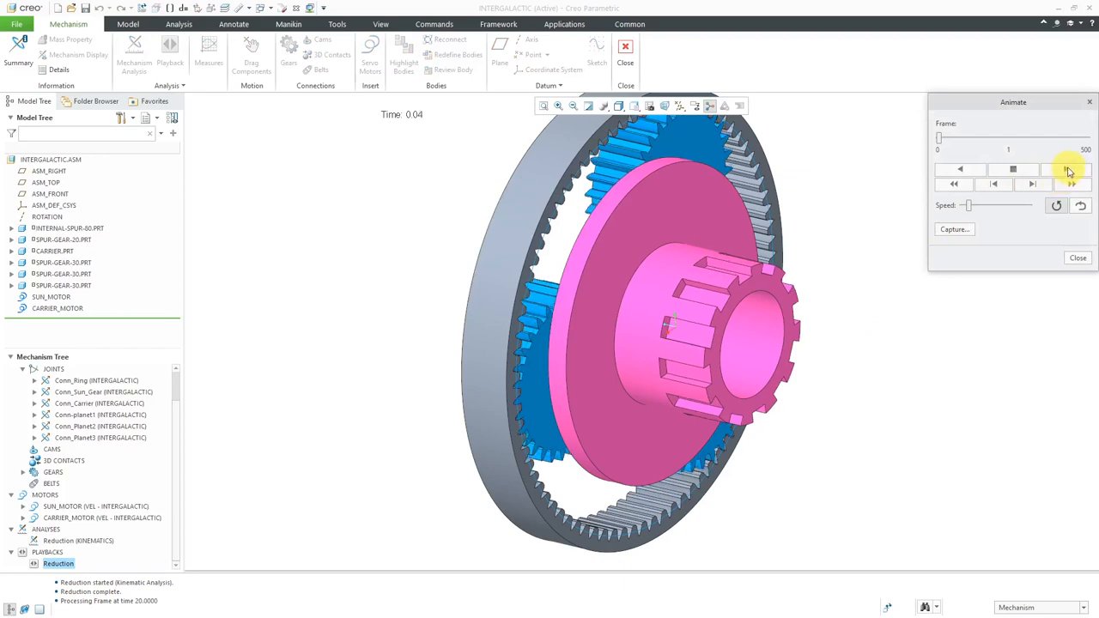
pyautogui.click(1065, 170)
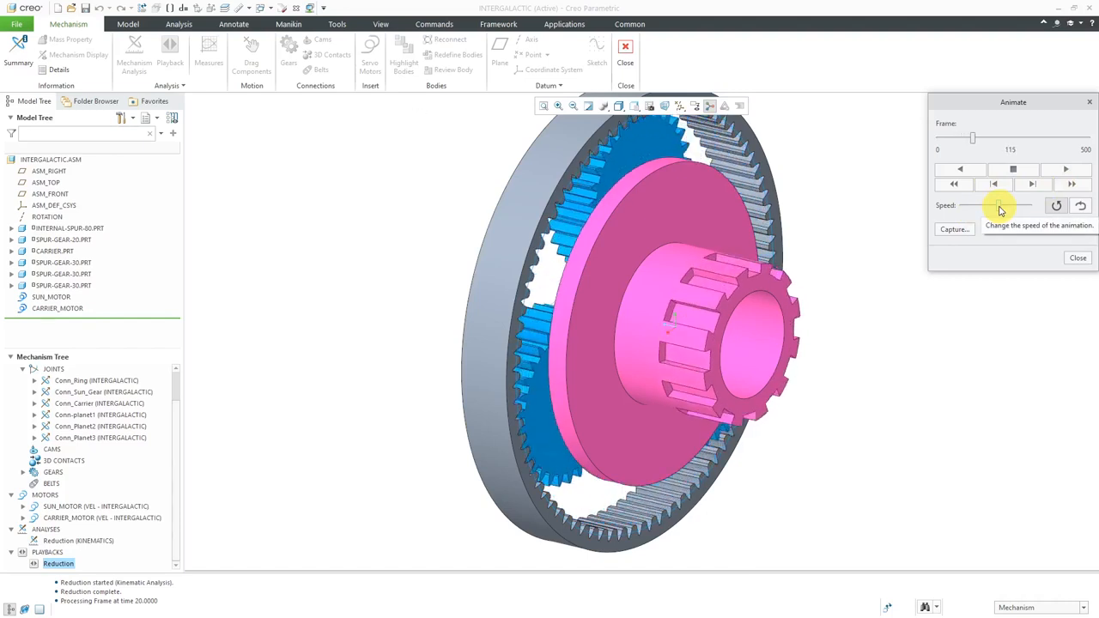
pyautogui.click(1065, 169)
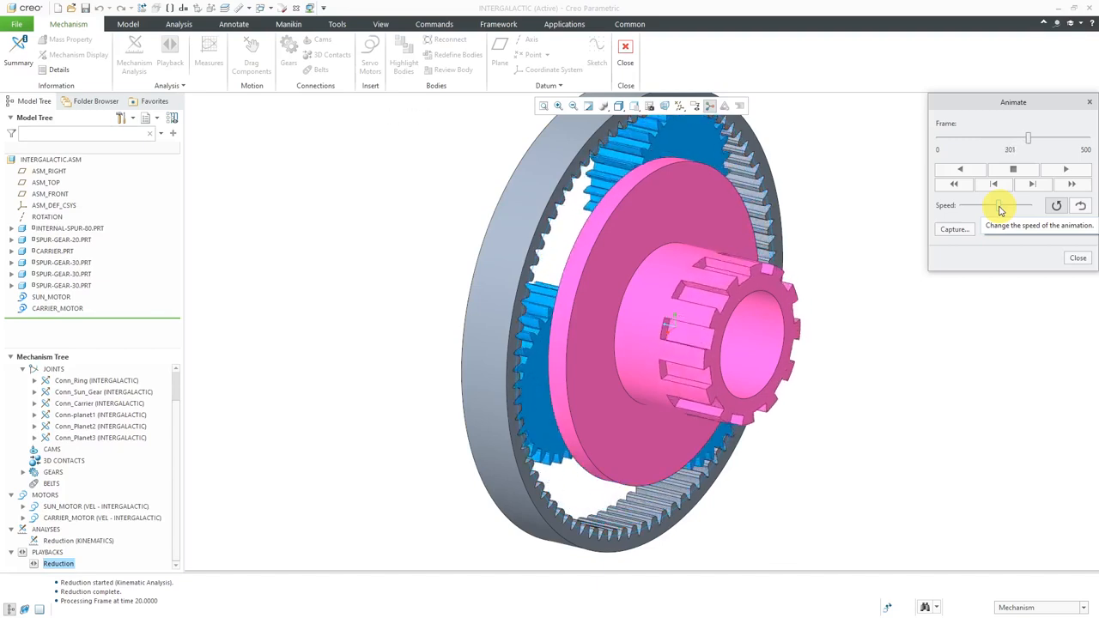
pyautogui.click(1065, 169)
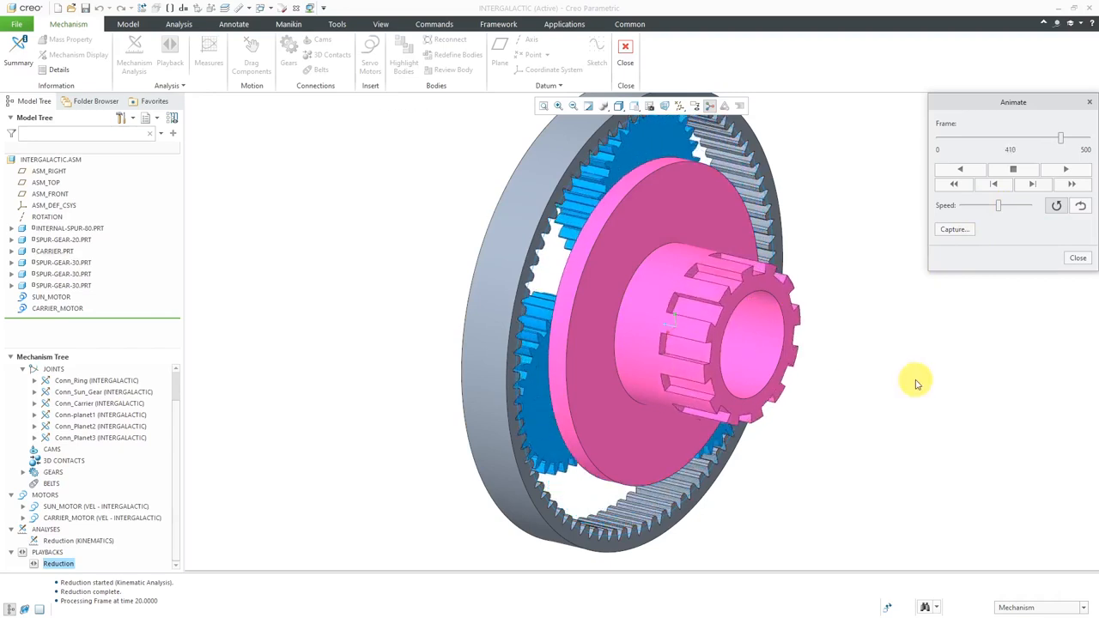
pyautogui.moveTo(1079, 259)
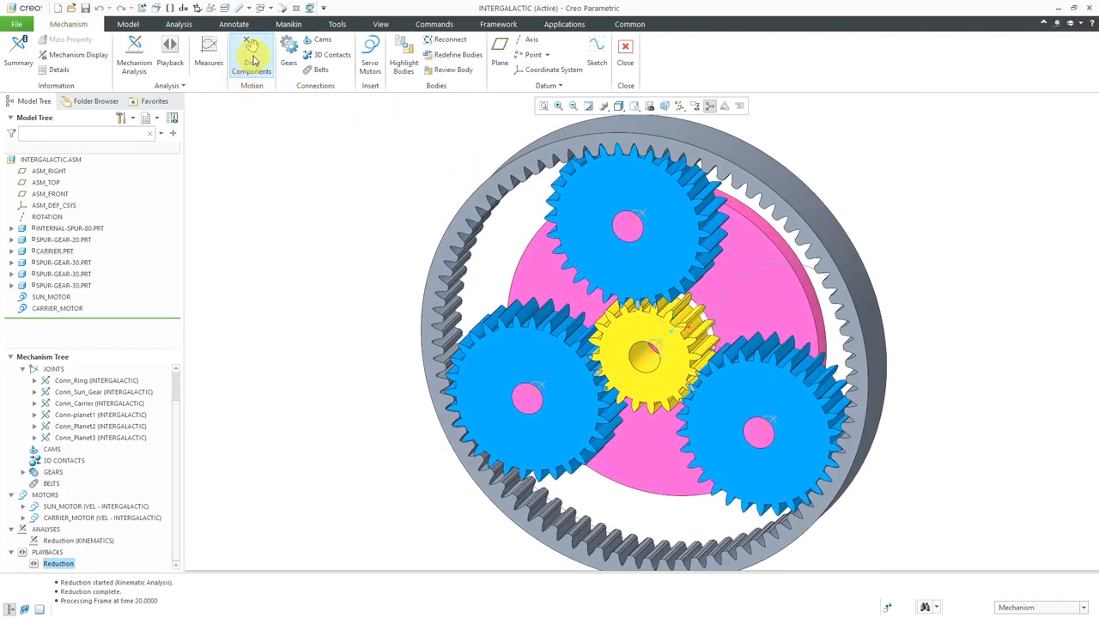
# Restore the gear assembly to the START snapshot using Drag Components
pyautogui.click(251, 50)
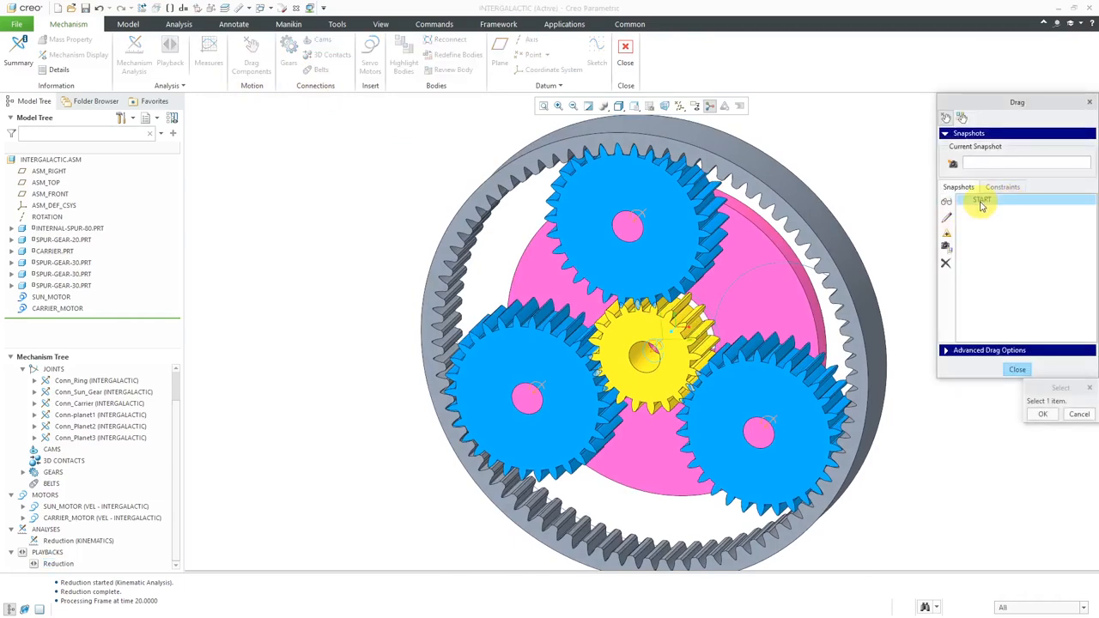
pyautogui.click(982, 199)
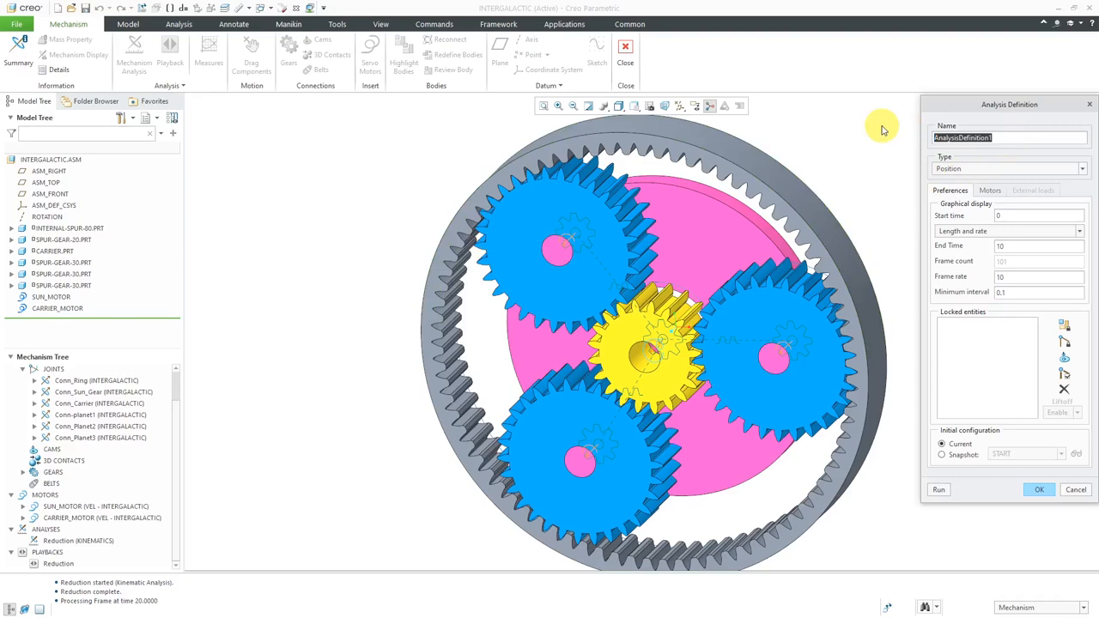
# Define the Overdrive analysis: Kinematic, end time 20, frame rate 25, from snapshot START
pyautogui.write('Overdrive')
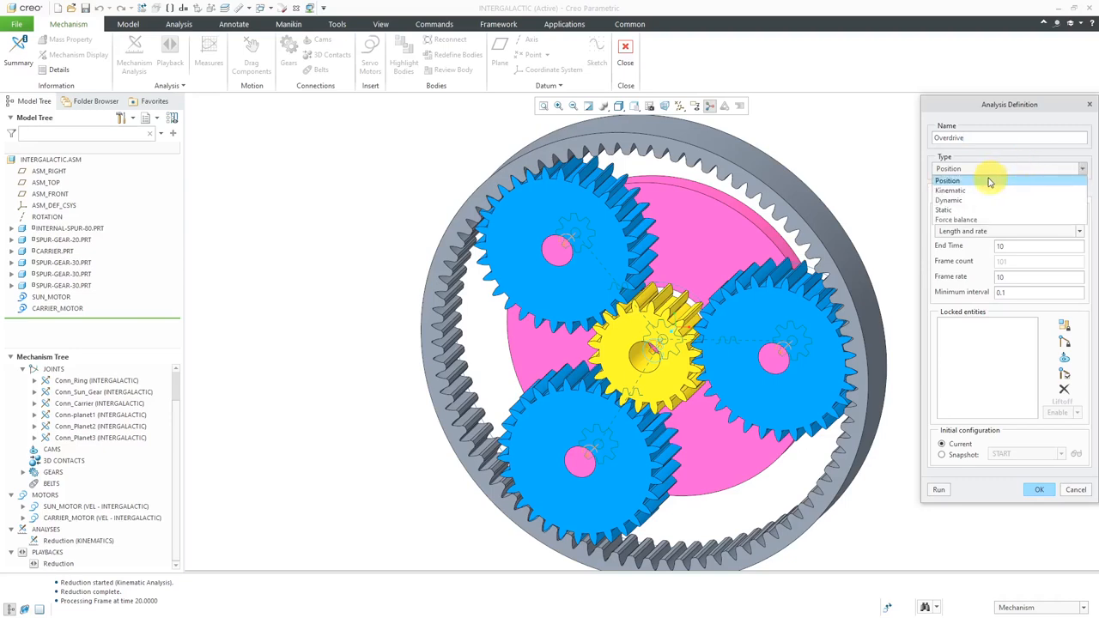
pyautogui.click(951, 180)
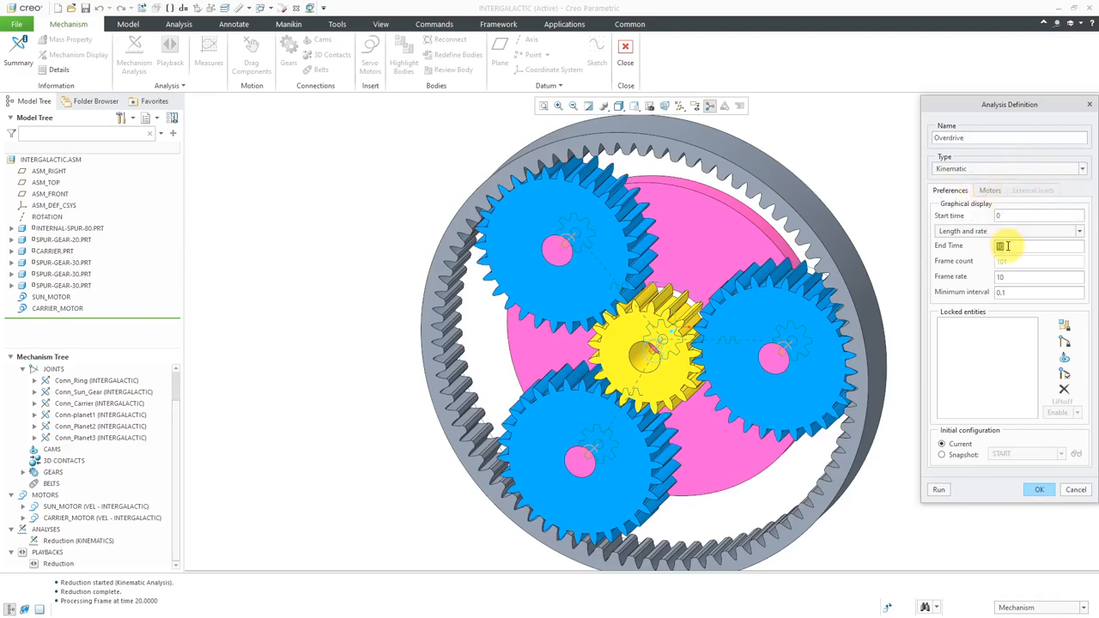
pyautogui.write('20')
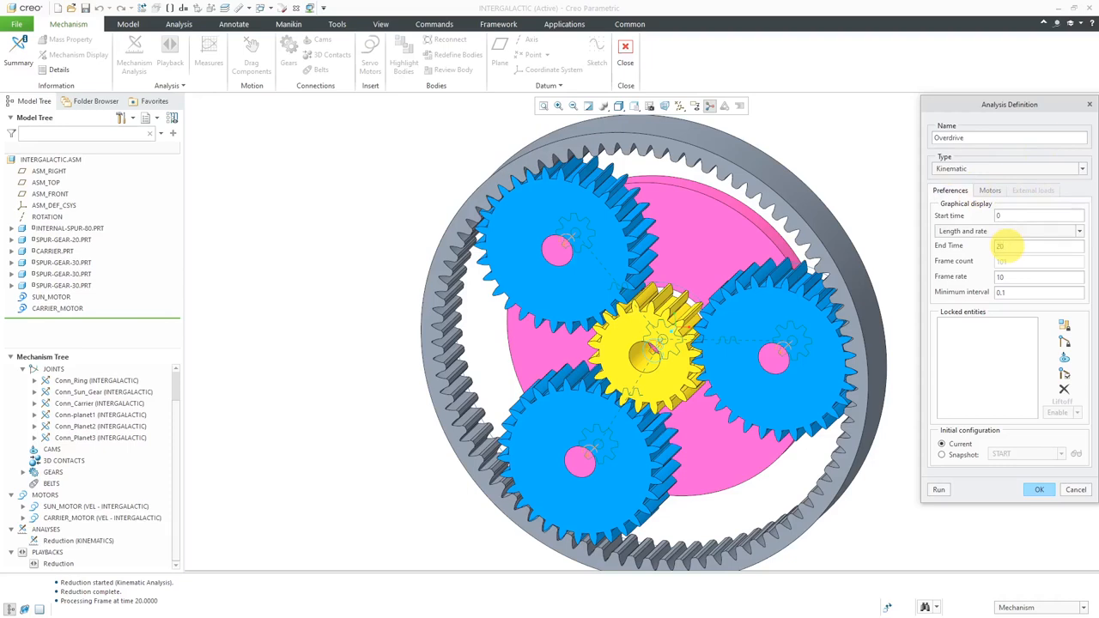
pyautogui.click(1040, 277)
pyautogui.write('25')
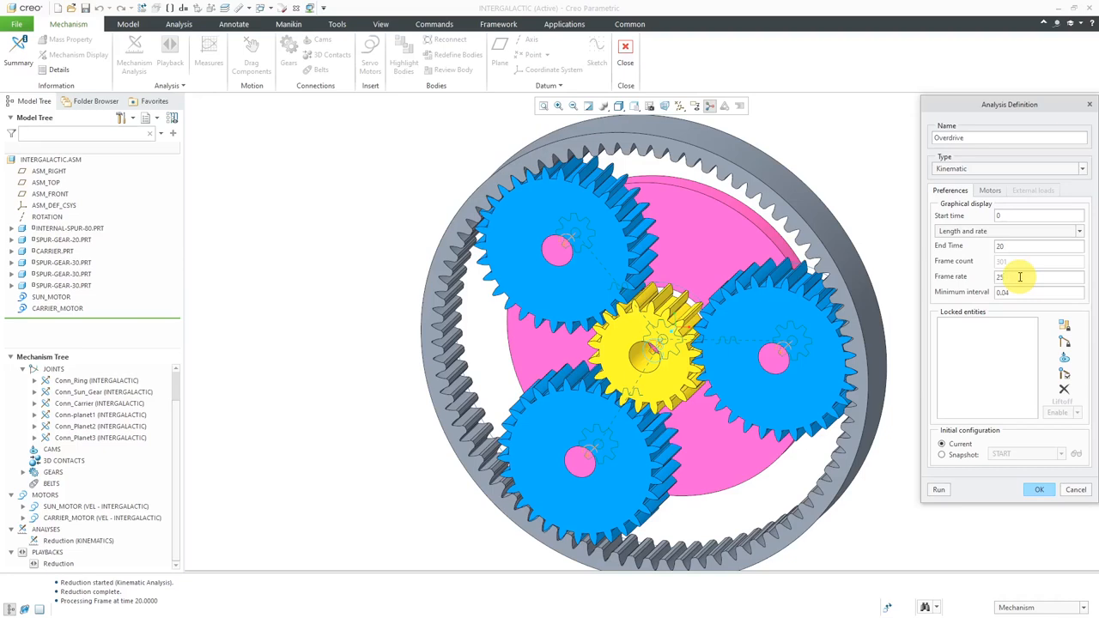
pyautogui.click(942, 454)
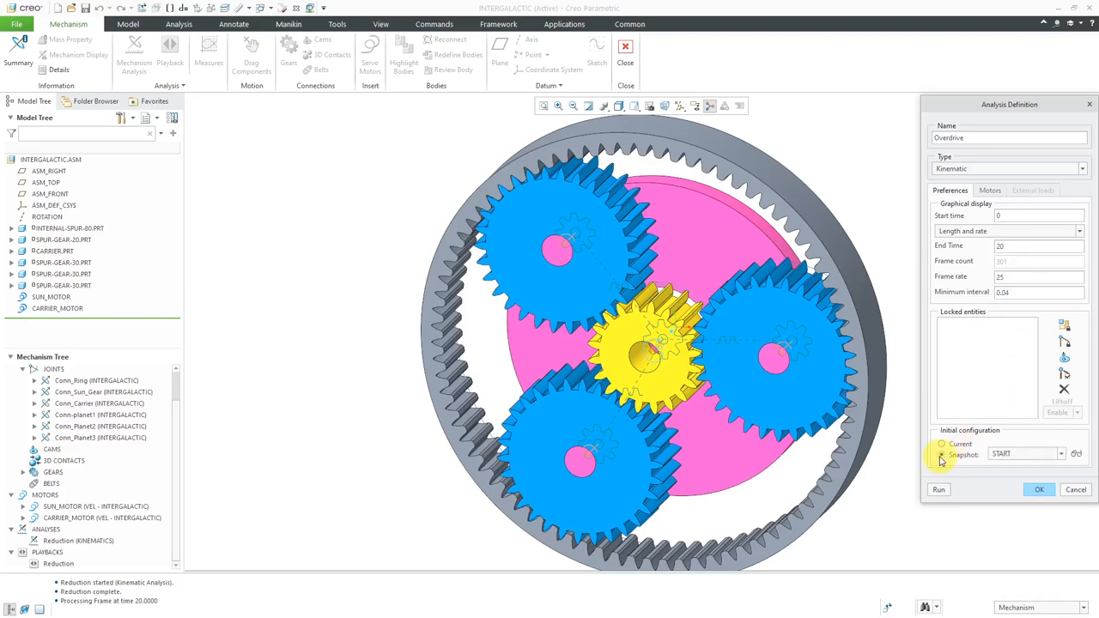
pyautogui.moveTo(942, 455)
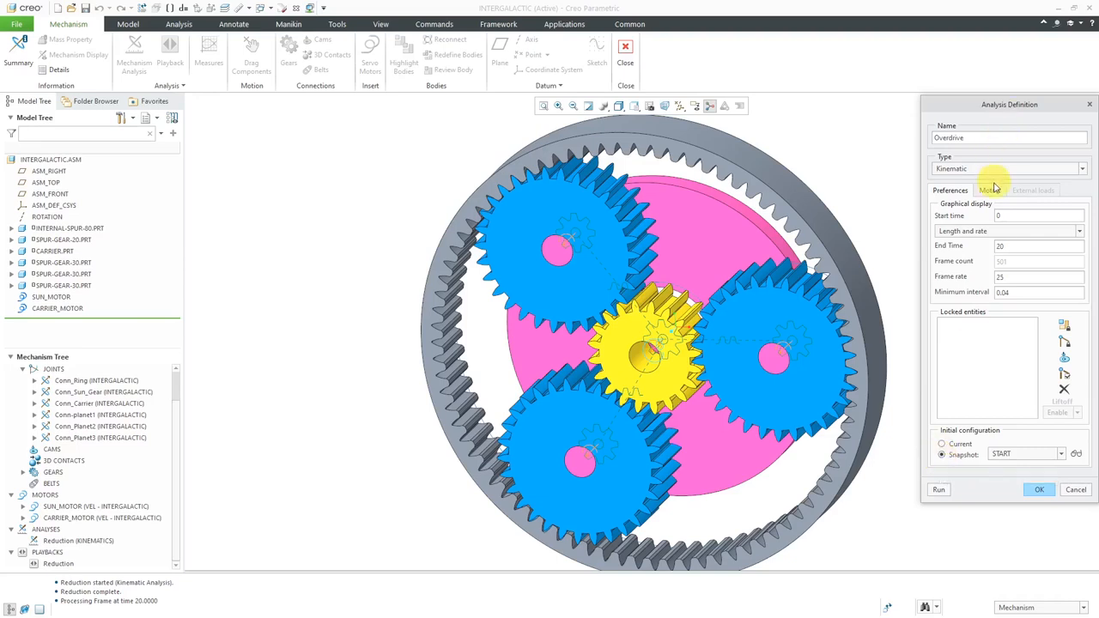
pyautogui.click(990, 190)
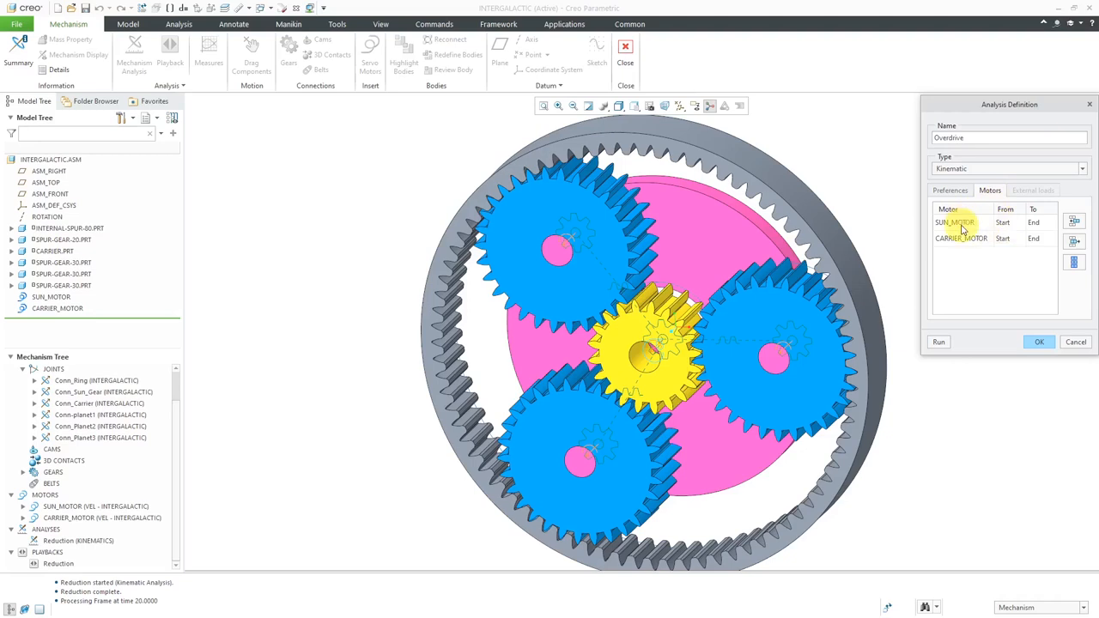
# Remove SUN_MOTOR from the Overdrive analysis motors
pyautogui.click(956, 222)
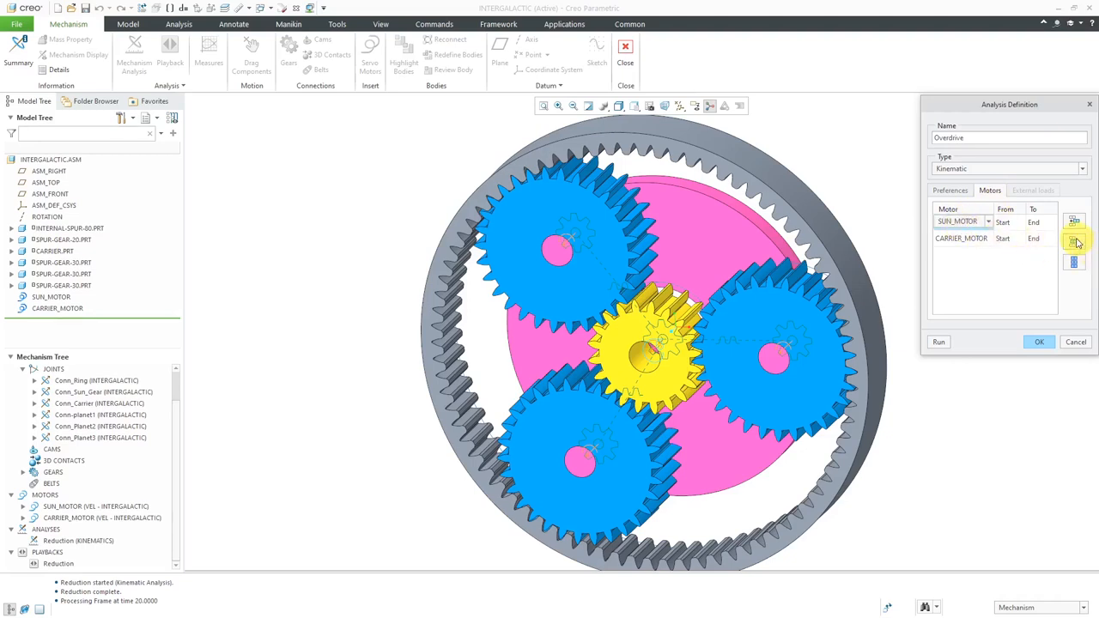
pyautogui.click(950, 190)
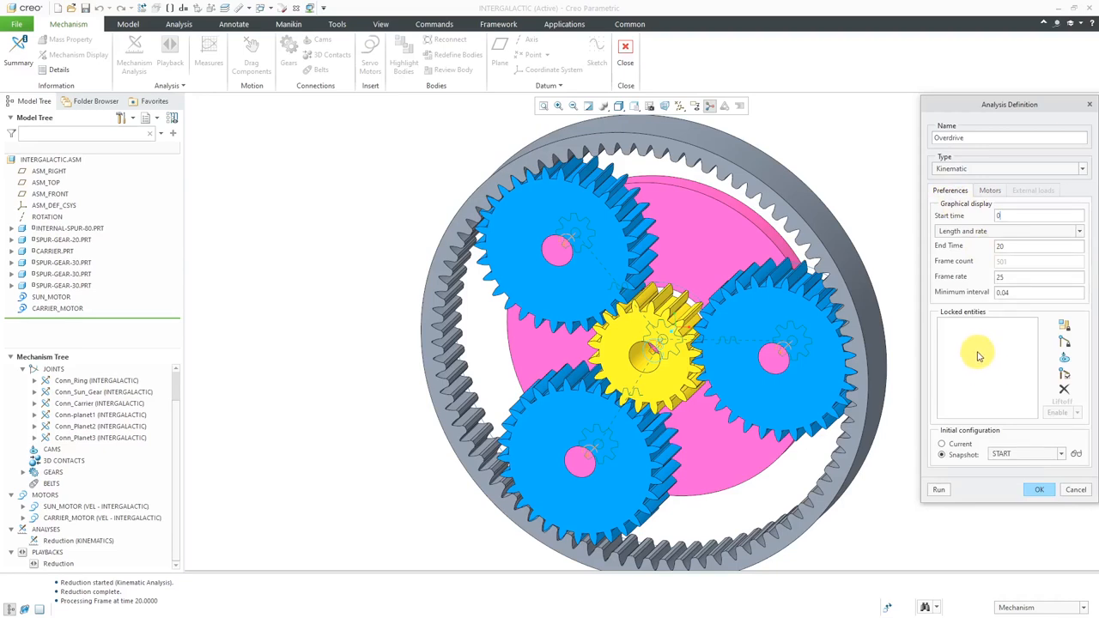
pyautogui.moveTo(1065, 348)
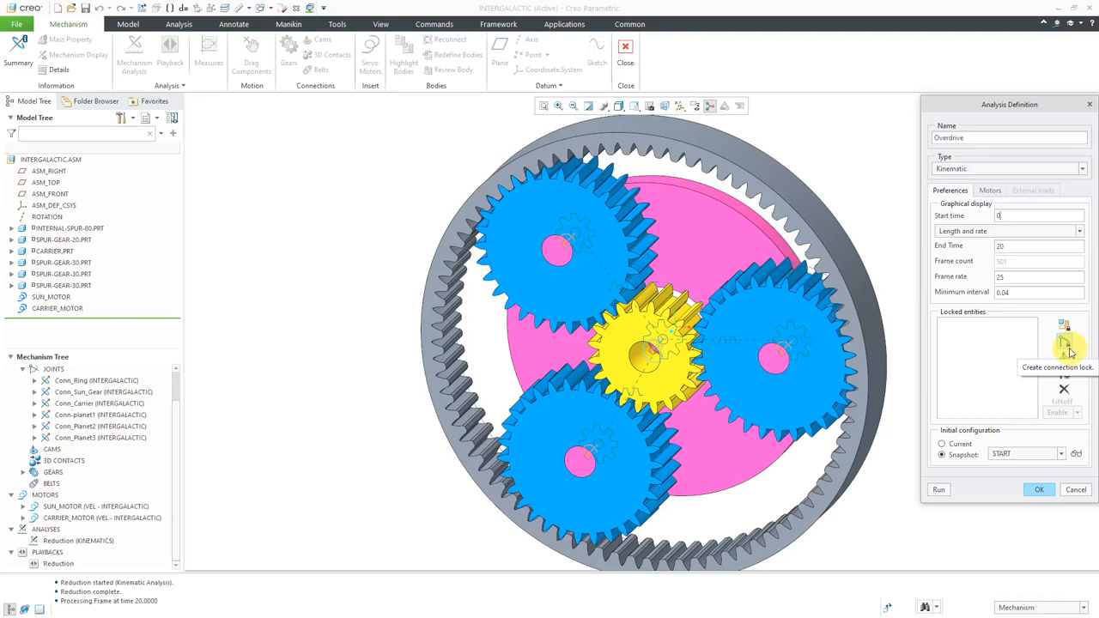
# Lock Conn_Sun_Gear, then run and accept the Overdrive analysis
pyautogui.click(1064, 327)
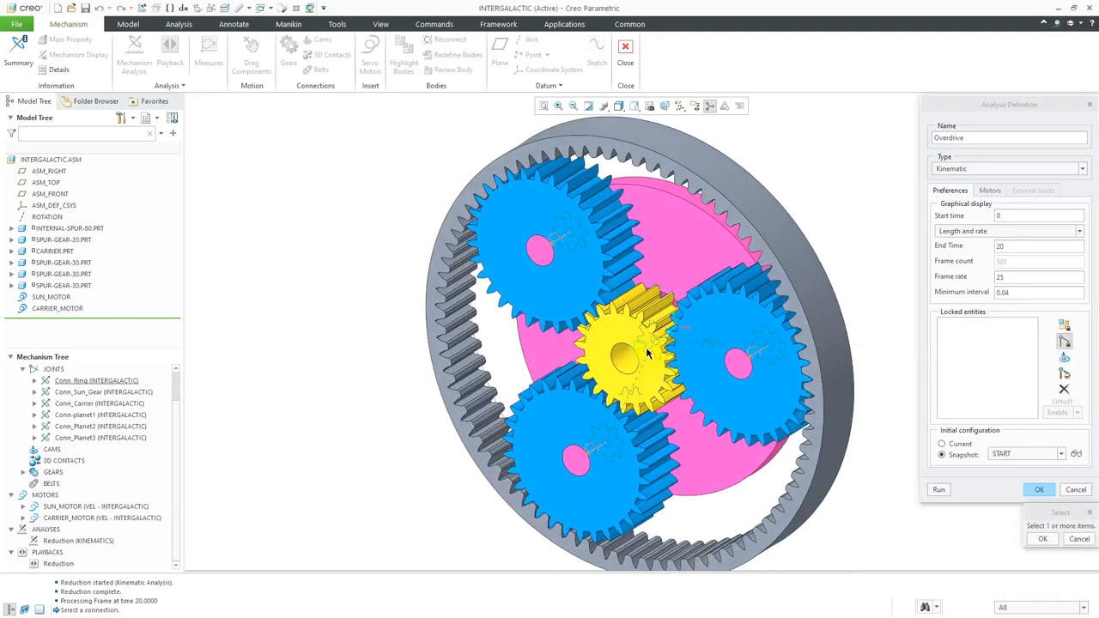
pyautogui.moveTo(648, 356)
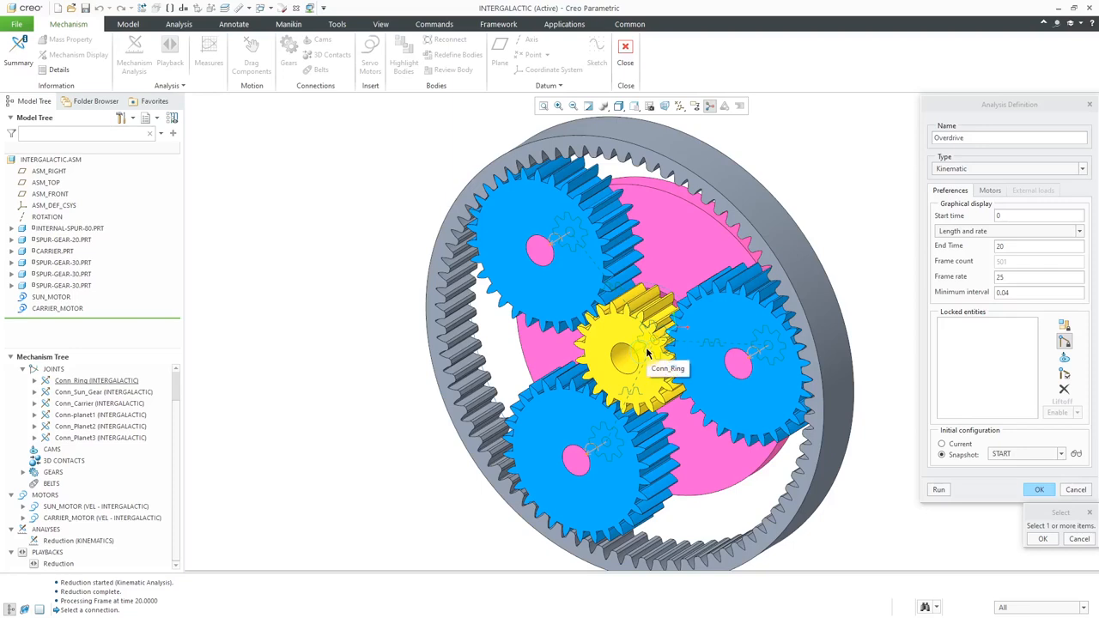
pyautogui.moveTo(631, 357)
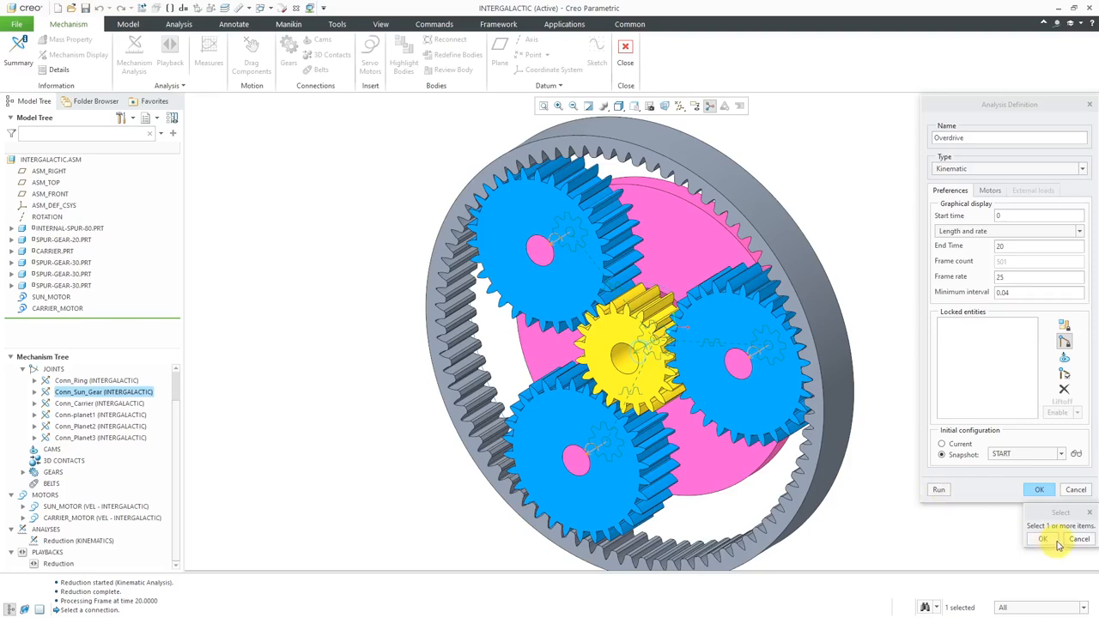
pyautogui.click(1043, 538)
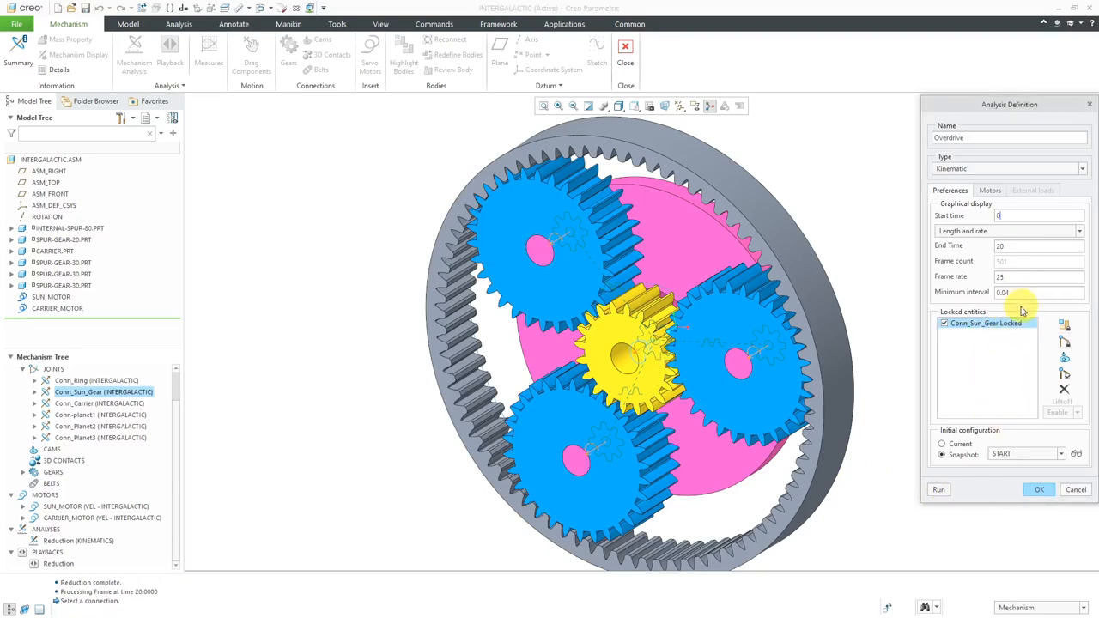
pyautogui.click(939, 490)
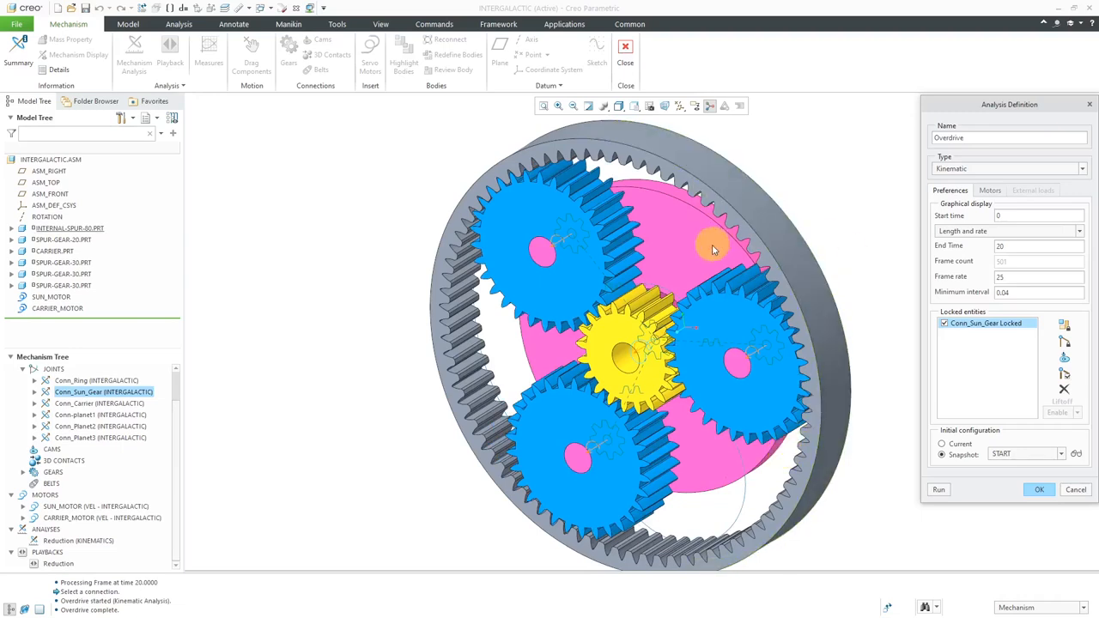
pyautogui.click(1038, 489)
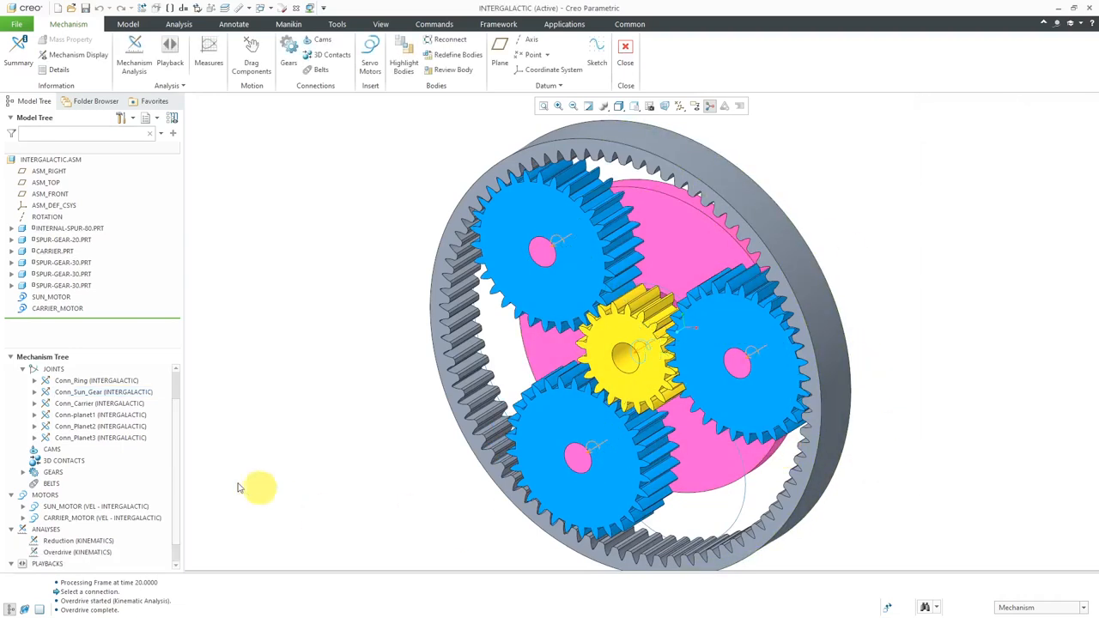
# Expand Playbacks and play back the Overdrive results
pyautogui.click(57, 564)
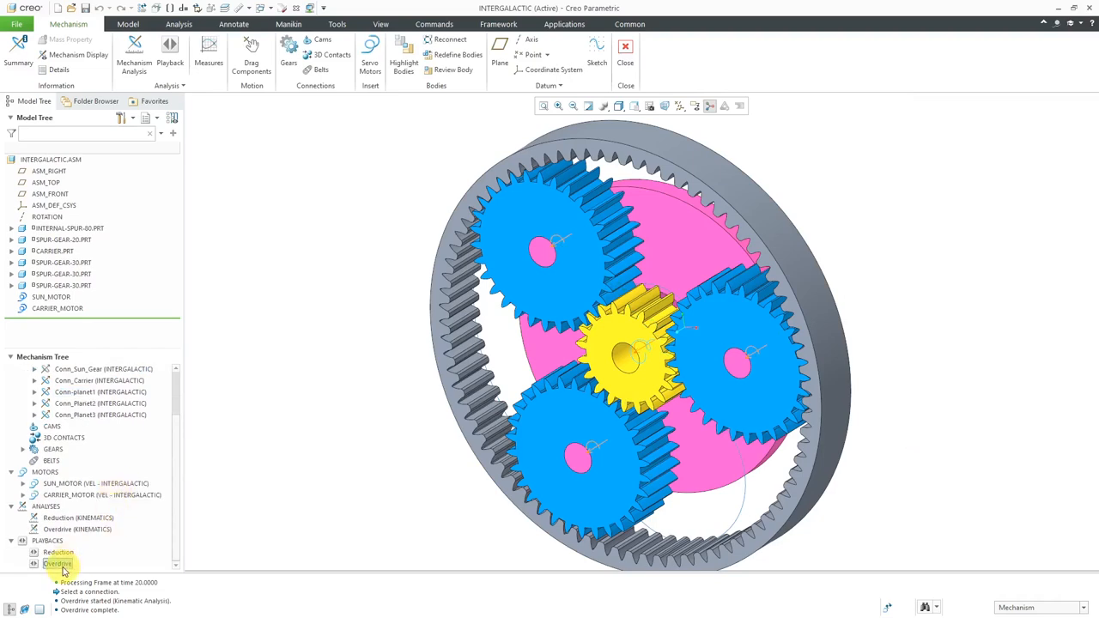
pyautogui.doubleClick(56, 563)
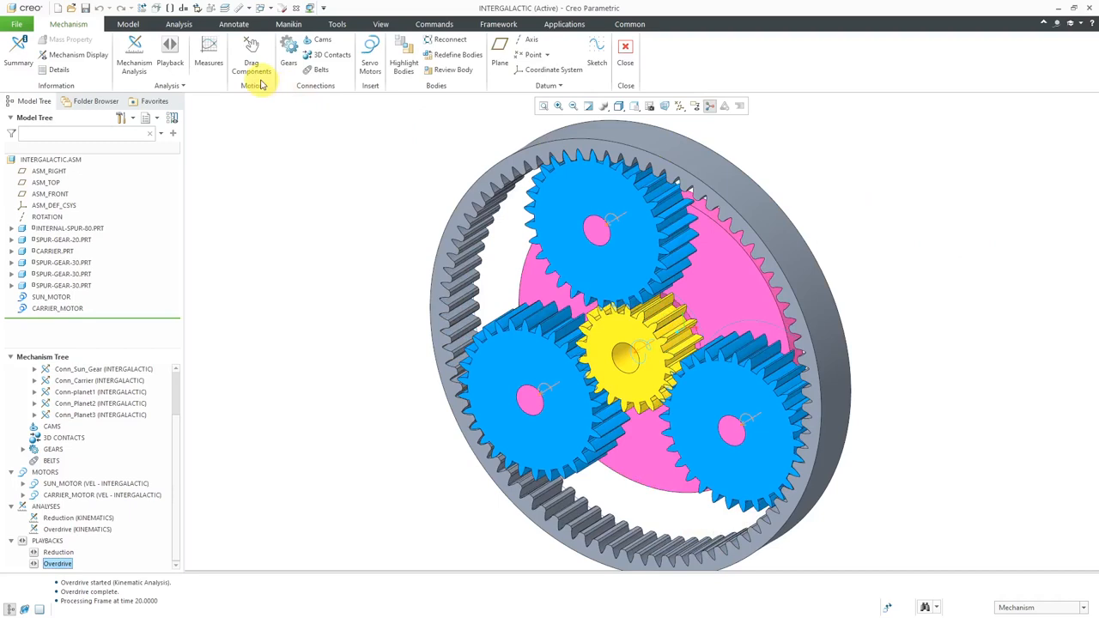
# Reset the gears to the START snapshot and begin a new mechanism analysis
pyautogui.click(251, 51)
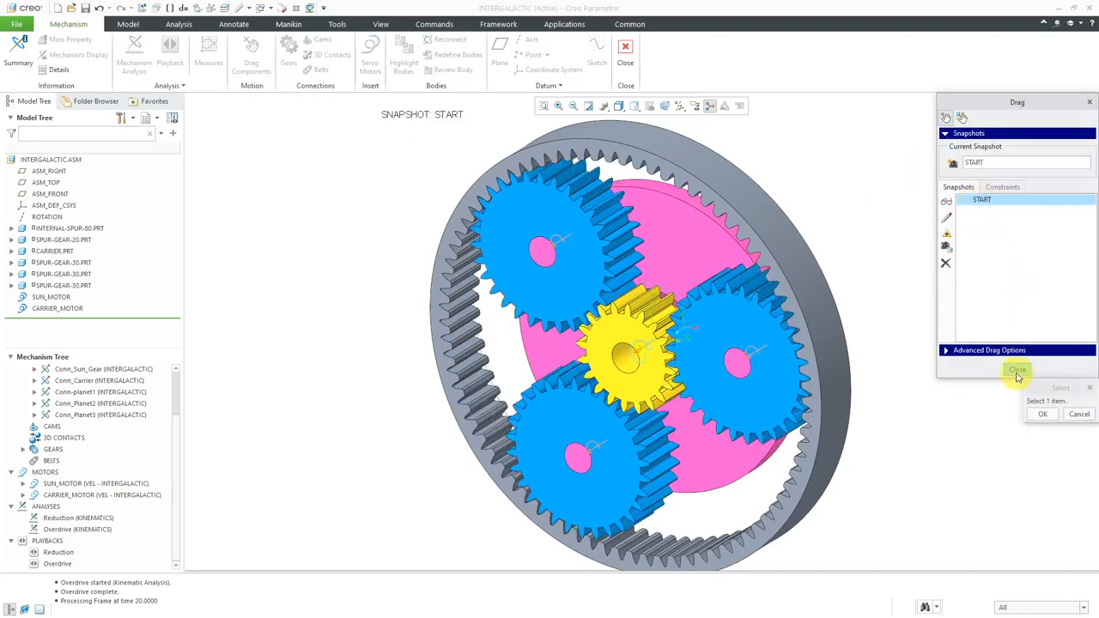
pyautogui.click(1017, 371)
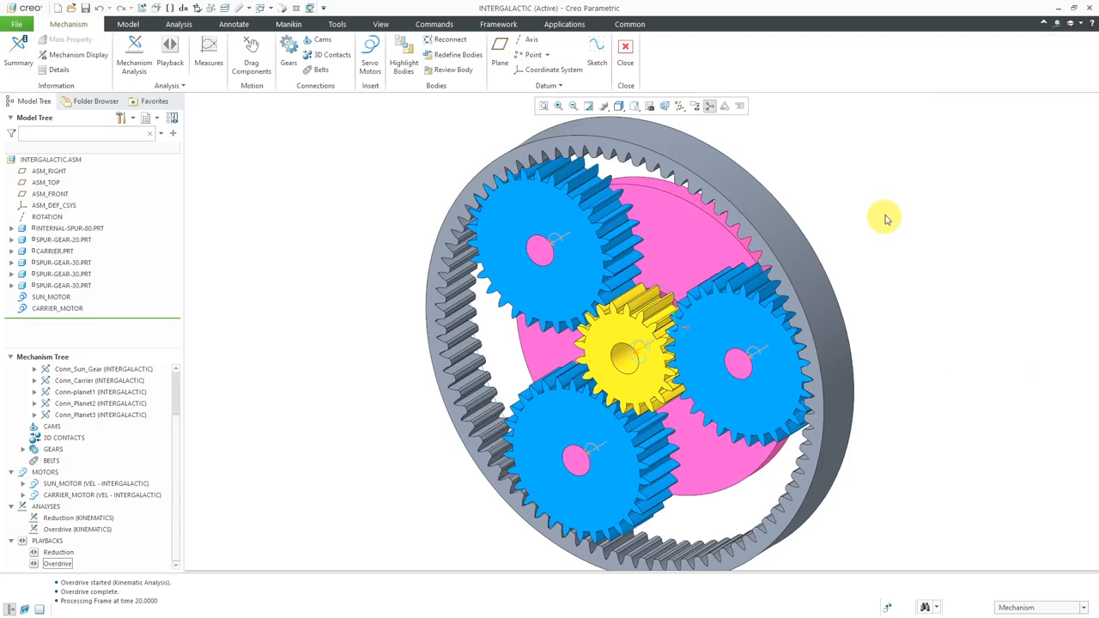
pyautogui.moveTo(880, 178)
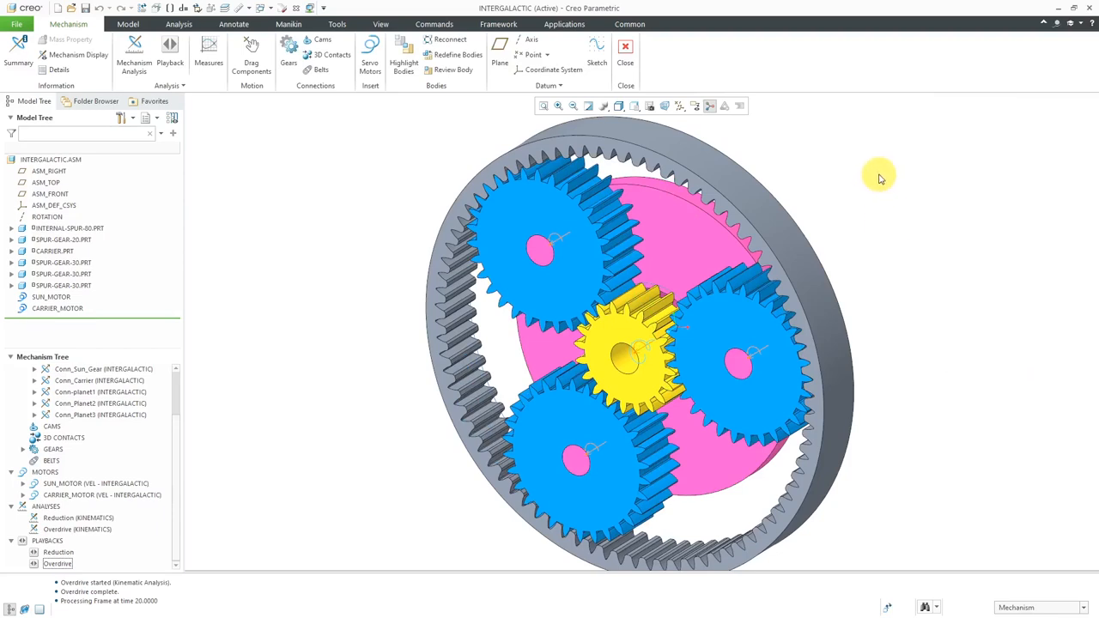
pyautogui.moveTo(853, 163)
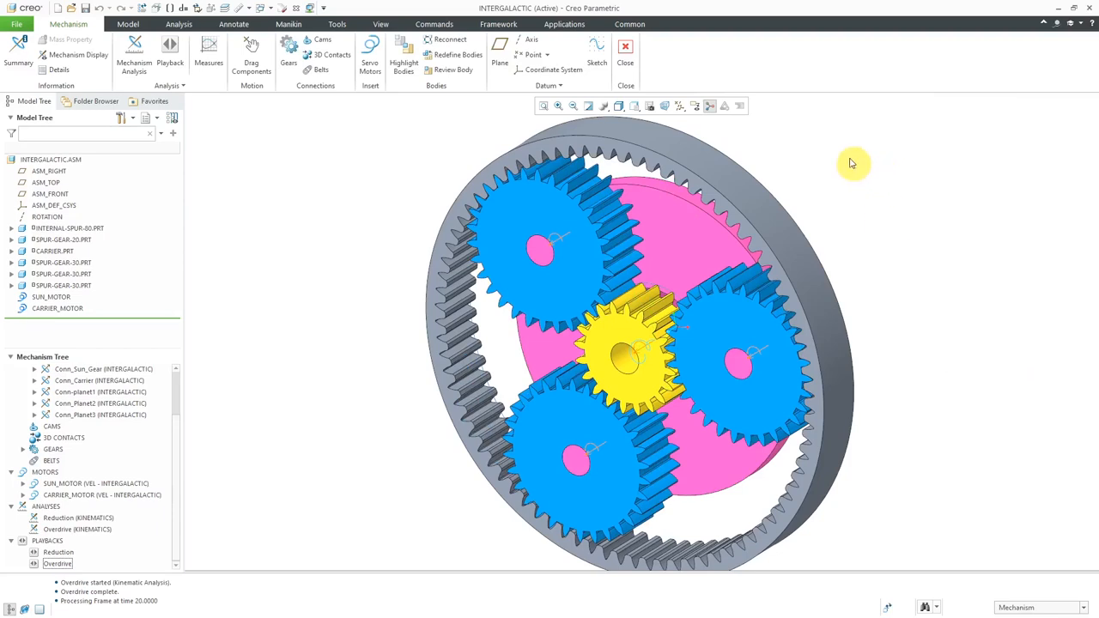
pyautogui.moveTo(285, 224)
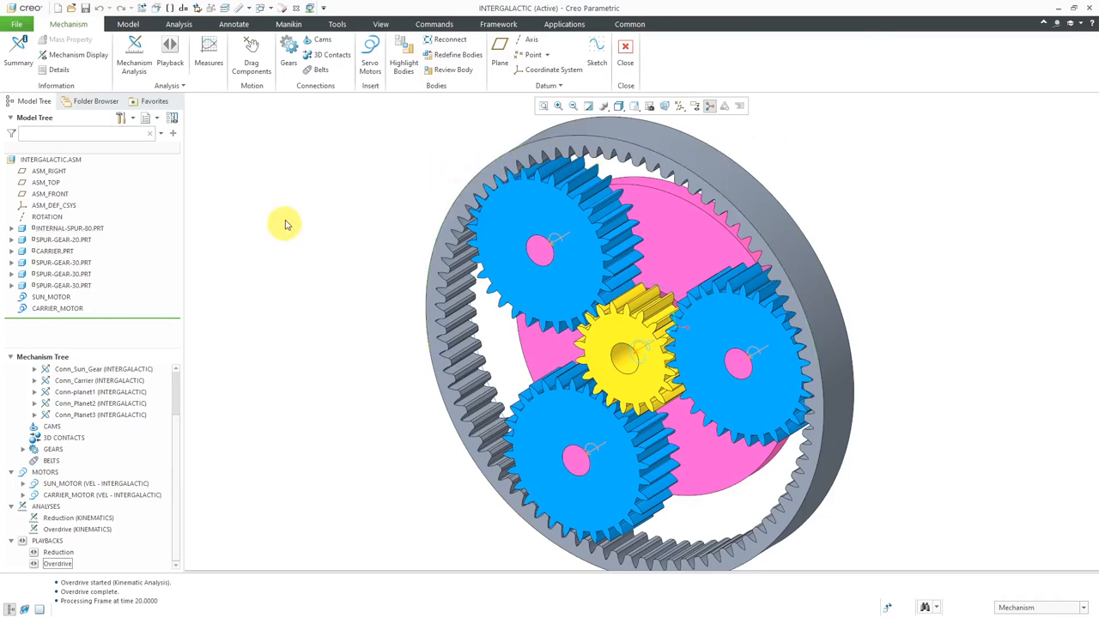
pyautogui.click(134, 54)
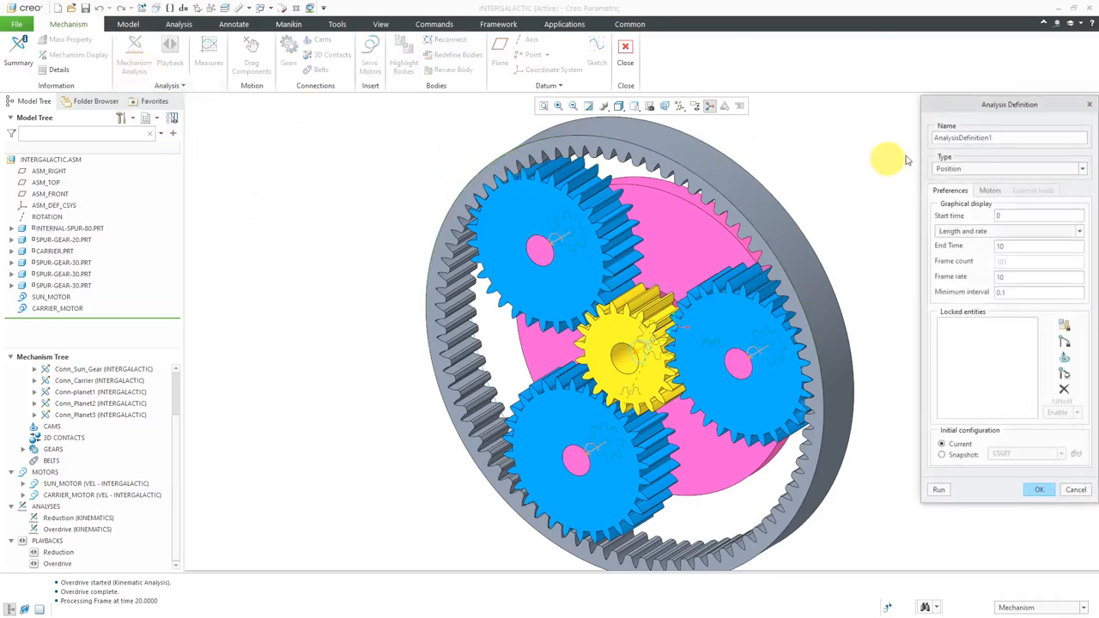
# Define Reverse-Reduction: Kinematic, end time 20, frame rate 25, from snapshot START
pyautogui.tripleClick(1009, 138)
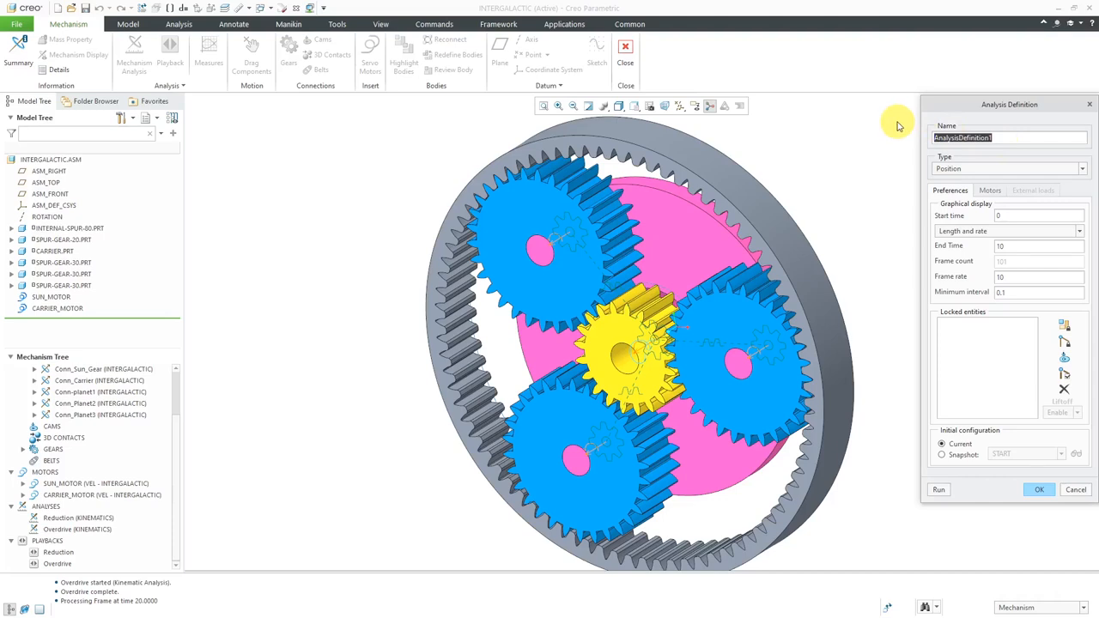
pyautogui.write('Reverse')
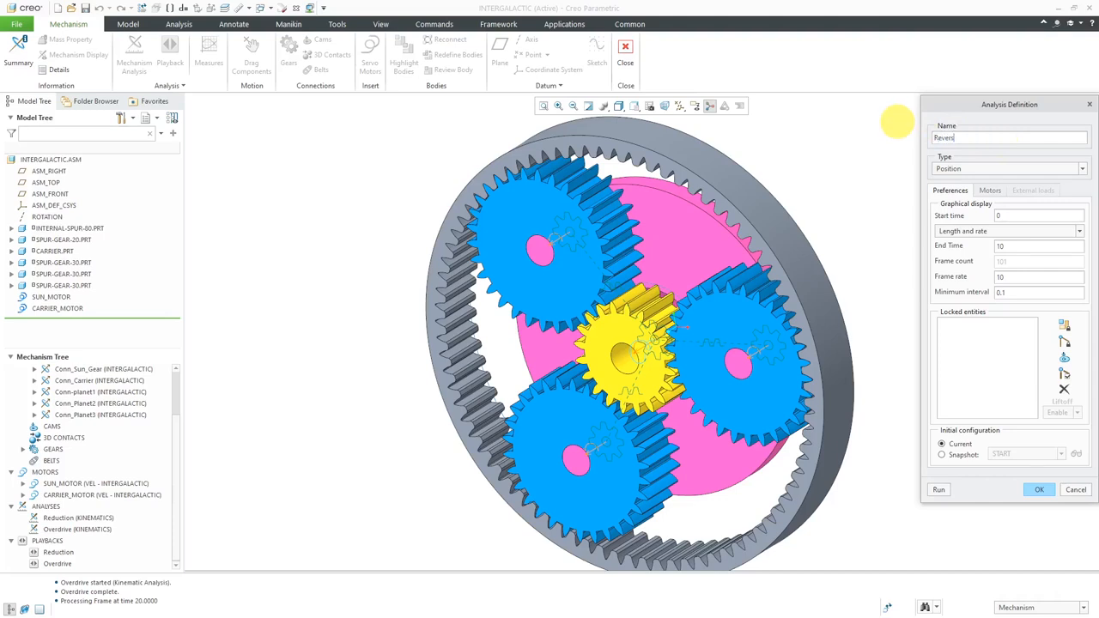
pyautogui.write('Reverse-Reduction')
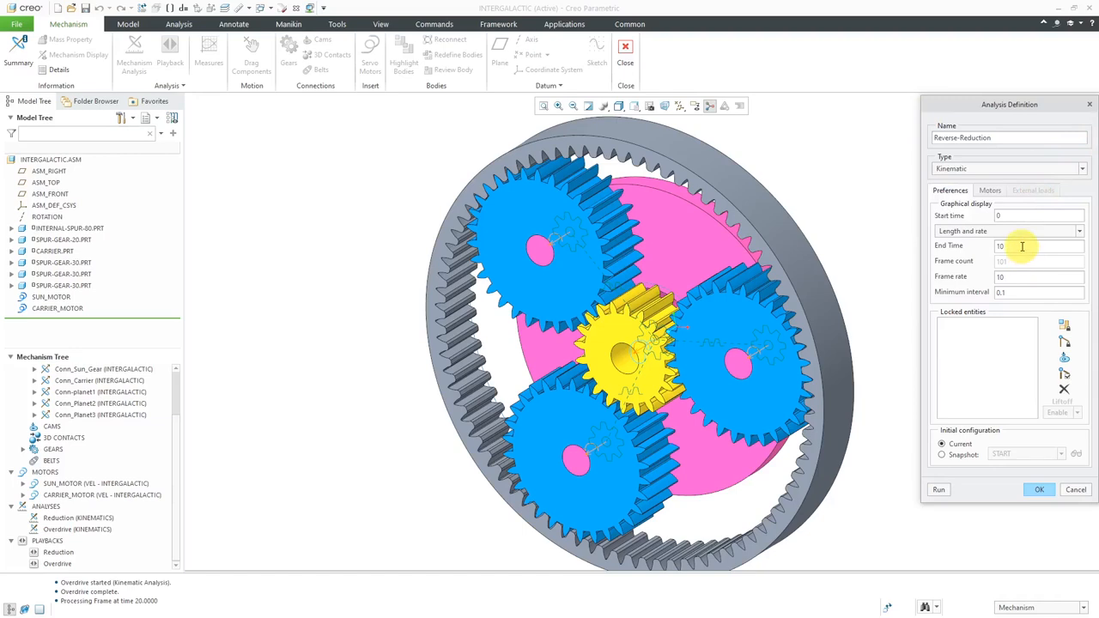
pyautogui.write('20')
pyautogui.write('25')
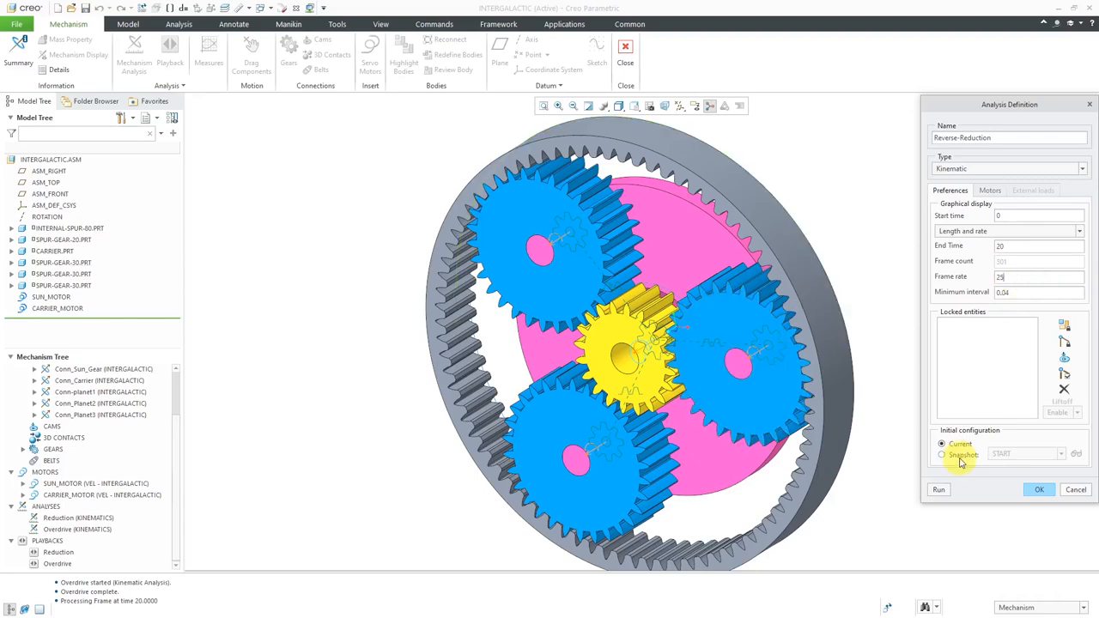
pyautogui.click(942, 455)
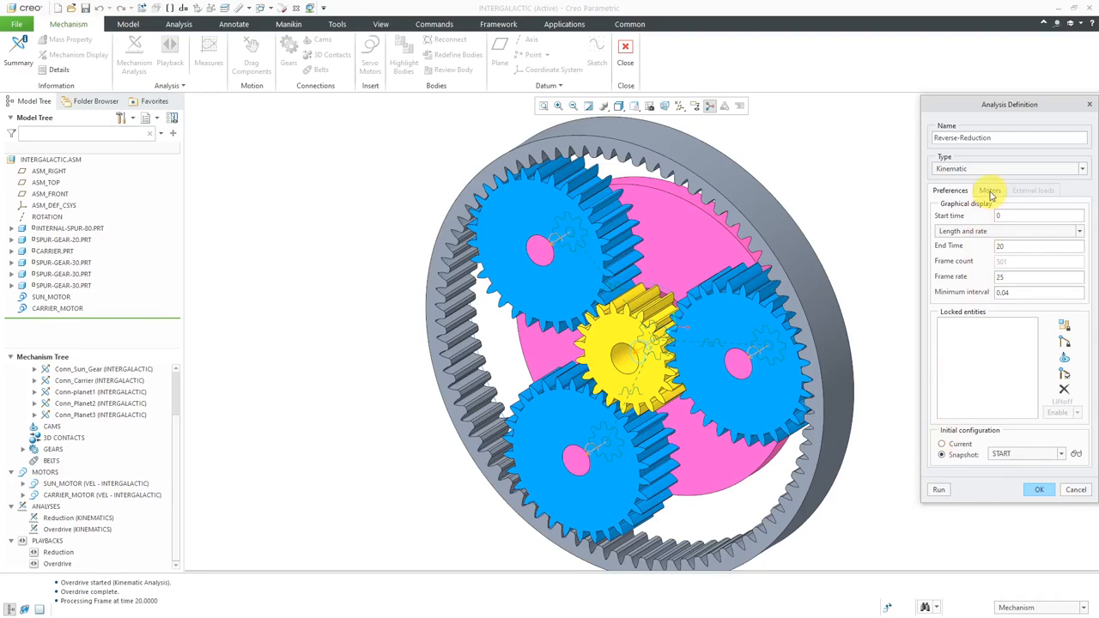
pyautogui.click(990, 190)
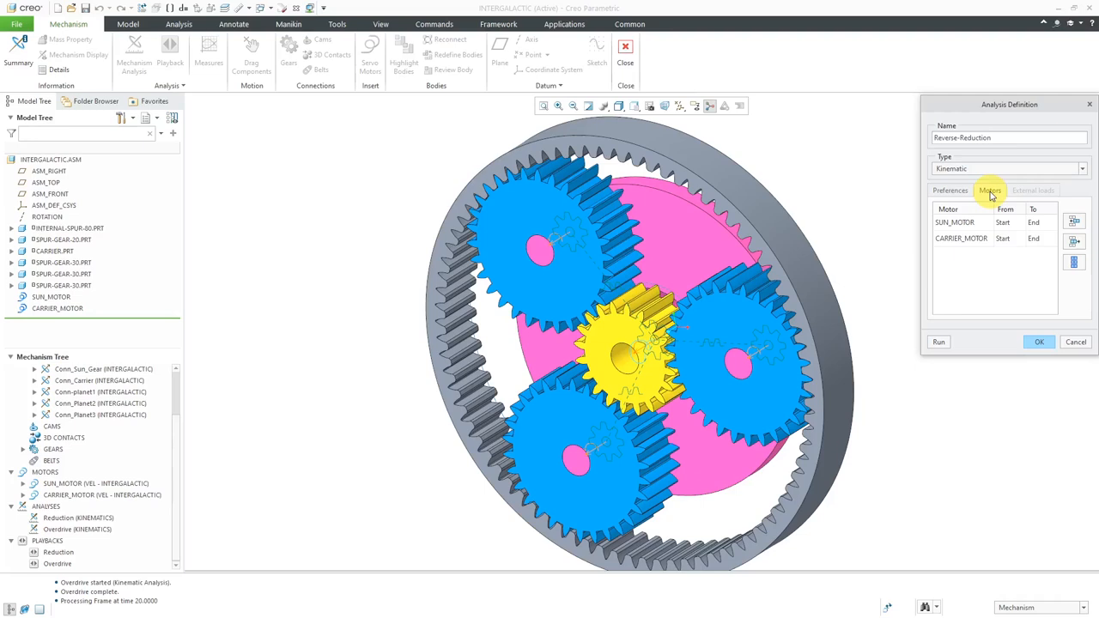
# Remove CARRIER_MOTOR from the Reverse-Reduction analysis motors
pyautogui.click(961, 238)
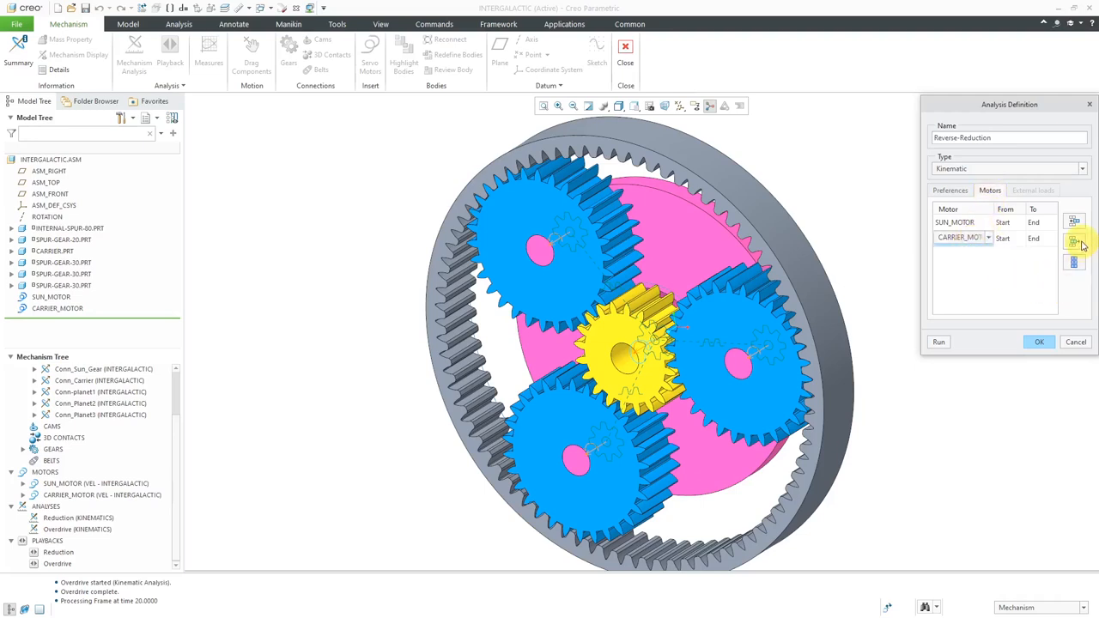
pyautogui.click(950, 190)
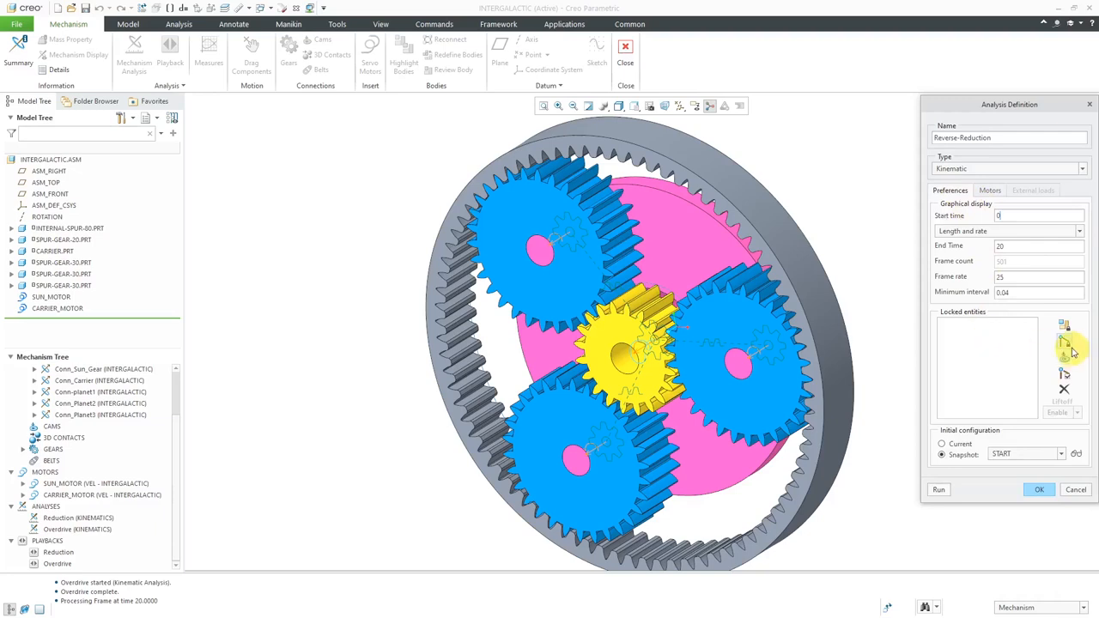
pyautogui.moveTo(1064, 344)
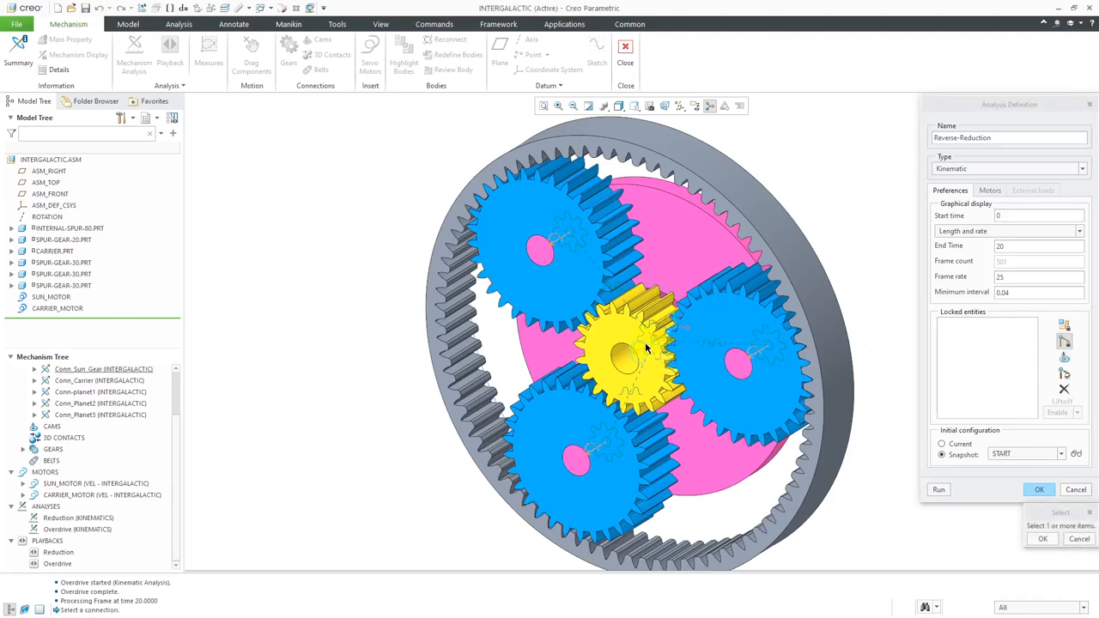
pyautogui.moveTo(648, 347)
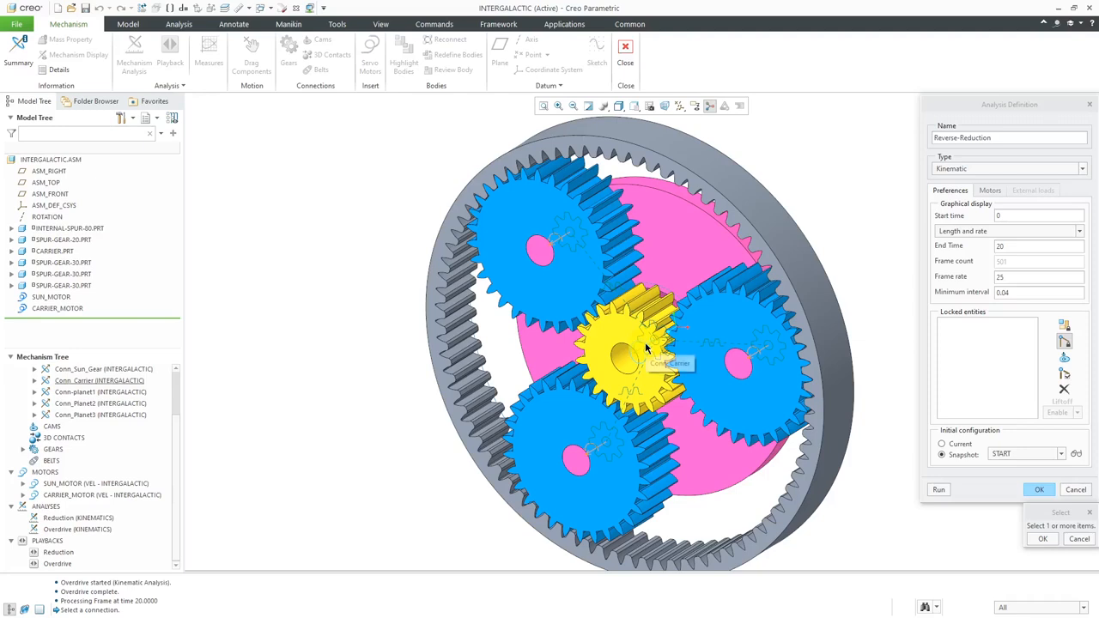
# Lock Conn_Carrier, confirm SUN_MOTOR drives the analysis, and run Reverse-Reduction
pyautogui.click(644, 347)
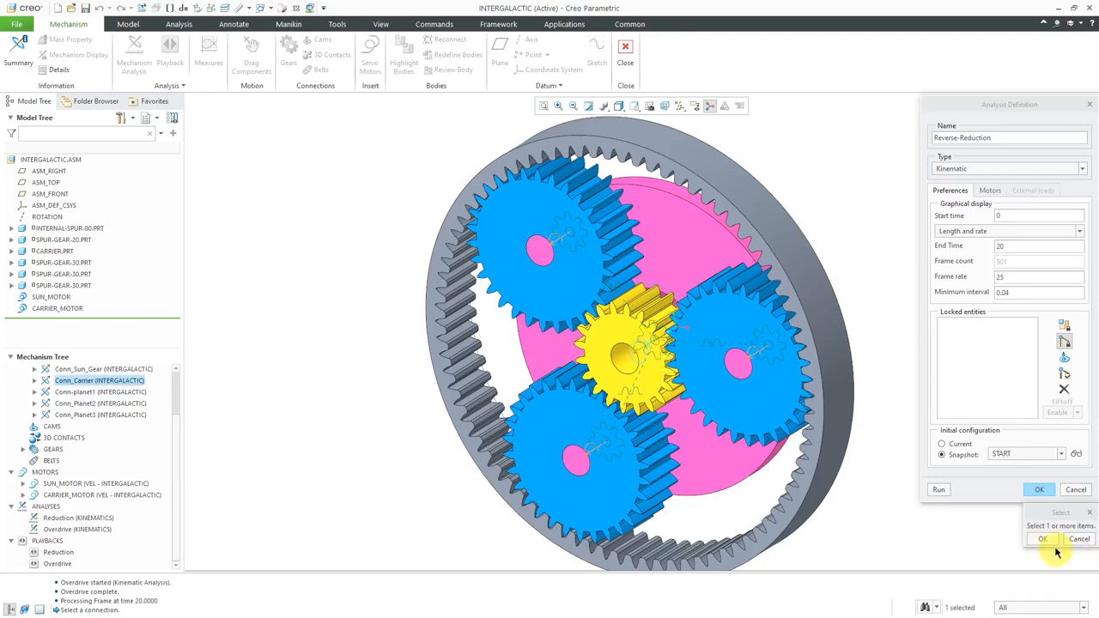
pyautogui.click(1043, 538)
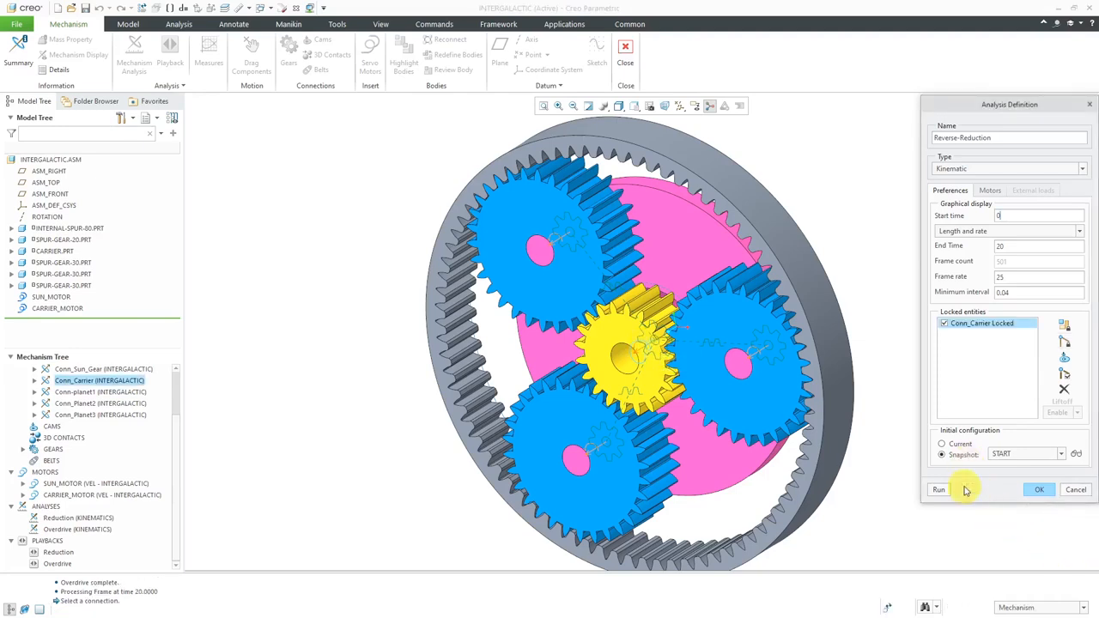
pyautogui.click(991, 190)
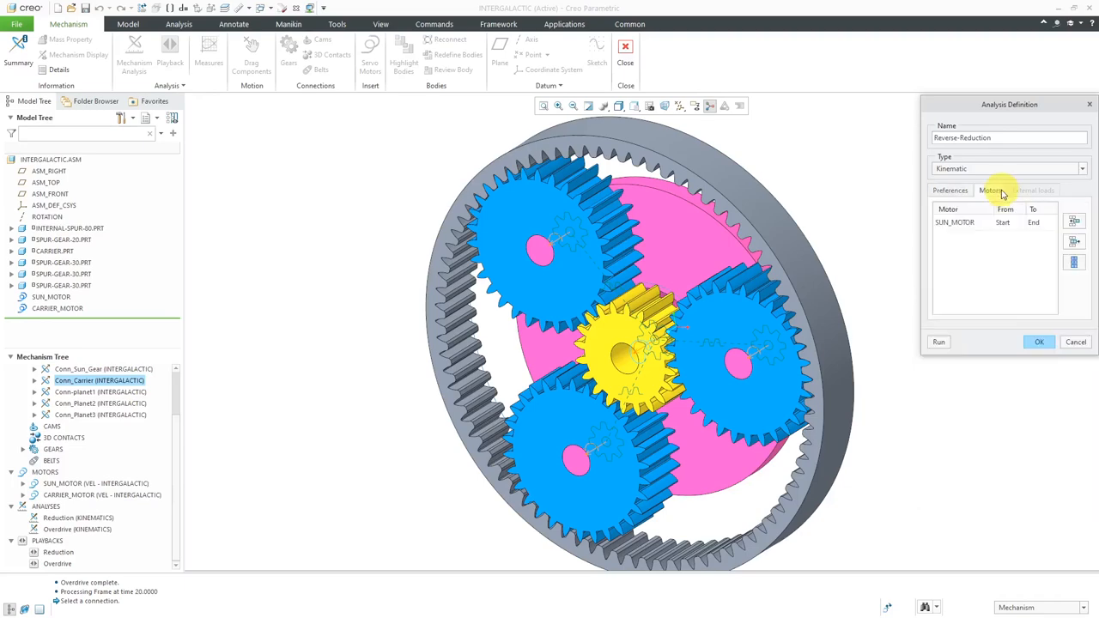
pyautogui.click(939, 341)
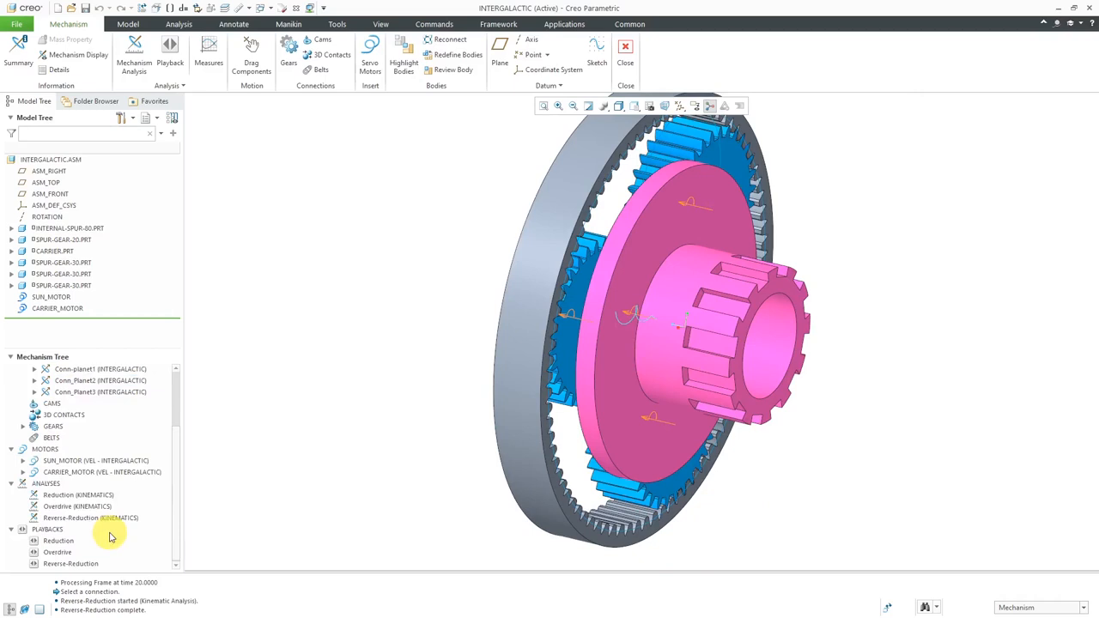
# Play back the Reverse-Reduction result as an animation, then close the window
pyautogui.click(70, 563)
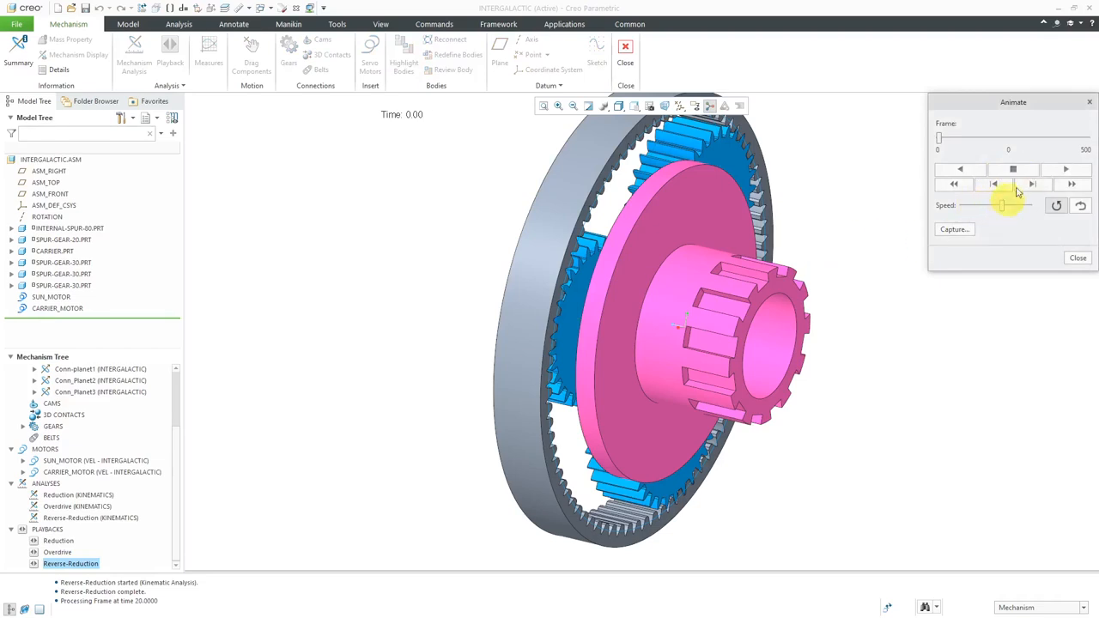
pyautogui.click(1065, 170)
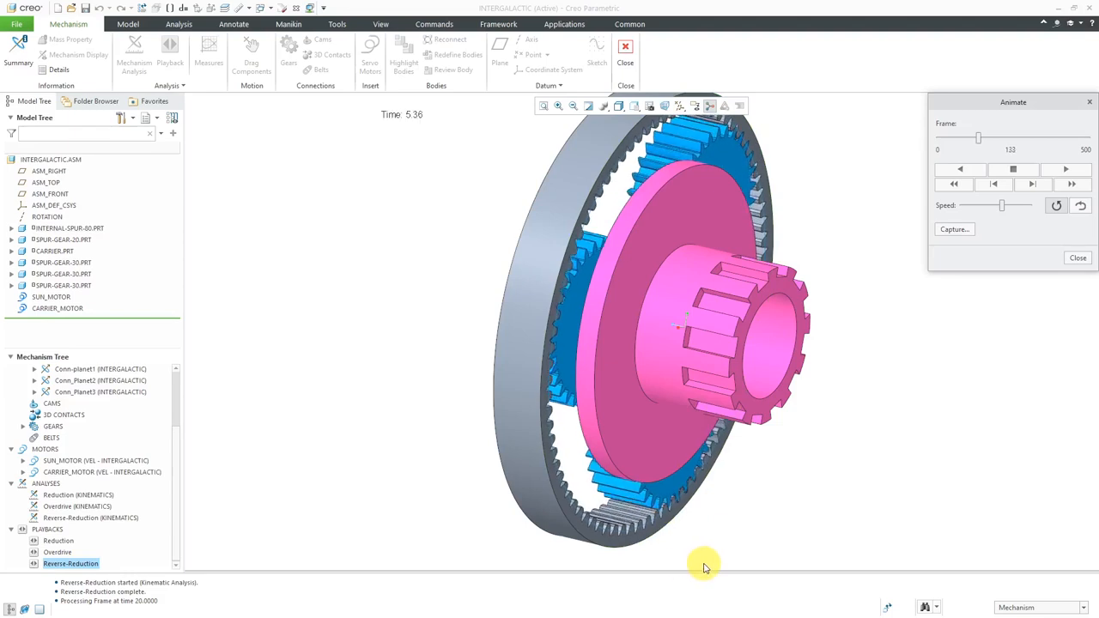
pyautogui.click(1065, 169)
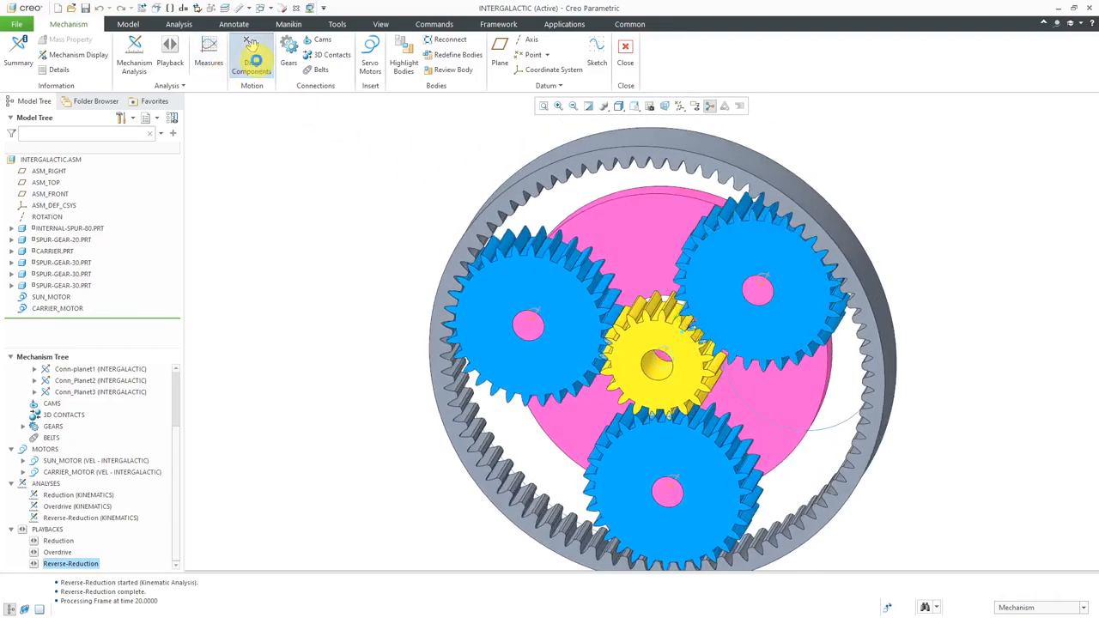
# Restore the gear assembly to the START snapshot using the Drag Components tool
pyautogui.click(252, 47)
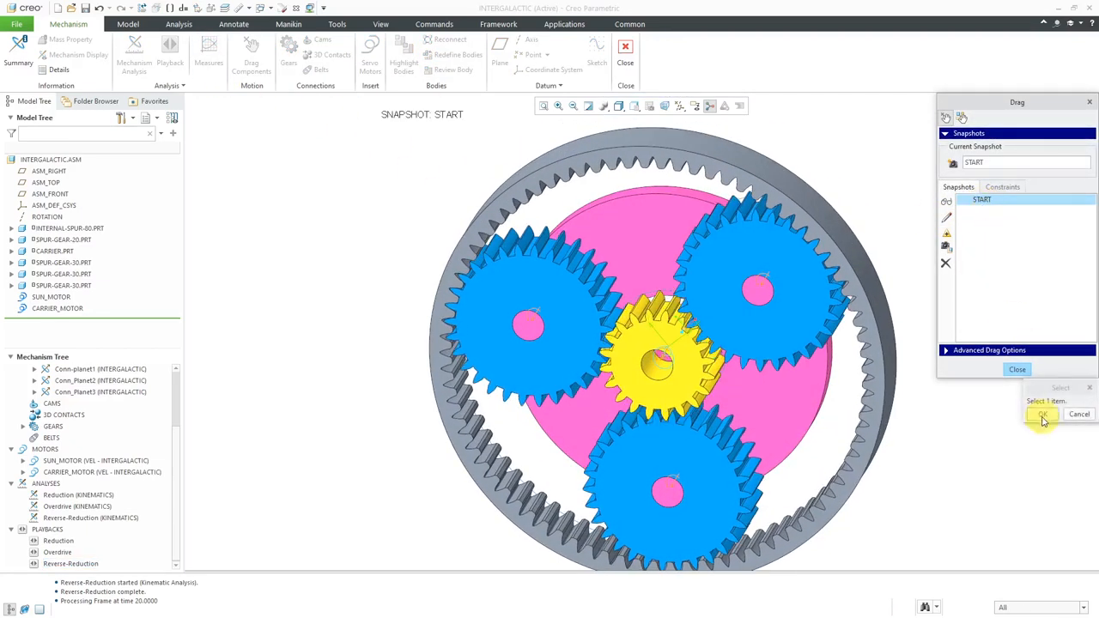
pyautogui.click(1043, 415)
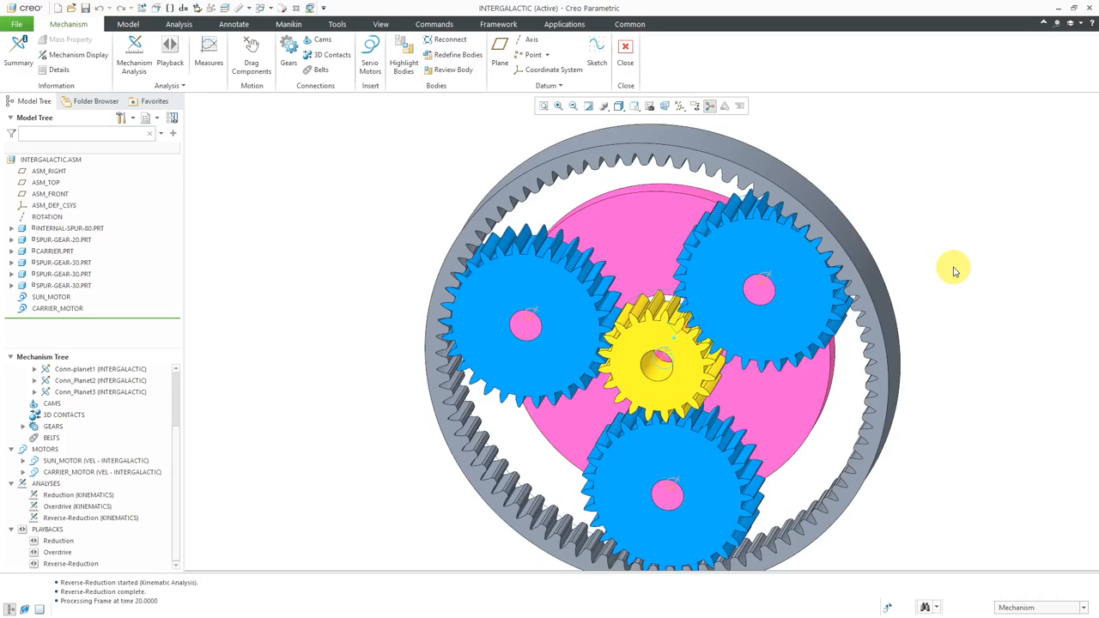
pyautogui.moveTo(889, 241)
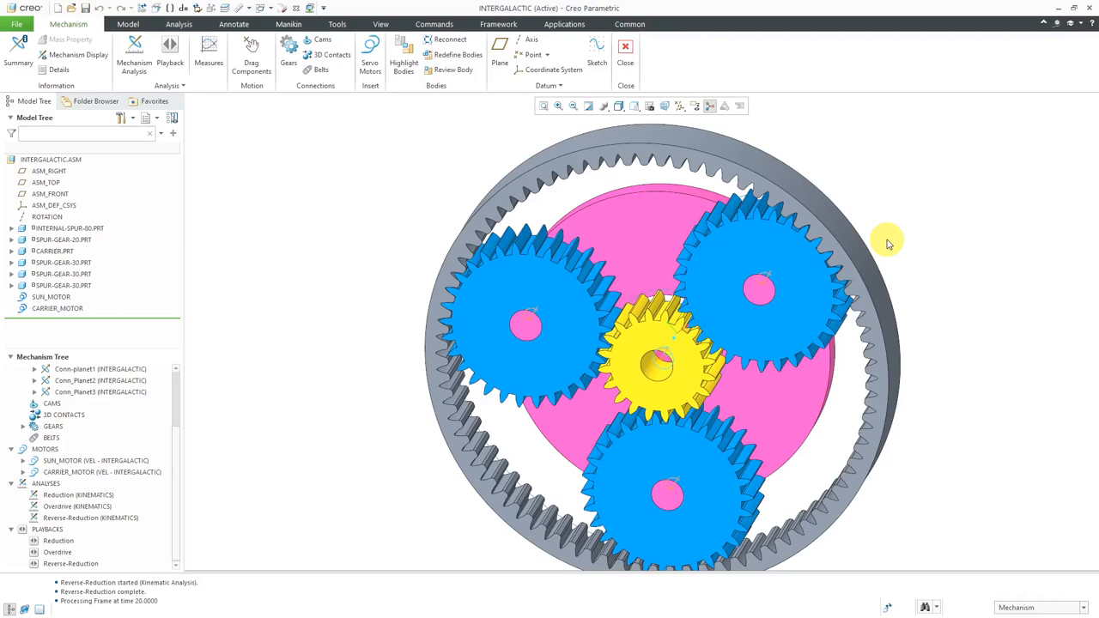
pyautogui.moveTo(876, 243)
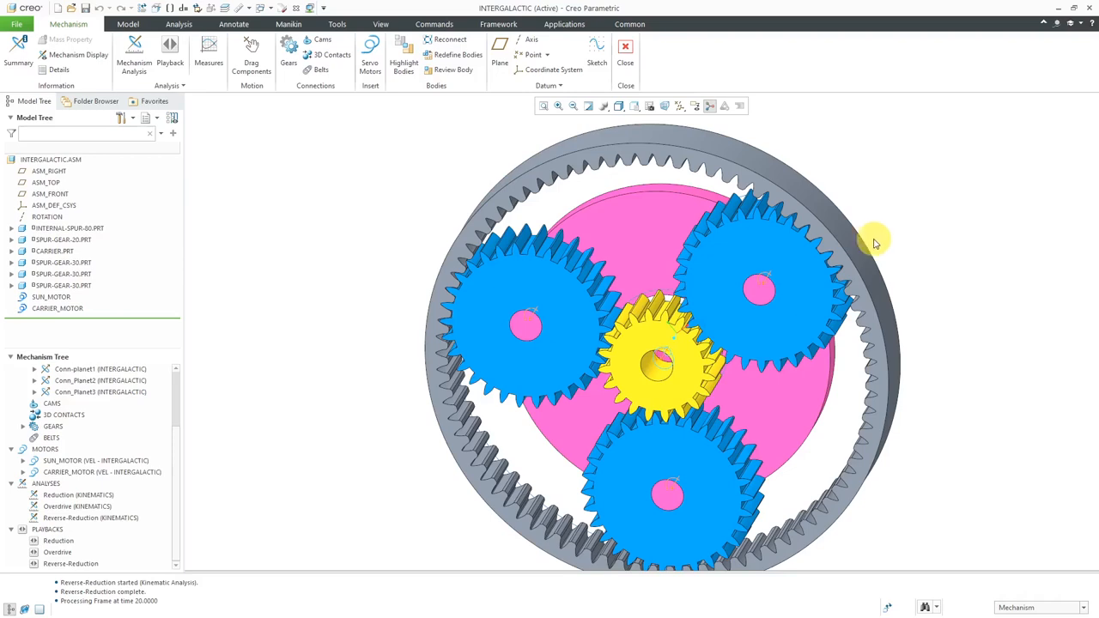